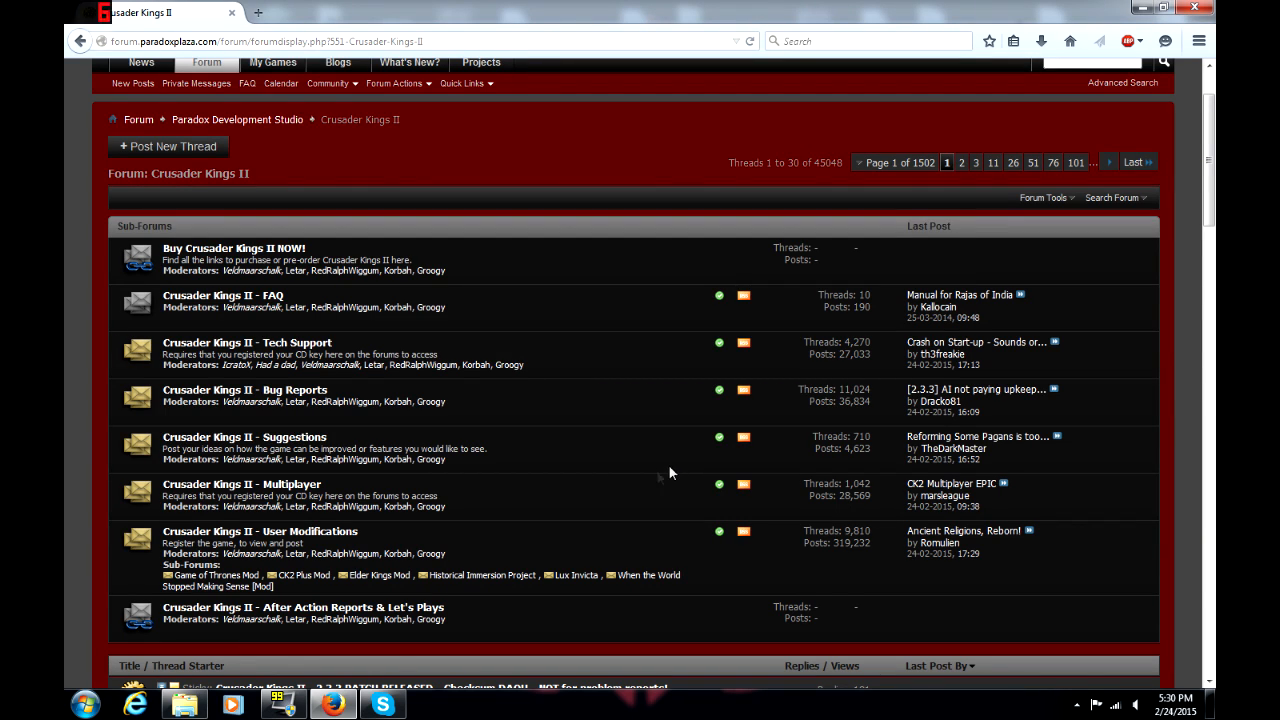
mouse_move(594, 500)
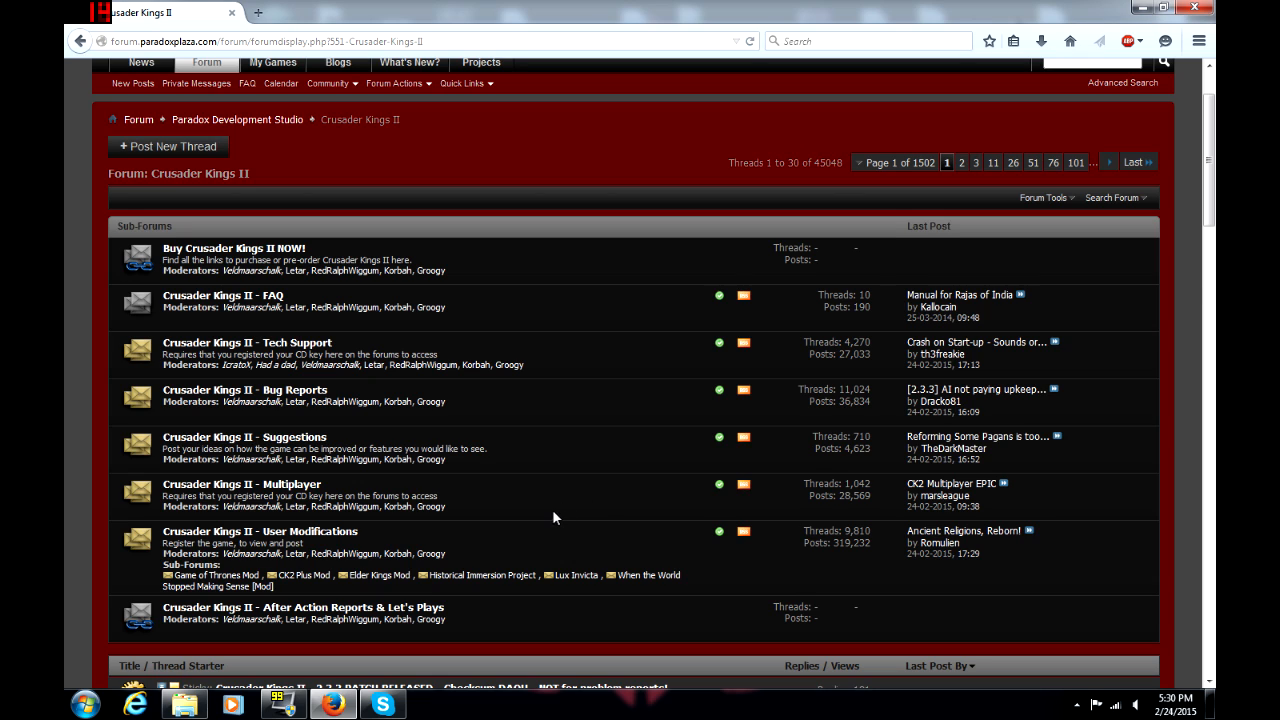
mouse_move(536, 520)
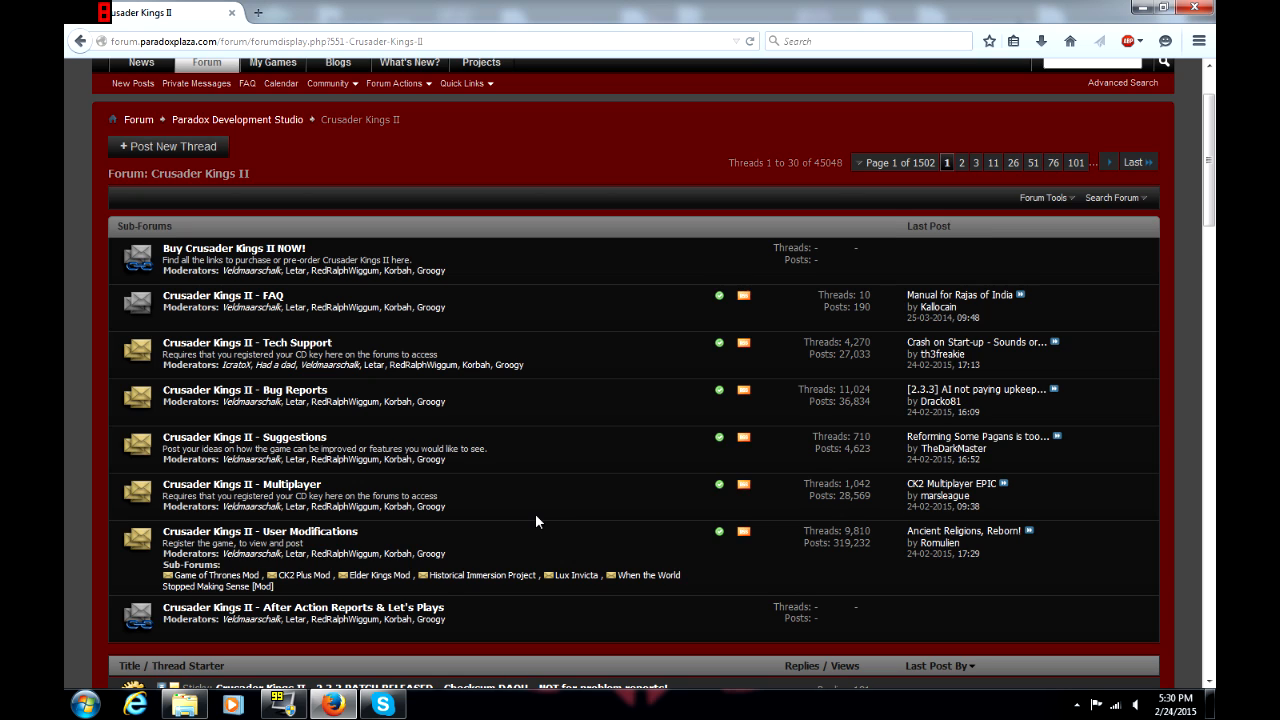
mouse_move(516, 536)
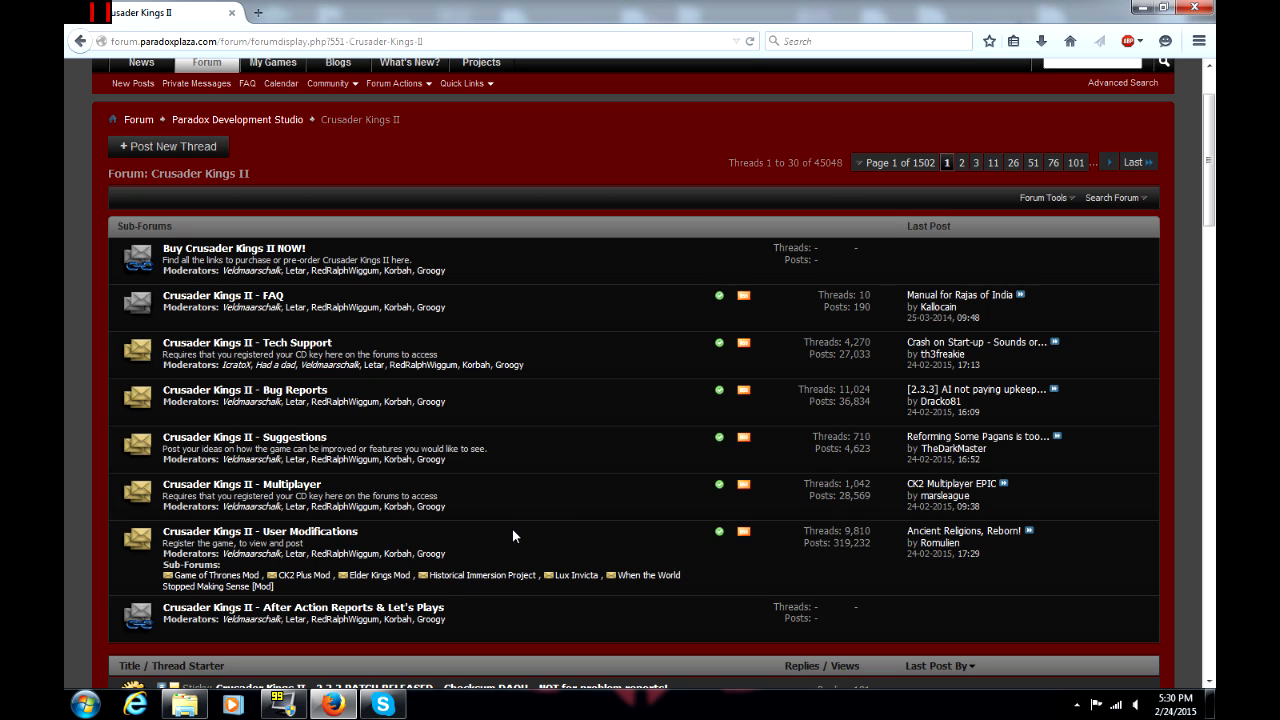
mouse_move(384, 534)
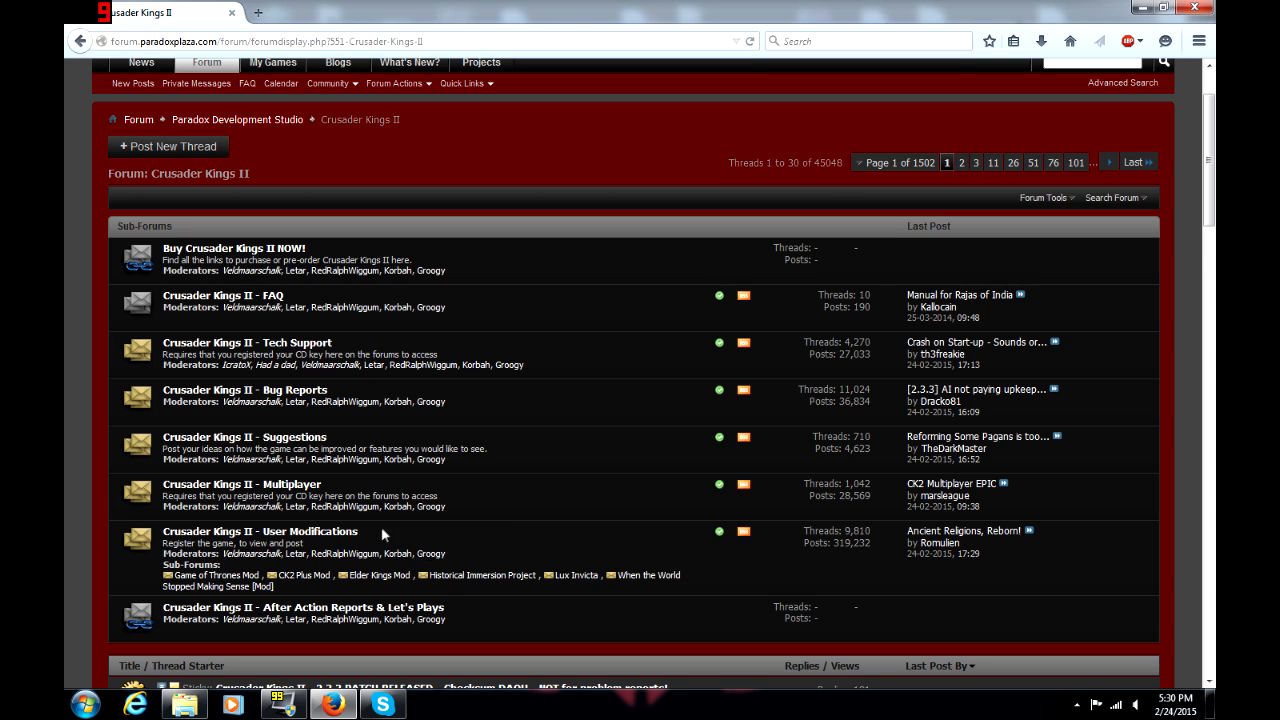
mouse_move(378, 544)
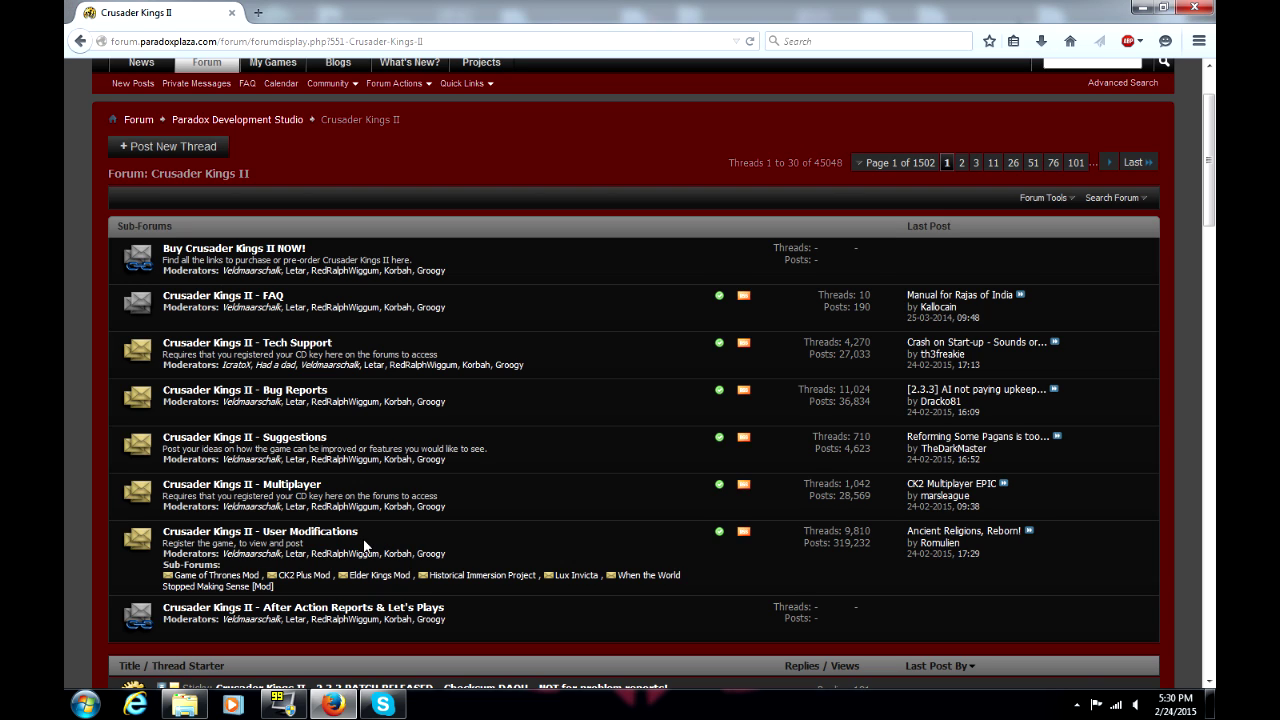
mouse_move(340, 546)
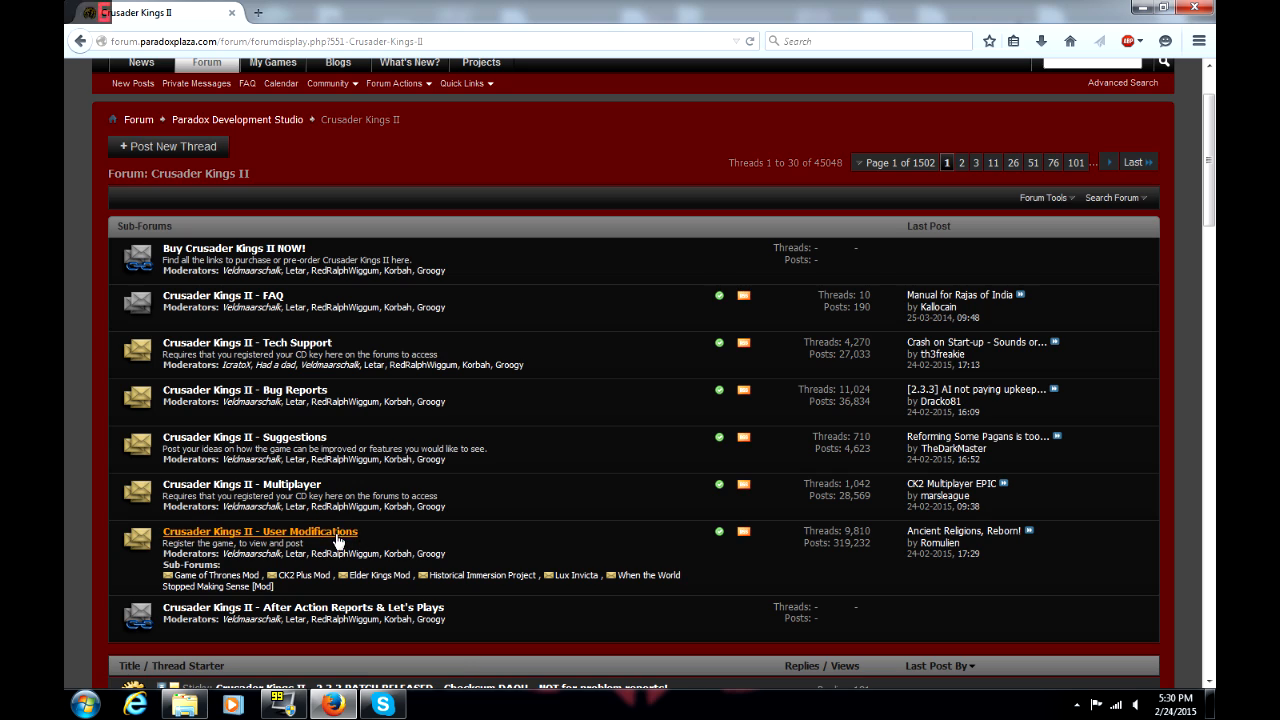
mouse_move(428, 544)
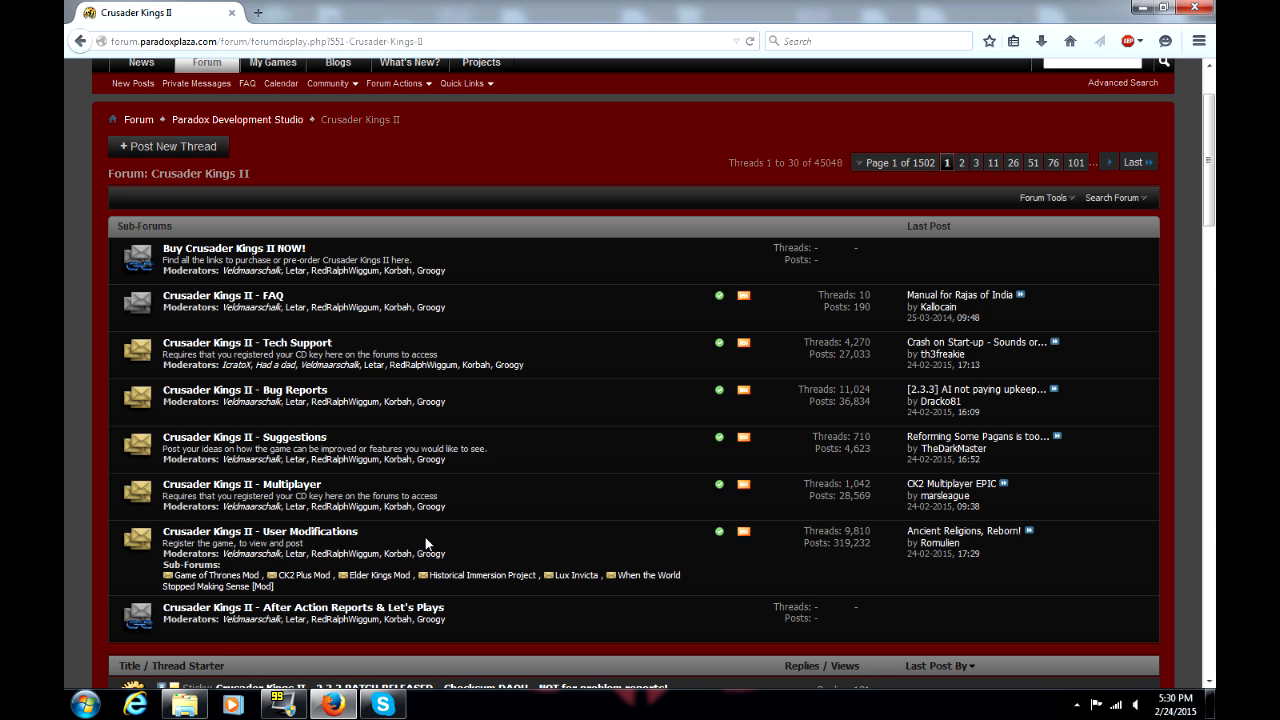
mouse_move(436, 520)
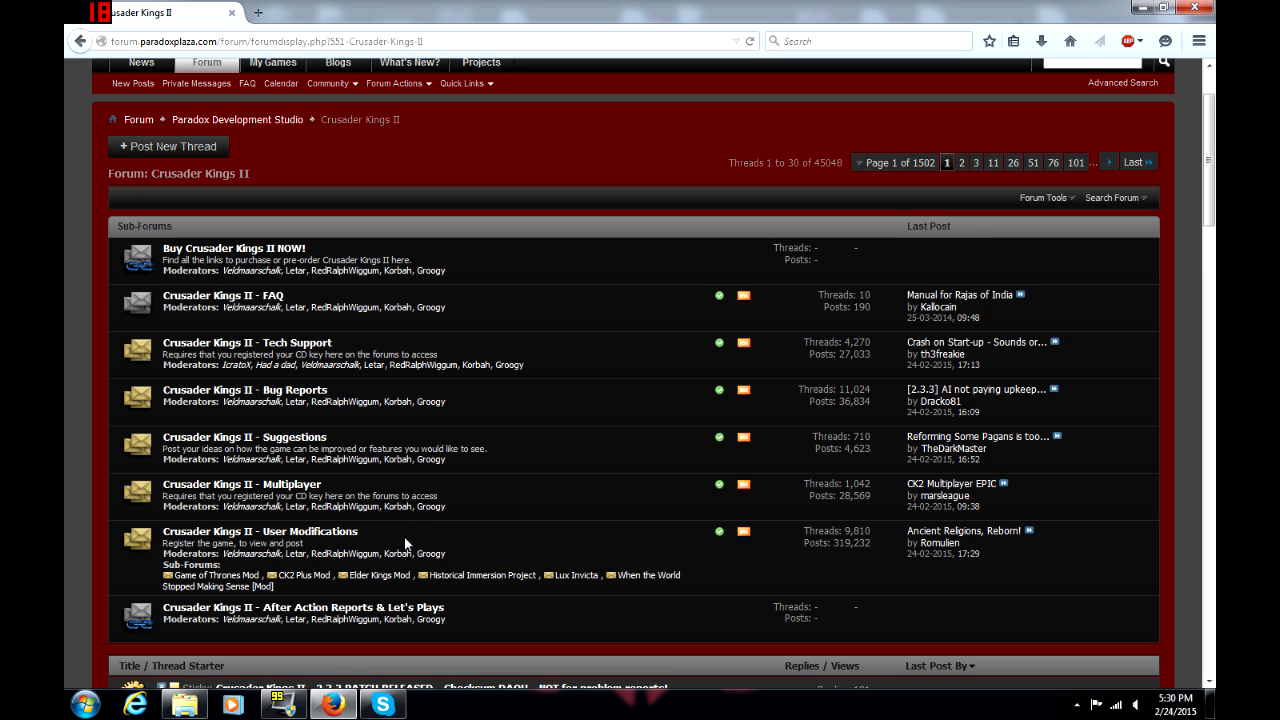
mouse_move(588, 444)
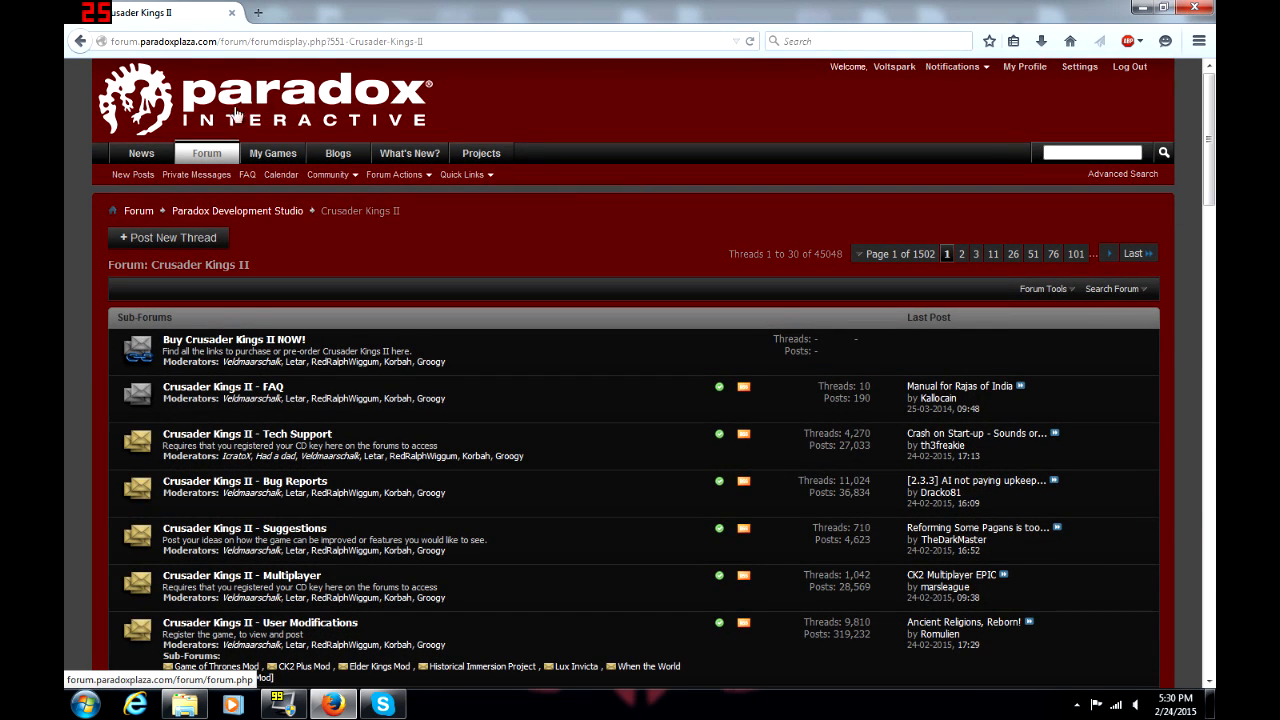
Navigate to the 'Crusader Kings II - User Modifications' sub-forum and view its mod sub-forums list.
scroll("down", 3)
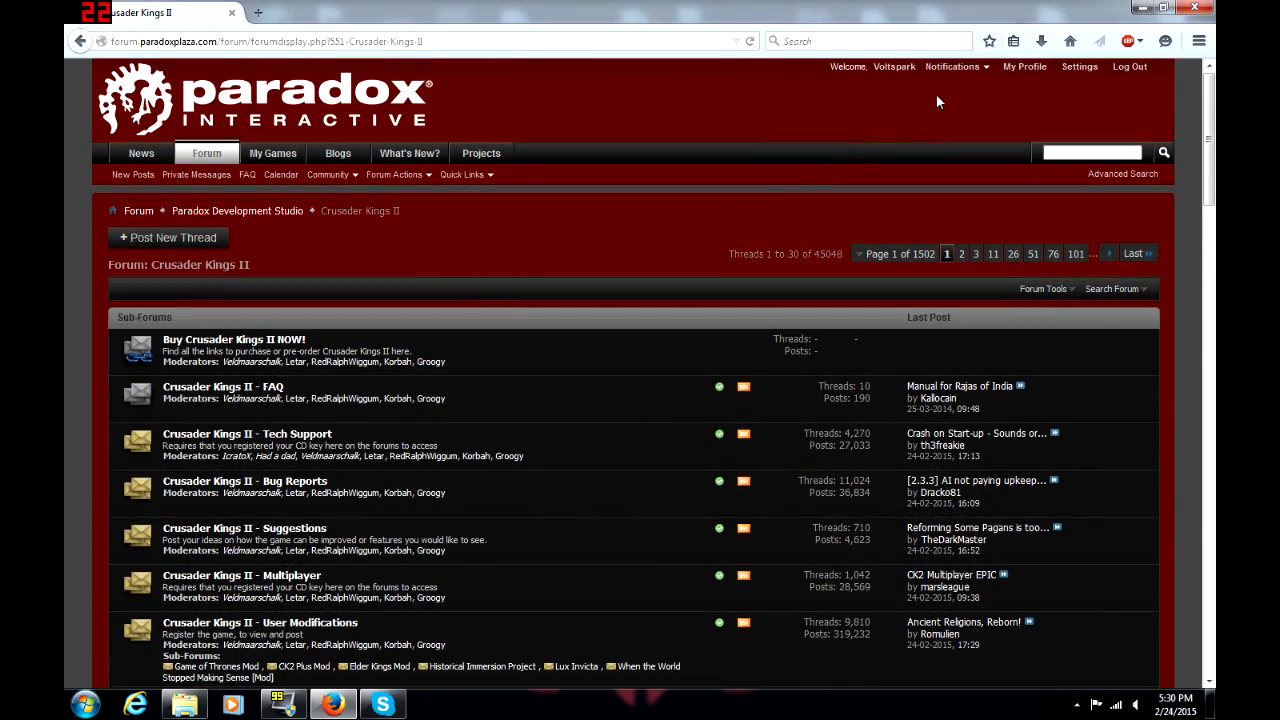
scroll("down", 3)
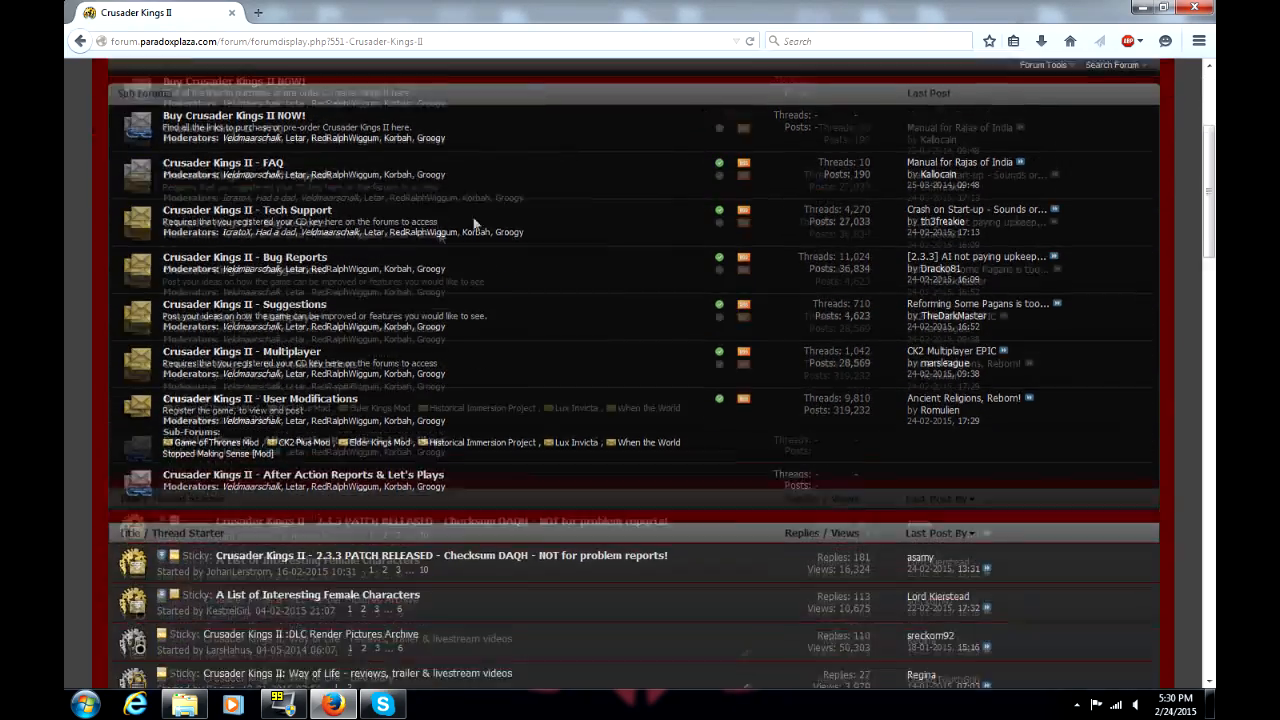
left_click(260, 348)
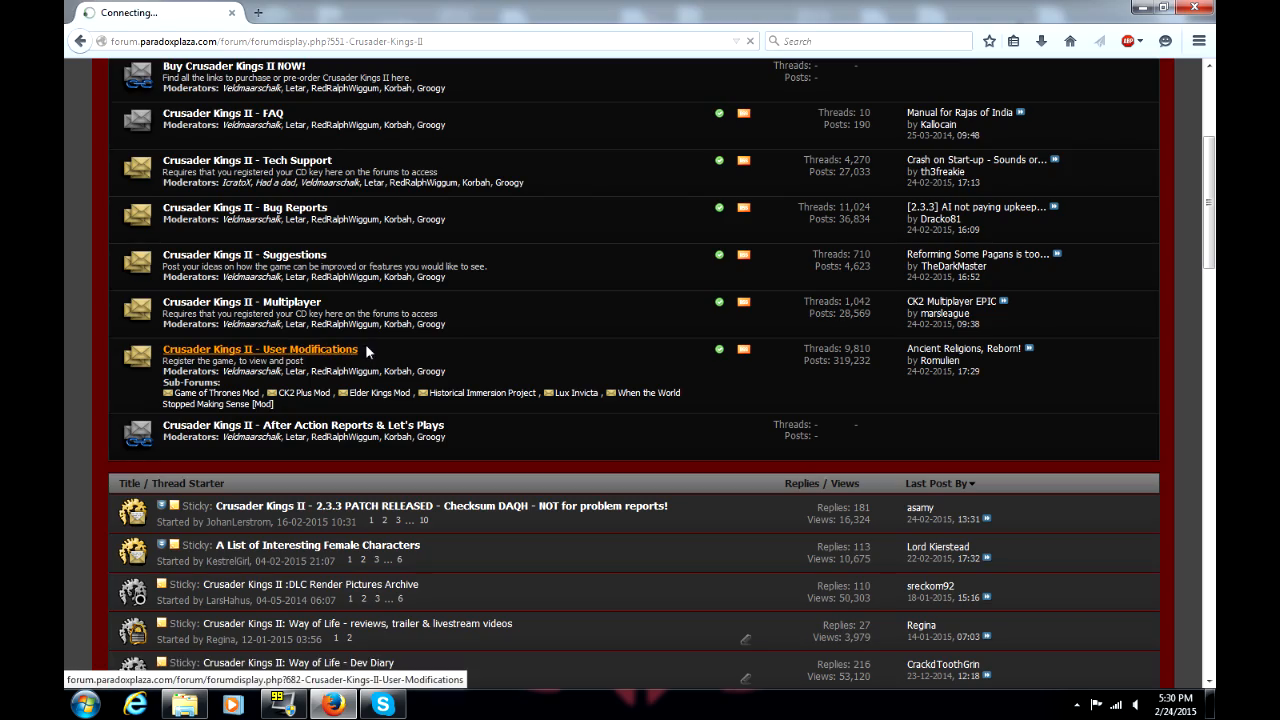
left_click(260, 348)
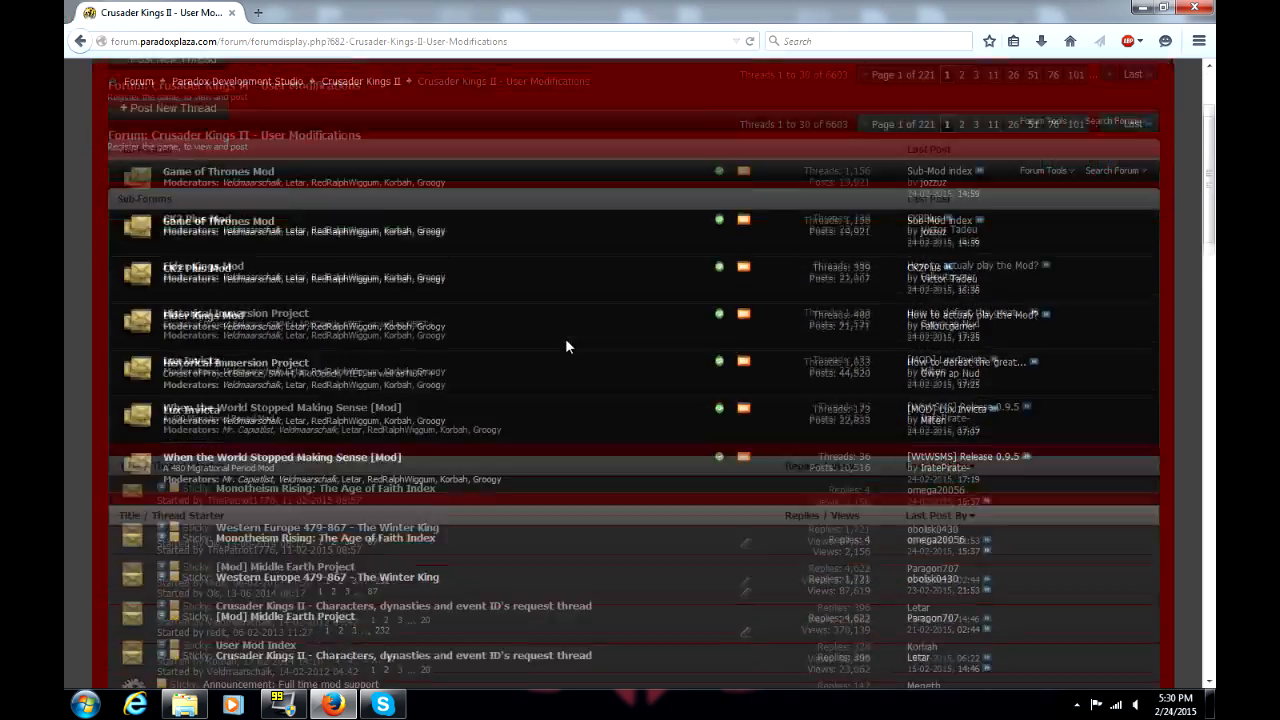
scroll("down", 3)
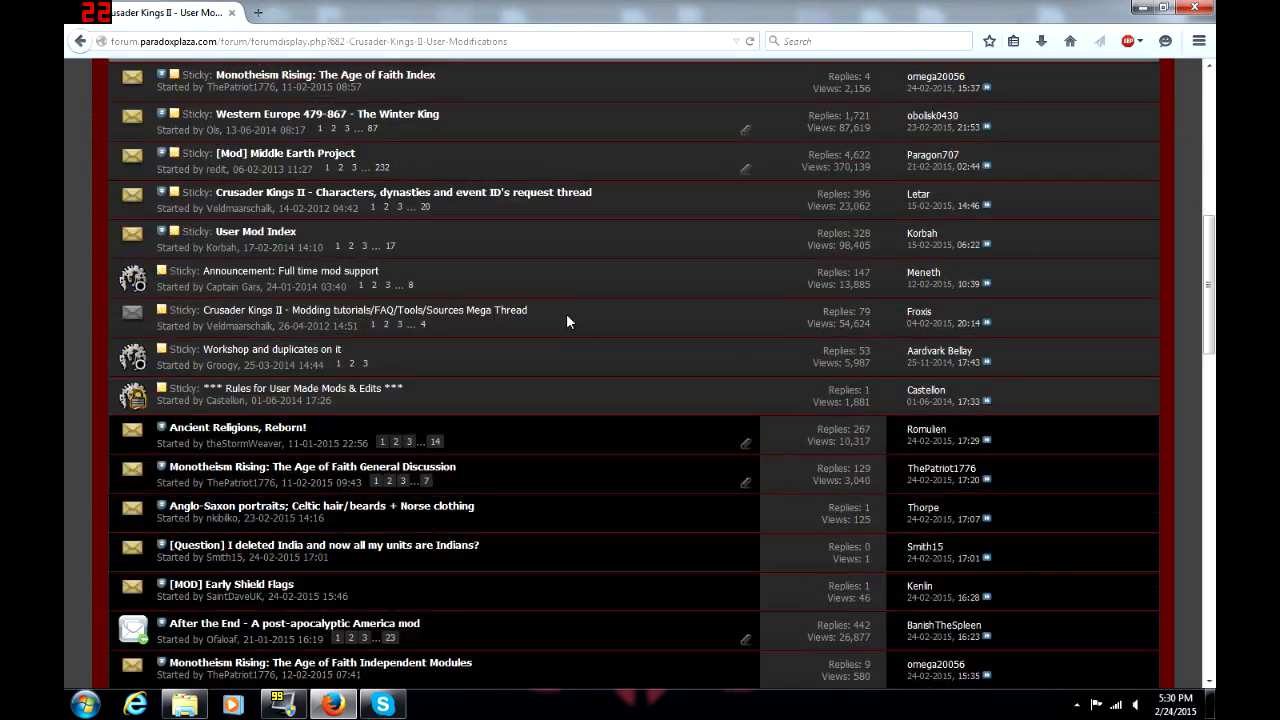
scroll("up", 3)
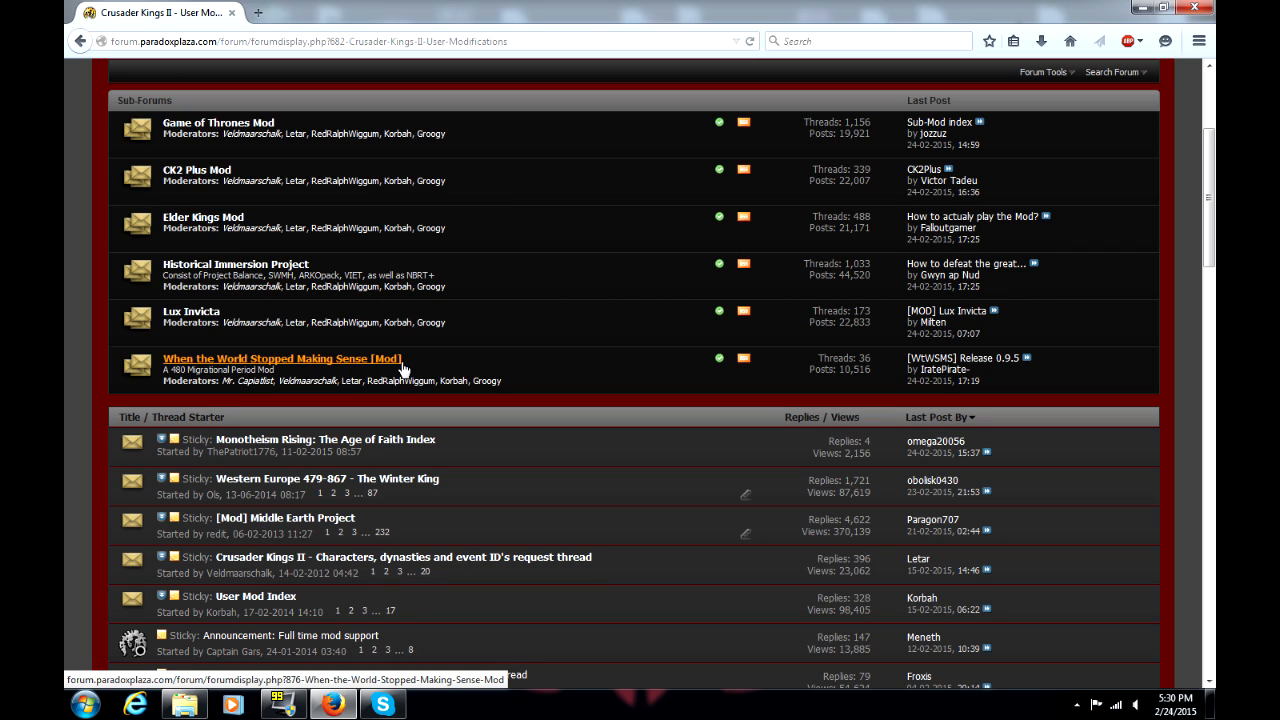
Enter the 'When the World Stopped Making Sense [Mod]' forum and load its '[WTWSMS] Release 0.9.5' sticky thread.
left_click(284, 358)
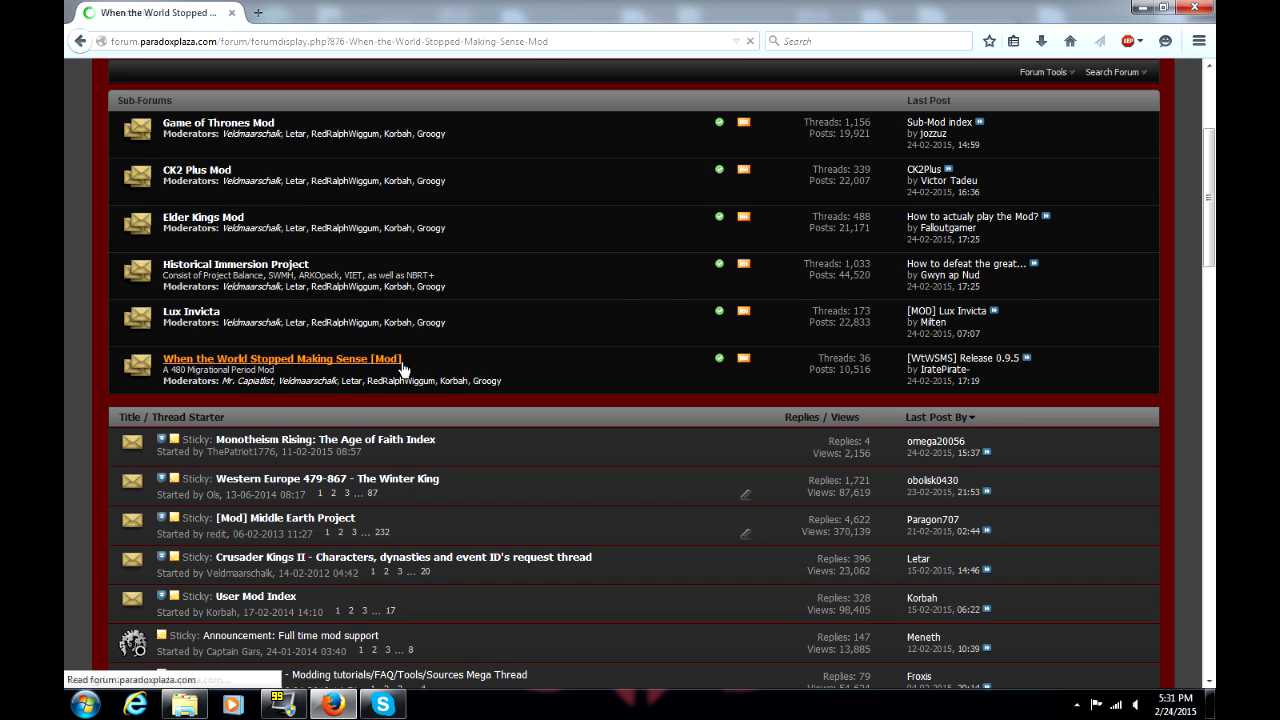
left_click(282, 358)
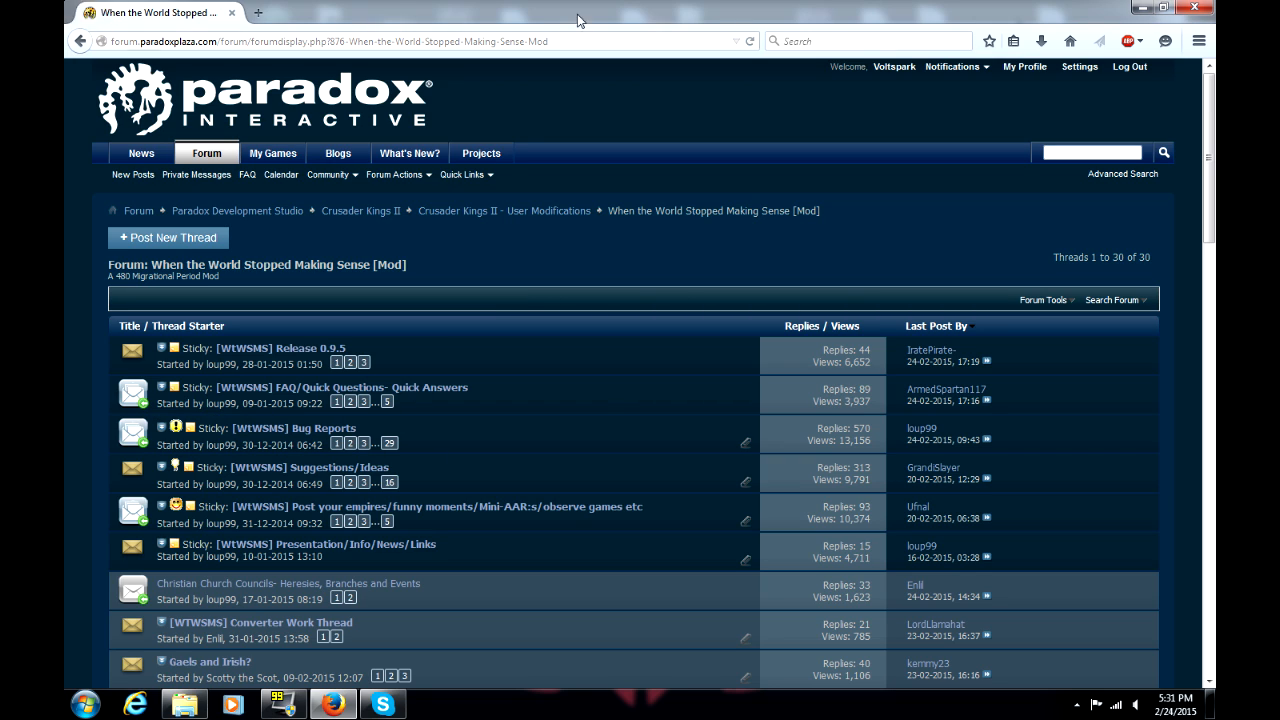
mouse_move(452, 348)
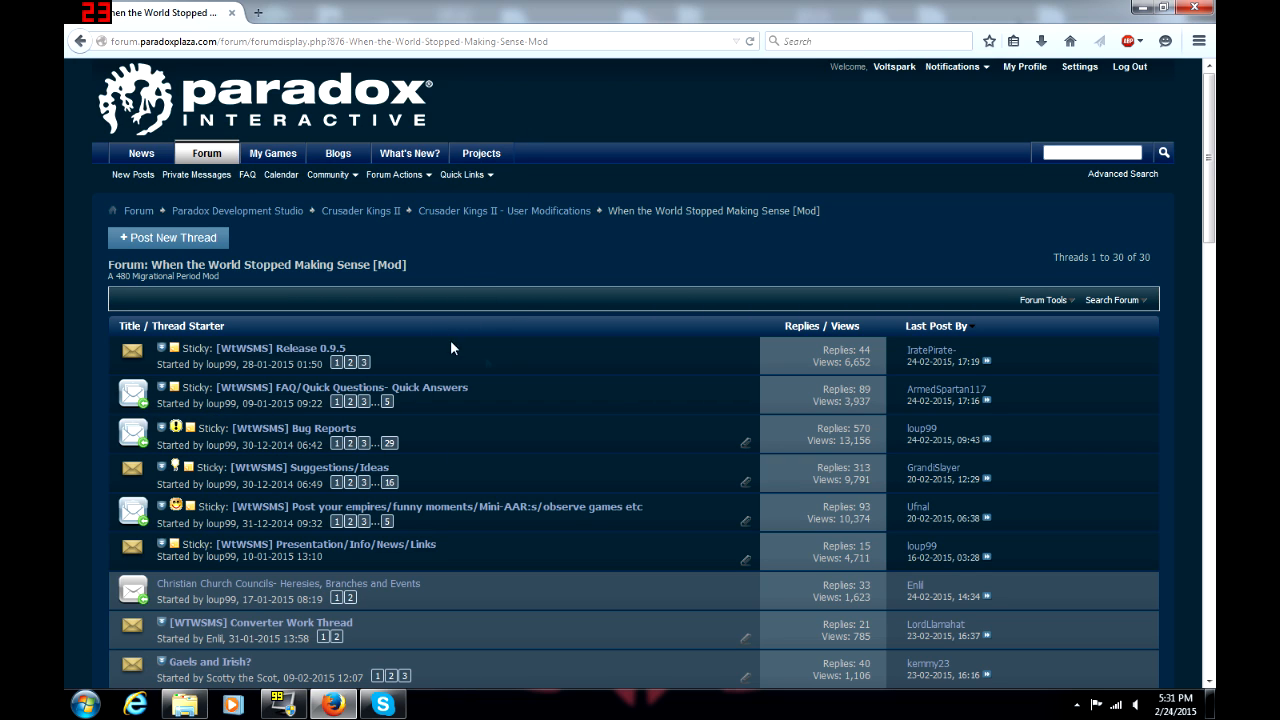
mouse_move(340, 348)
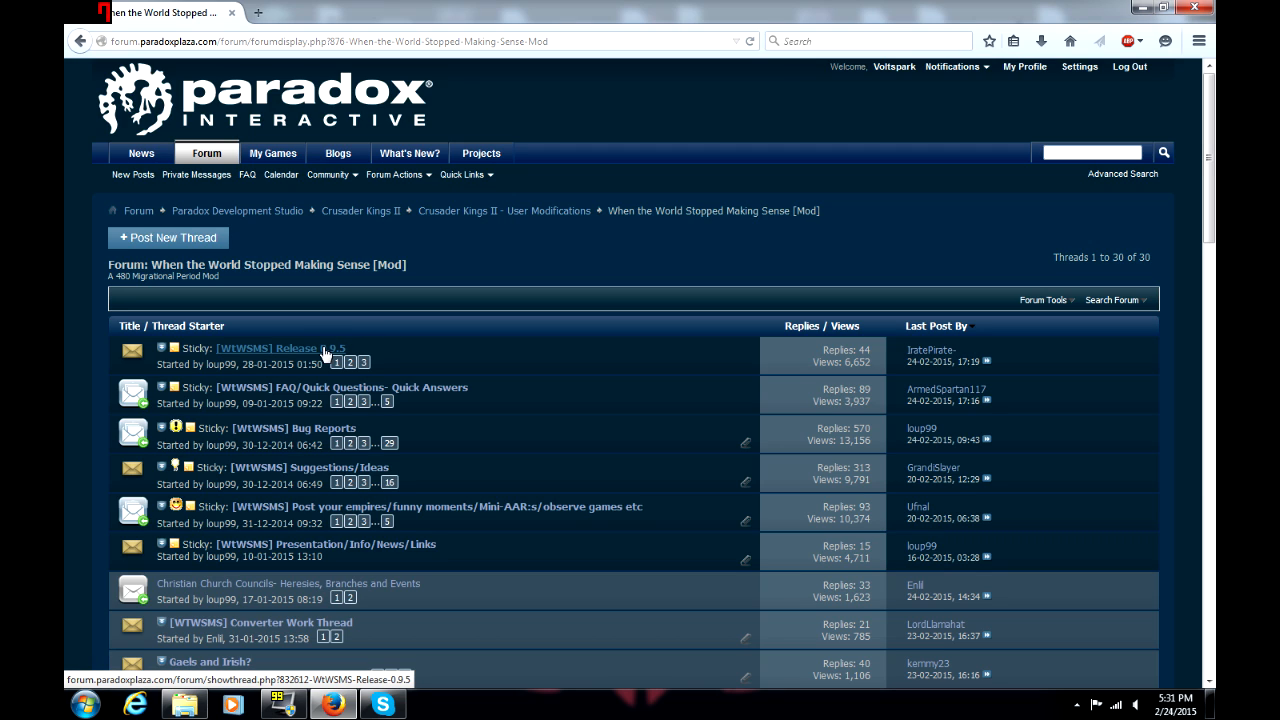
left_click(280, 348)
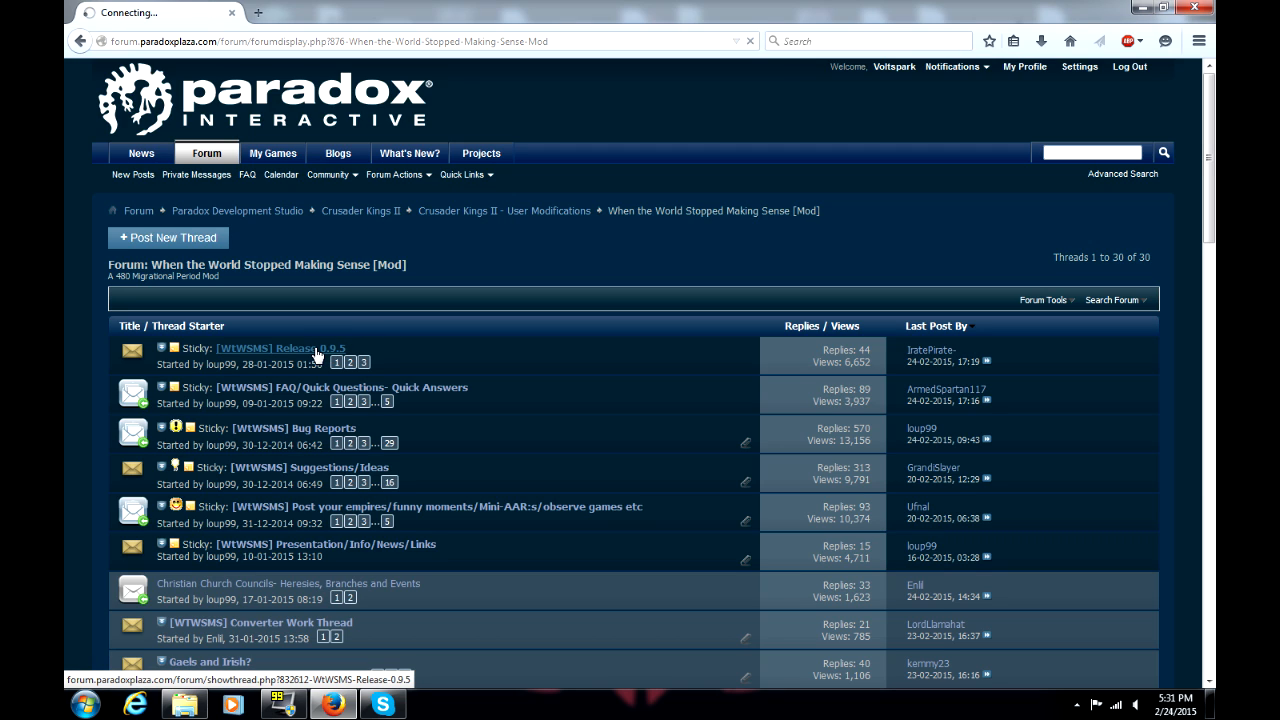
left_click(280, 348)
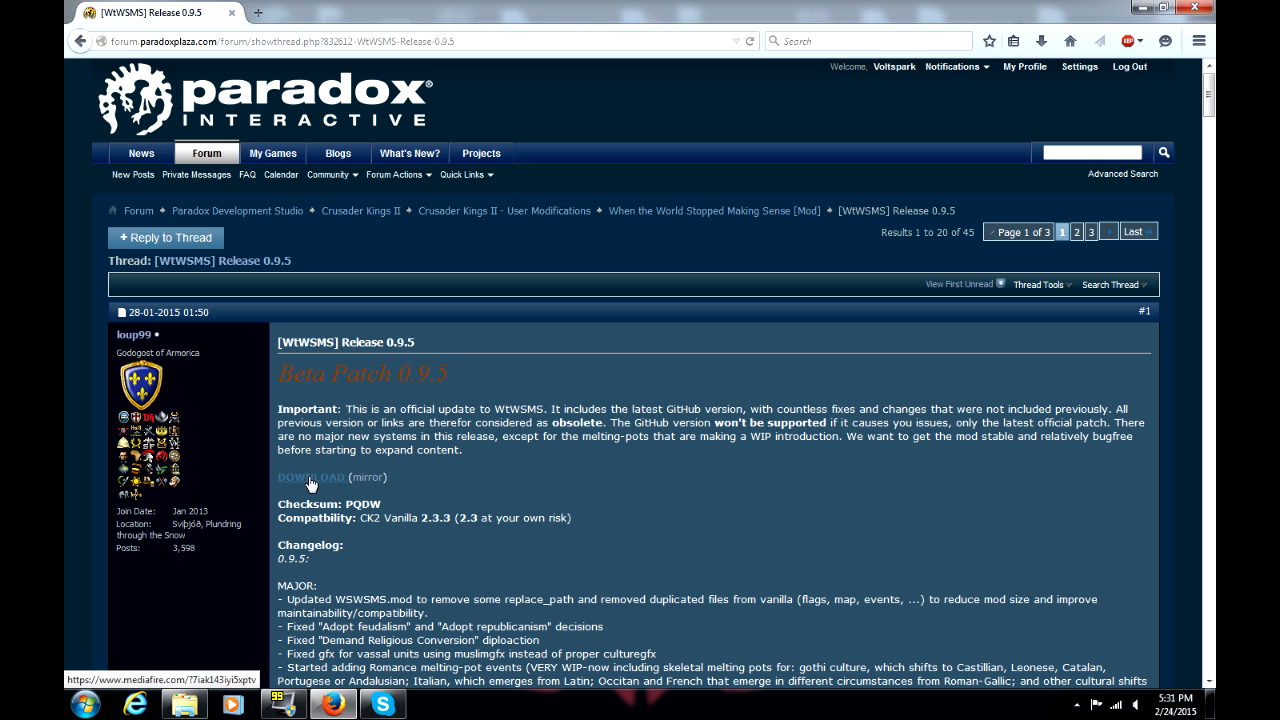
Download WTWSMS-v.0.9.5.zip from the release's MediaFire page and check it in Firefox's downloads panel.
left_click(312, 476)
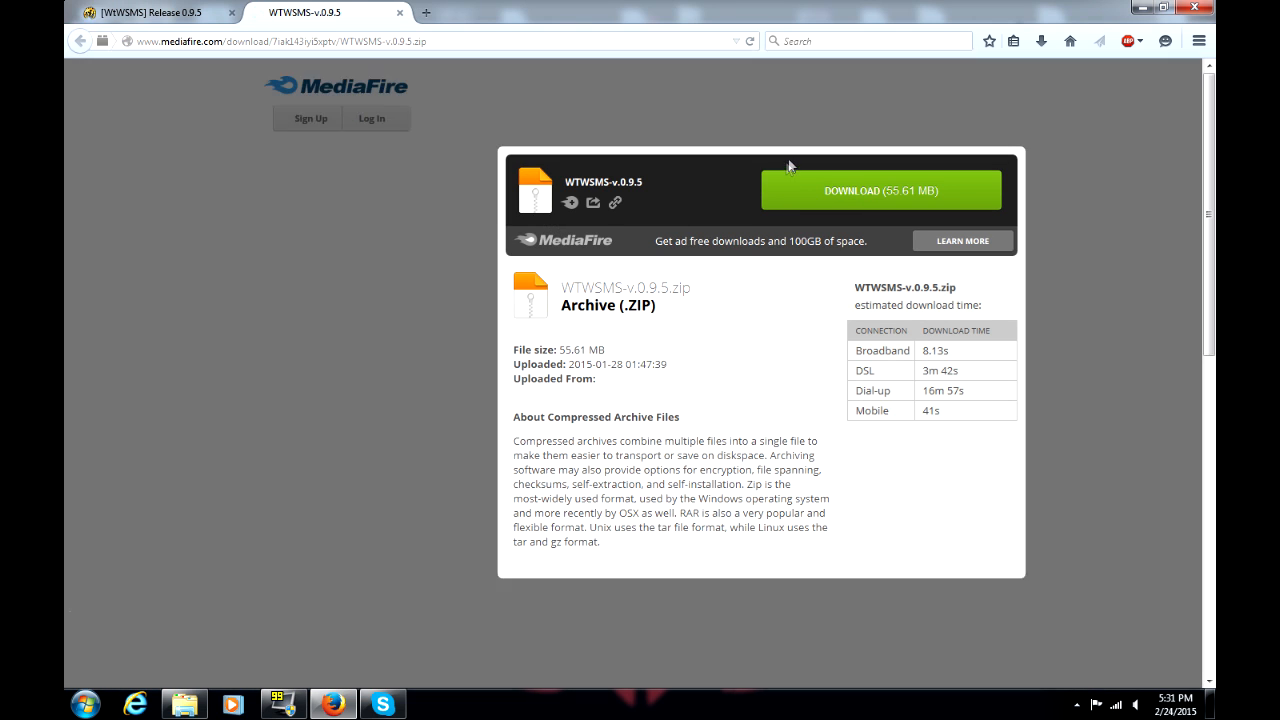
left_click(880, 190)
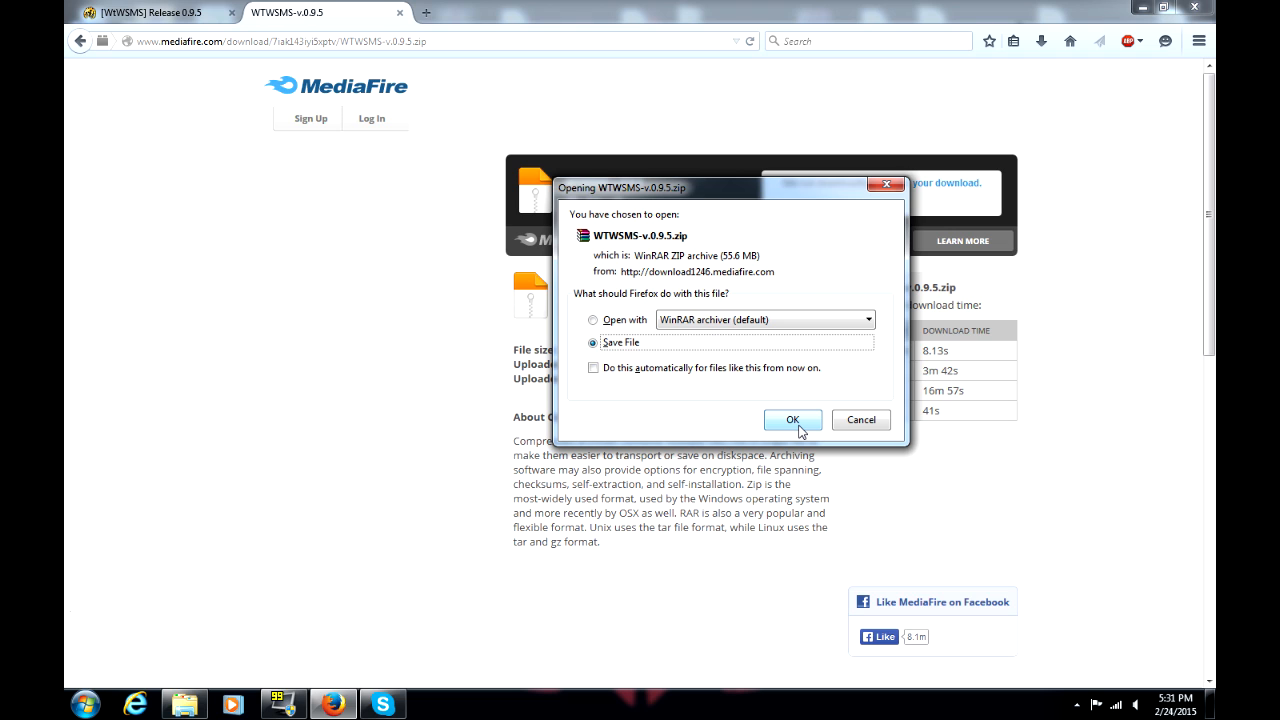
left_click(792, 420)
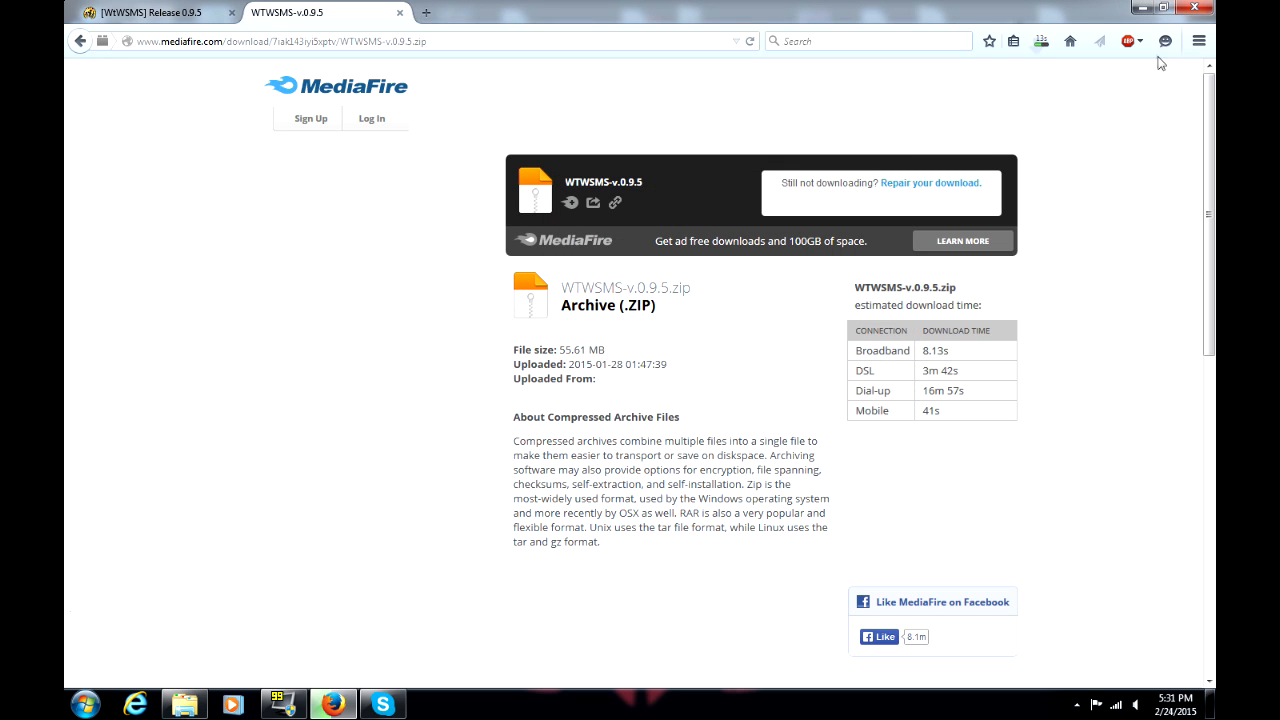
left_click(1040, 40)
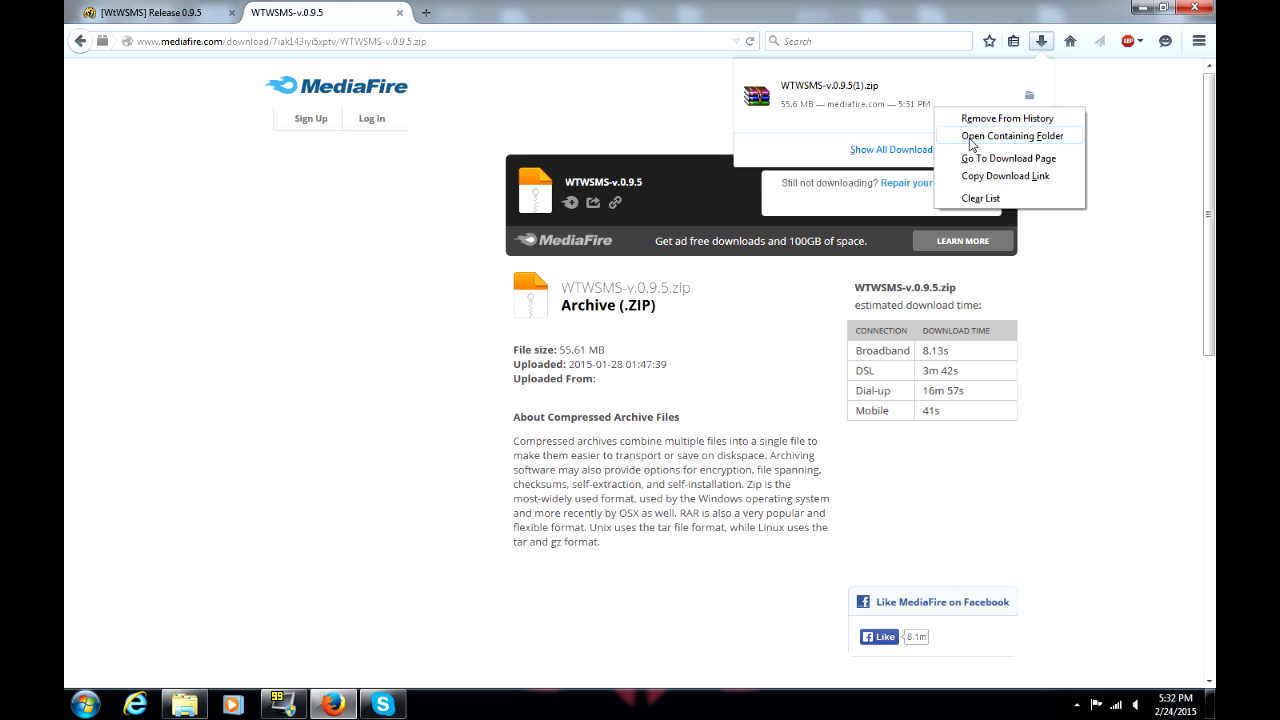
Start 'Extract files...' on the downloaded WTWSMS-v.0.9.5 zip from its containing folder.
left_click(1008, 136)
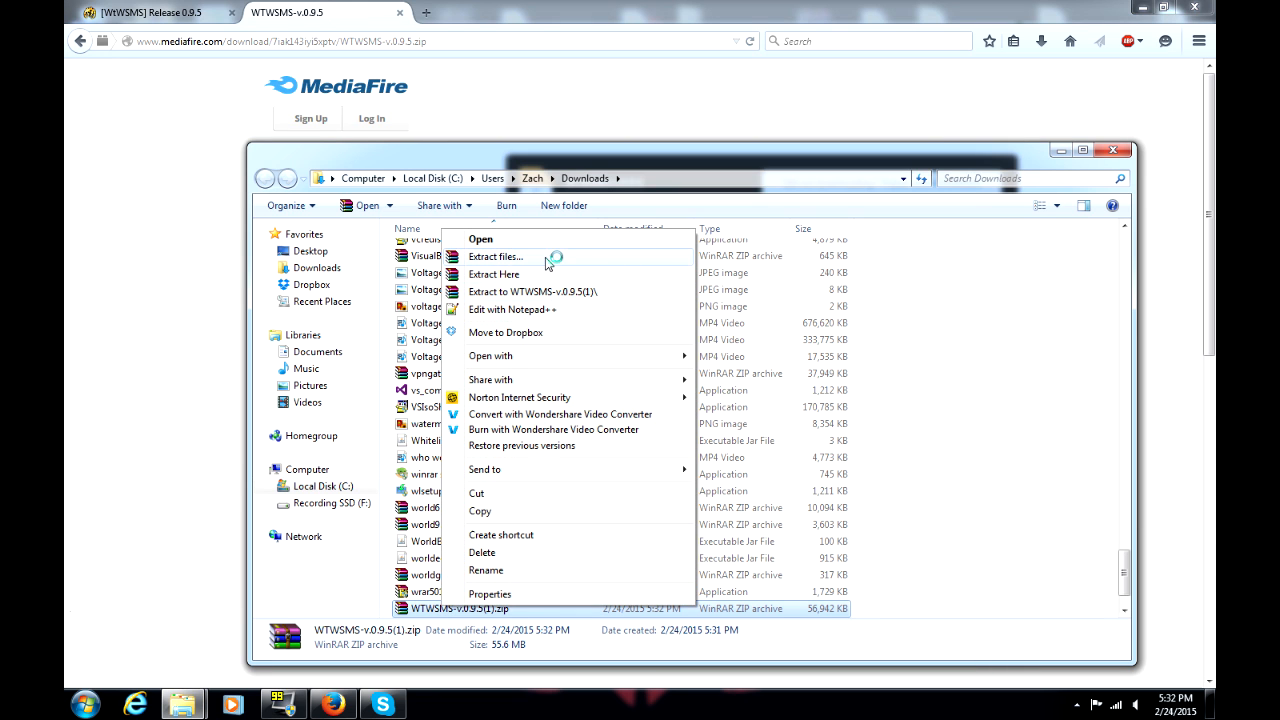
left_click(496, 256)
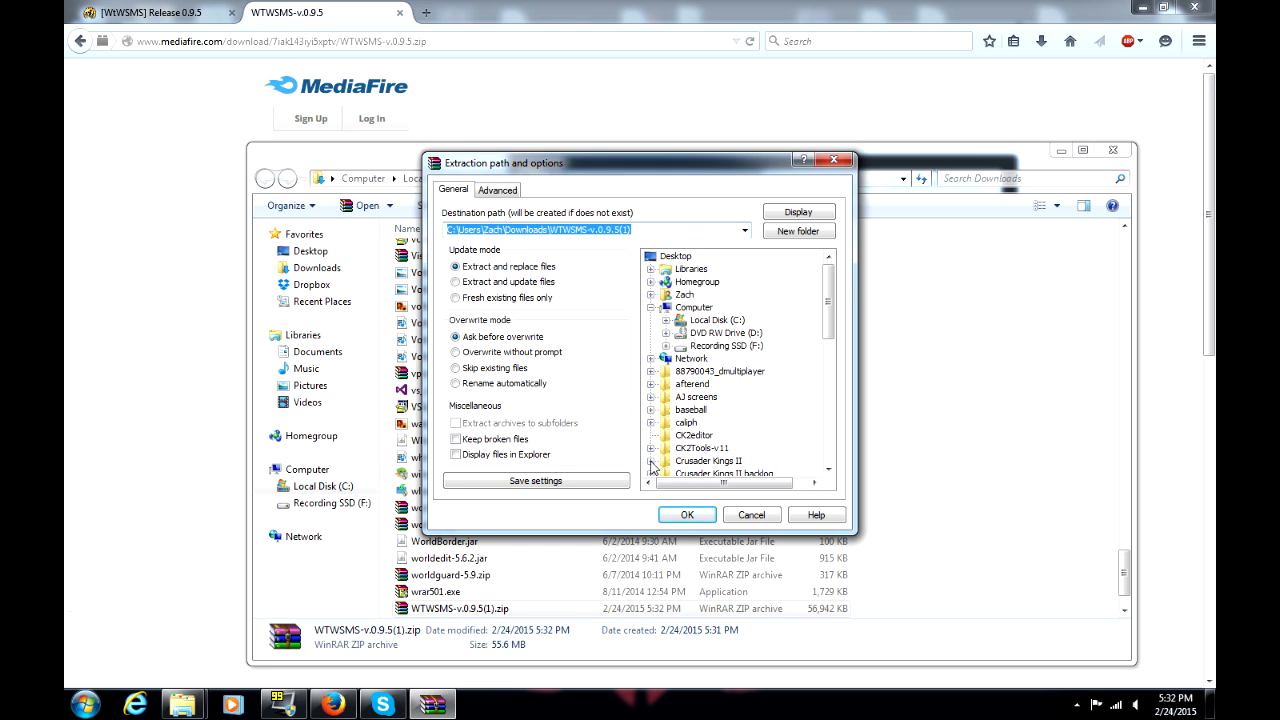
mouse_move(656, 476)
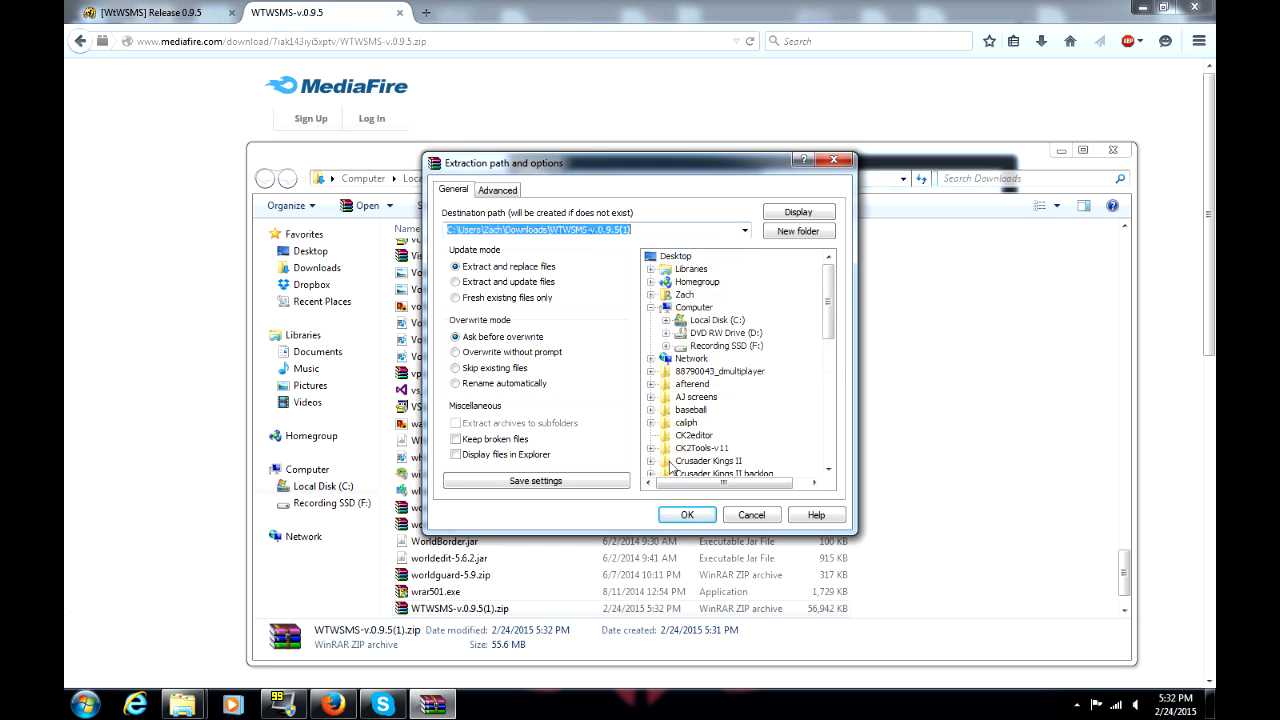
left_click(718, 460)
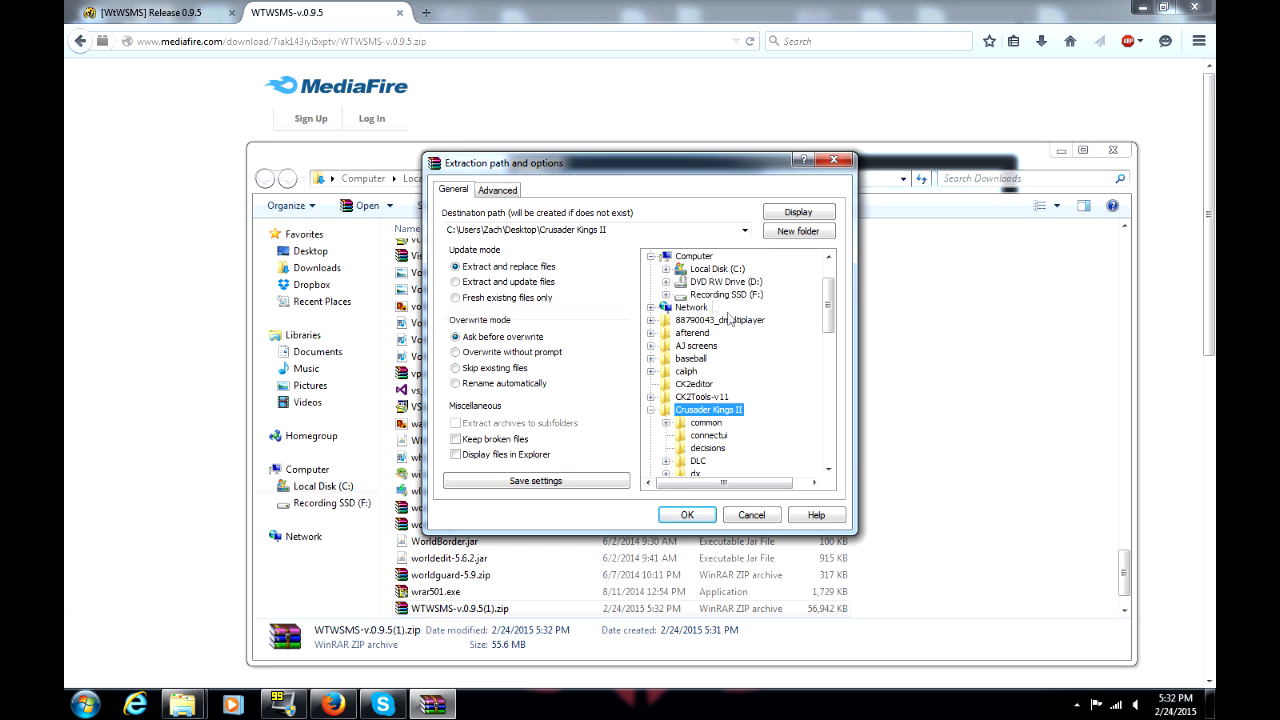
mouse_move(688, 338)
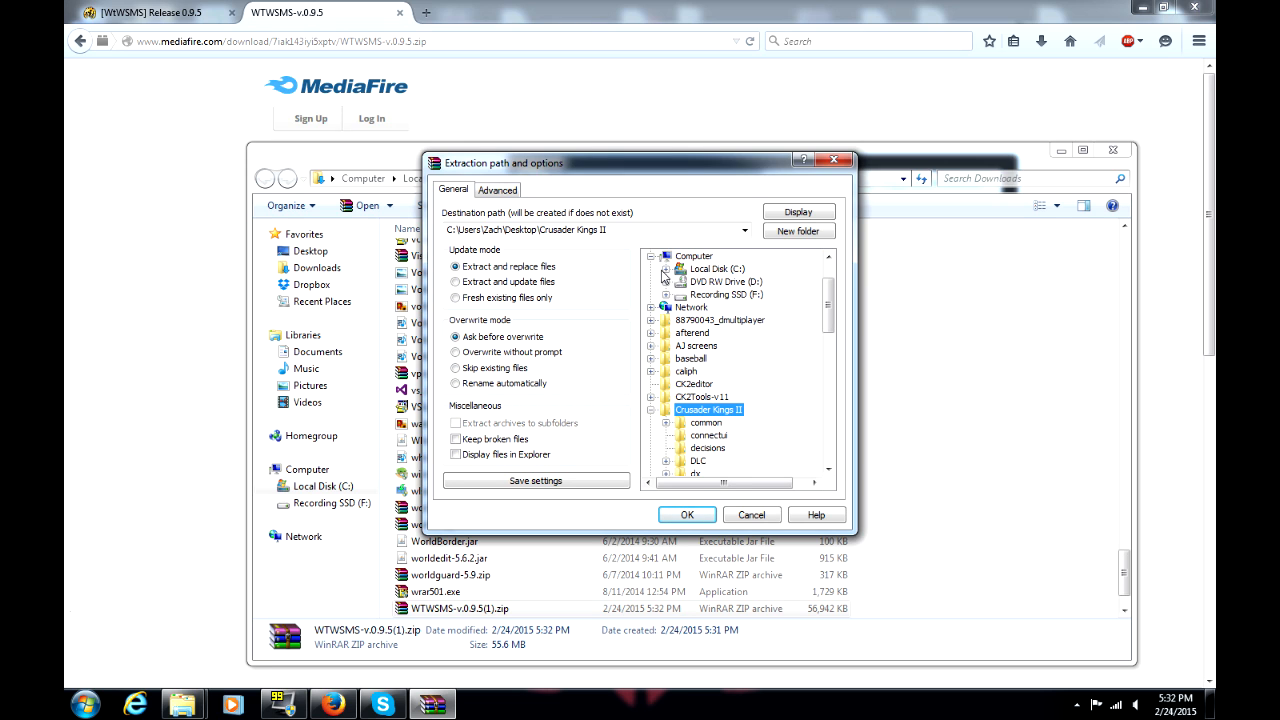
Browse the destination tree through C: > Users > home folder > Paradox Interactive > Crusader Kings II.
left_click(664, 268)
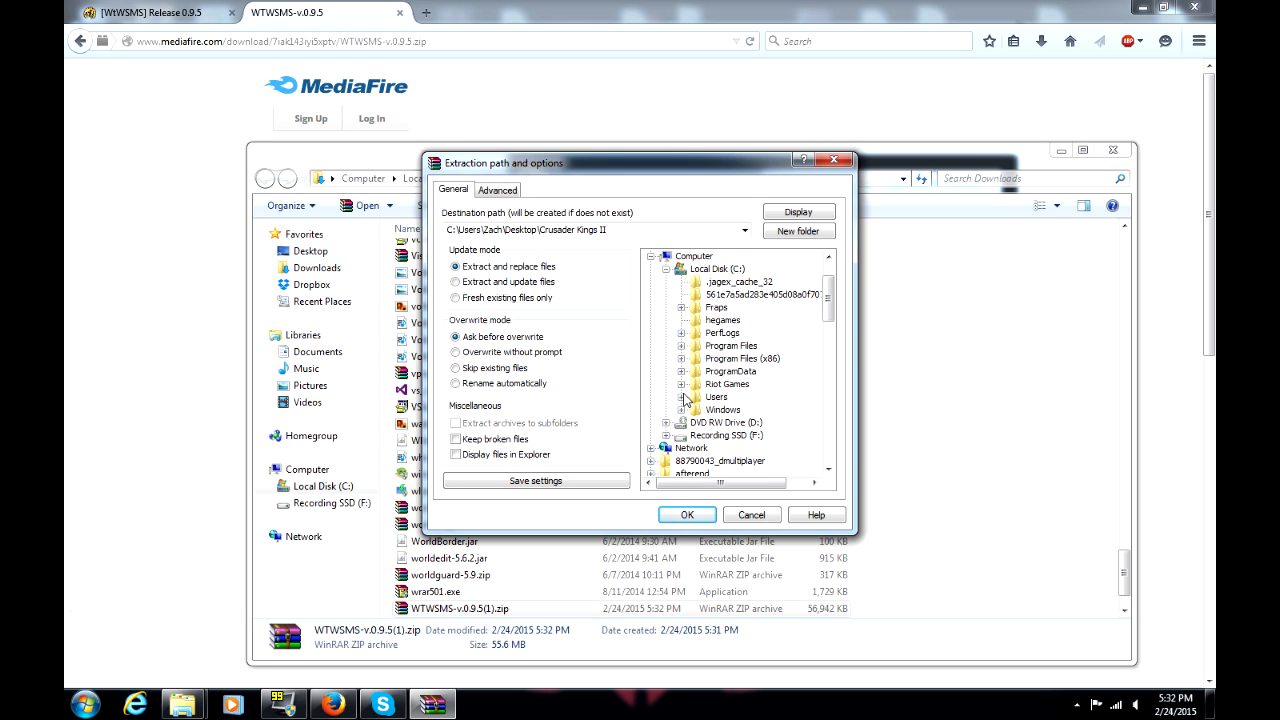
left_click(684, 396)
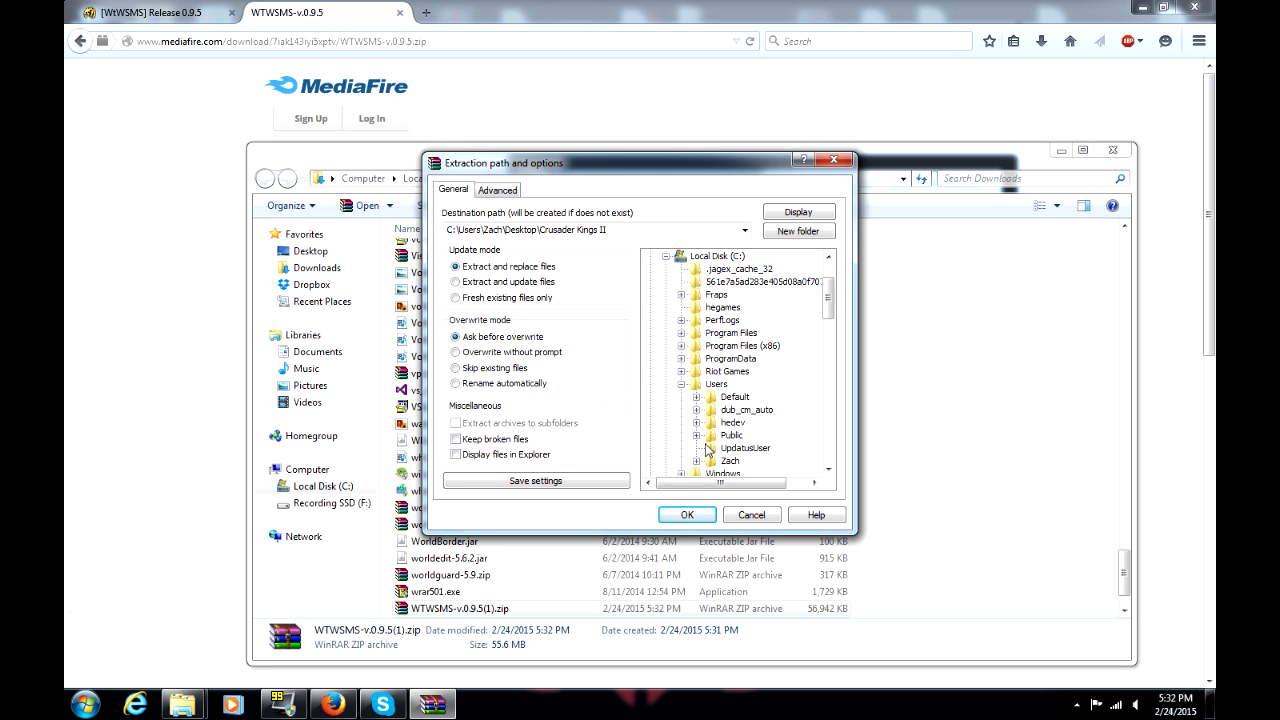
scroll("down", 3)
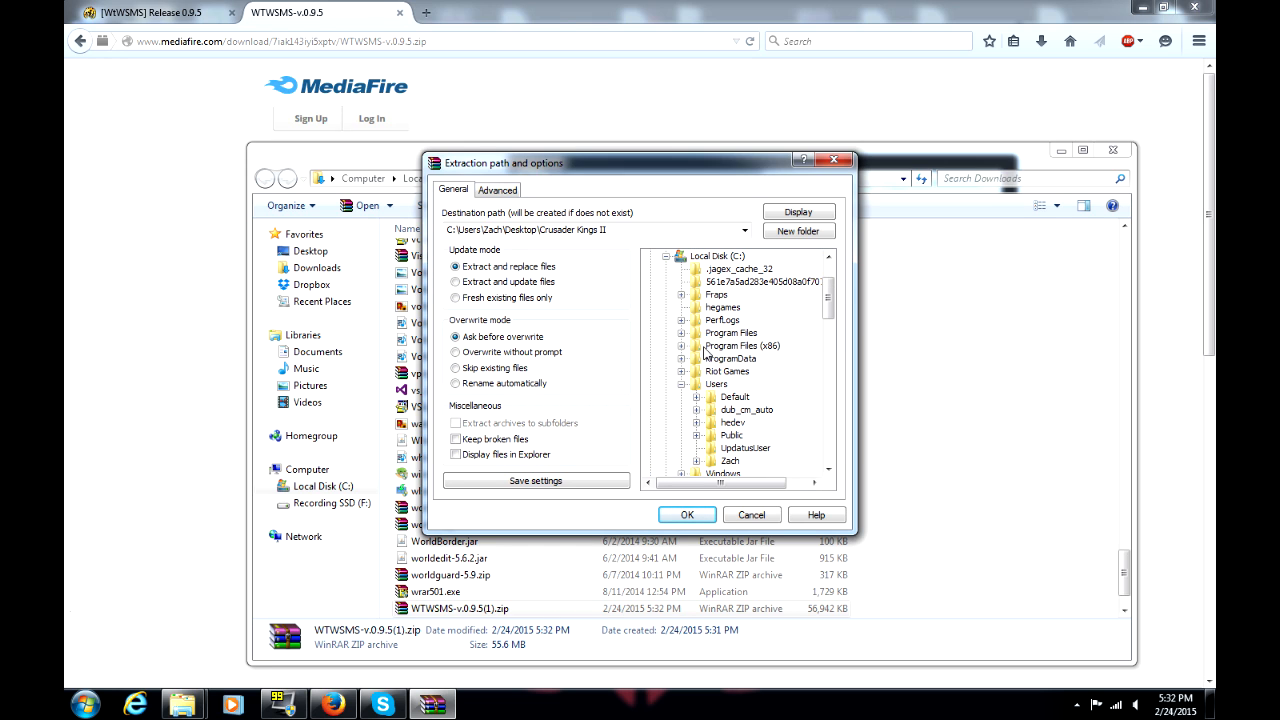
mouse_move(732, 372)
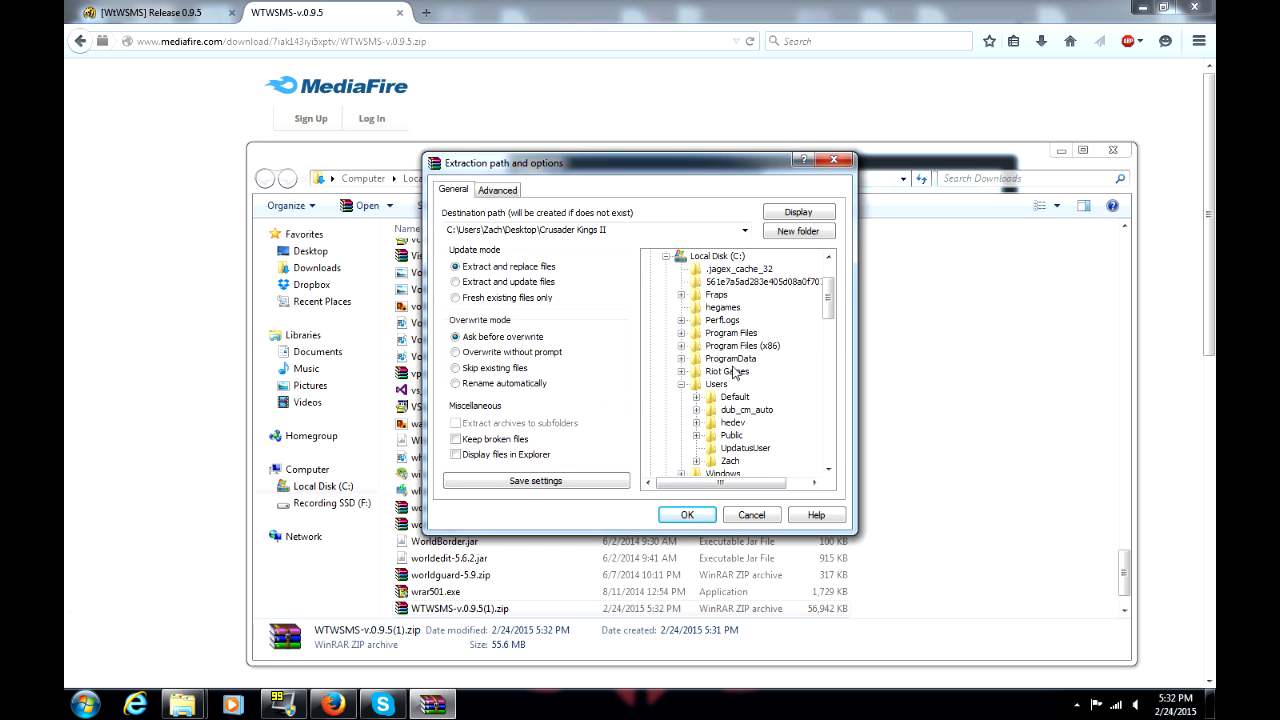
scroll("down", 3)
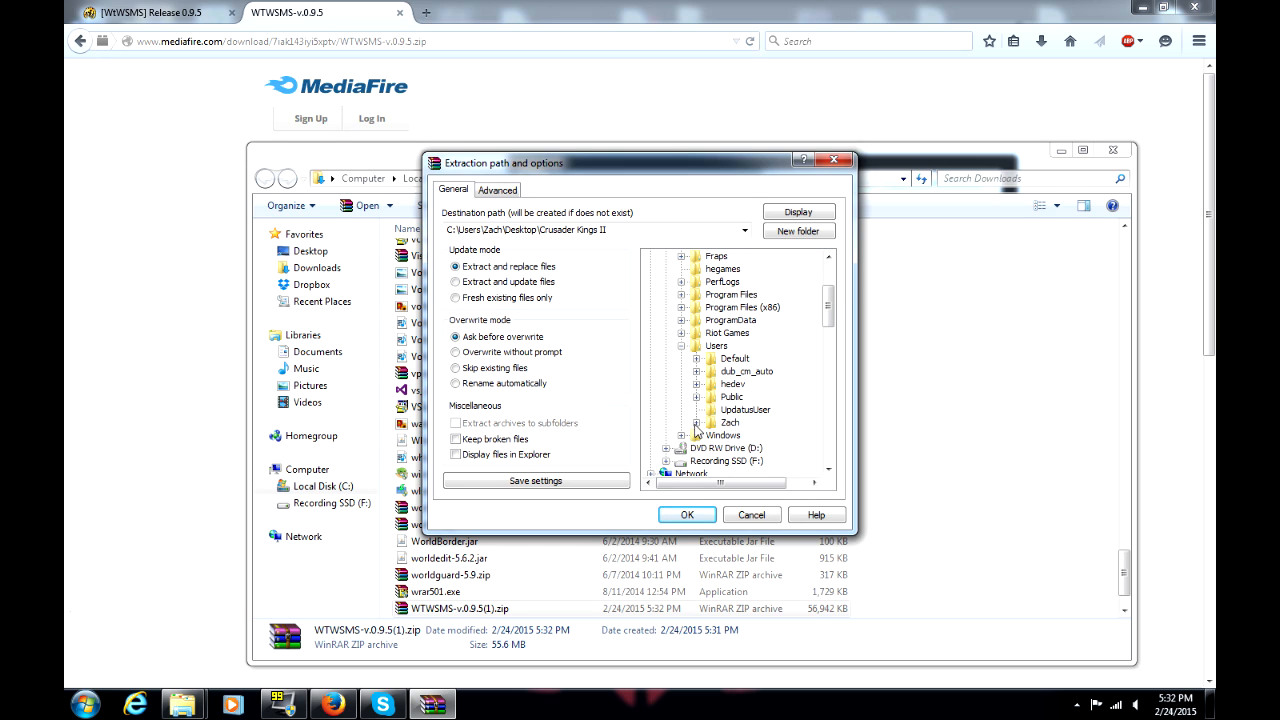
left_click(694, 422)
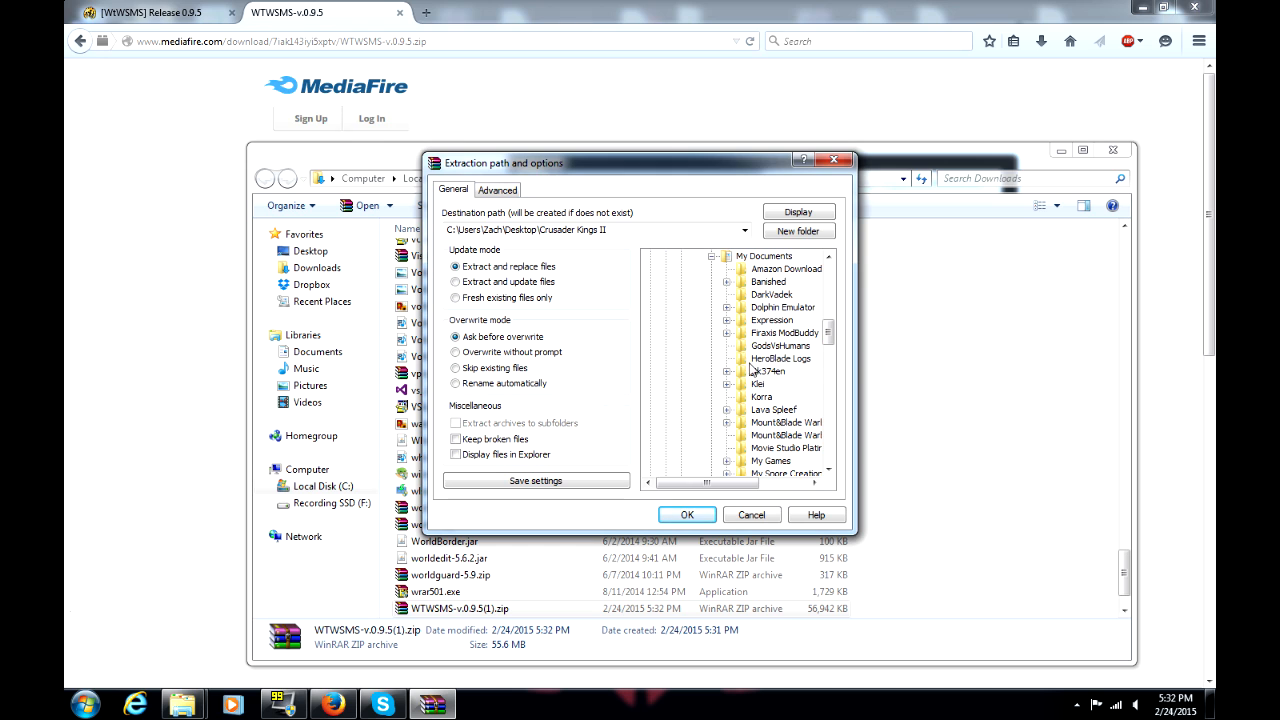
scroll("down", 3)
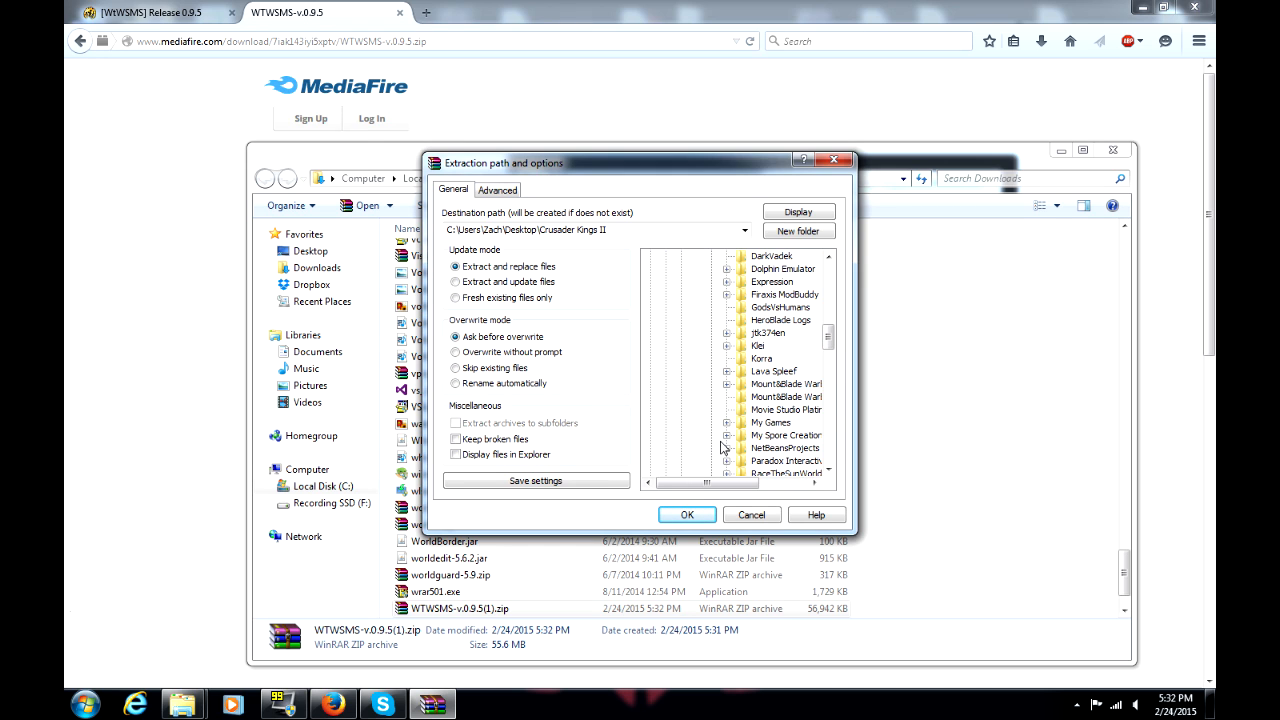
scroll("down", 3)
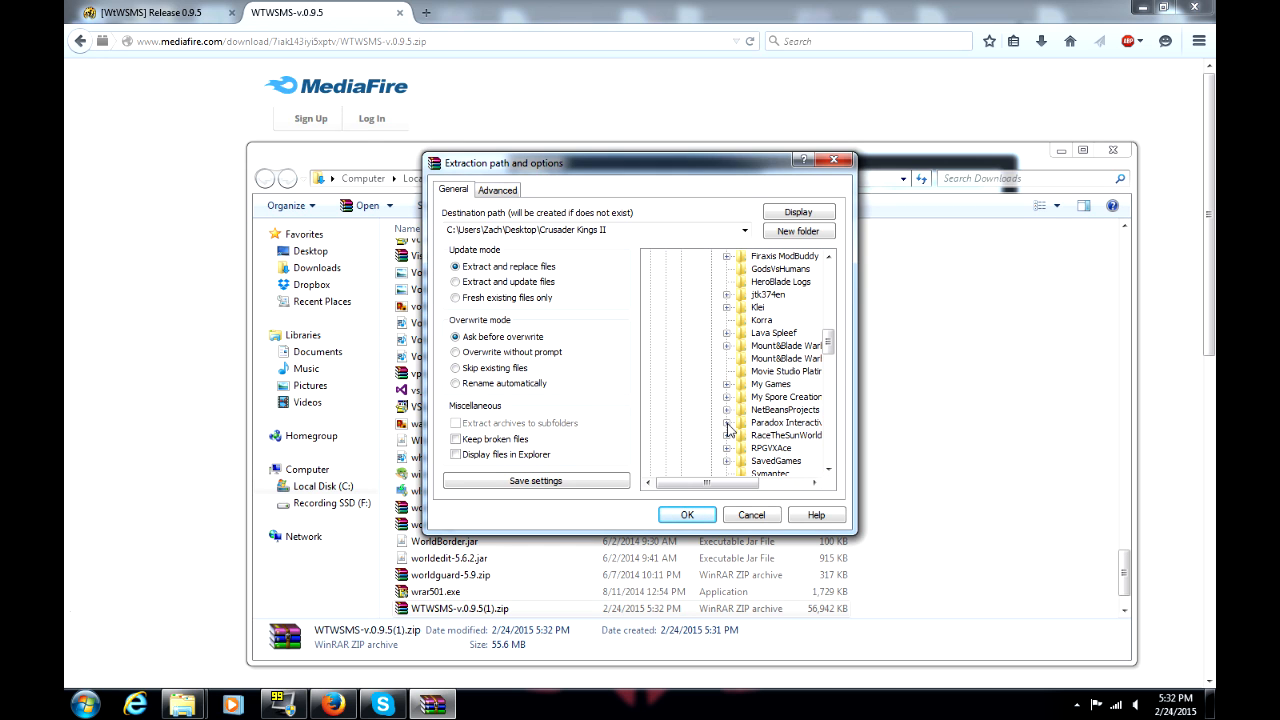
left_click(728, 422)
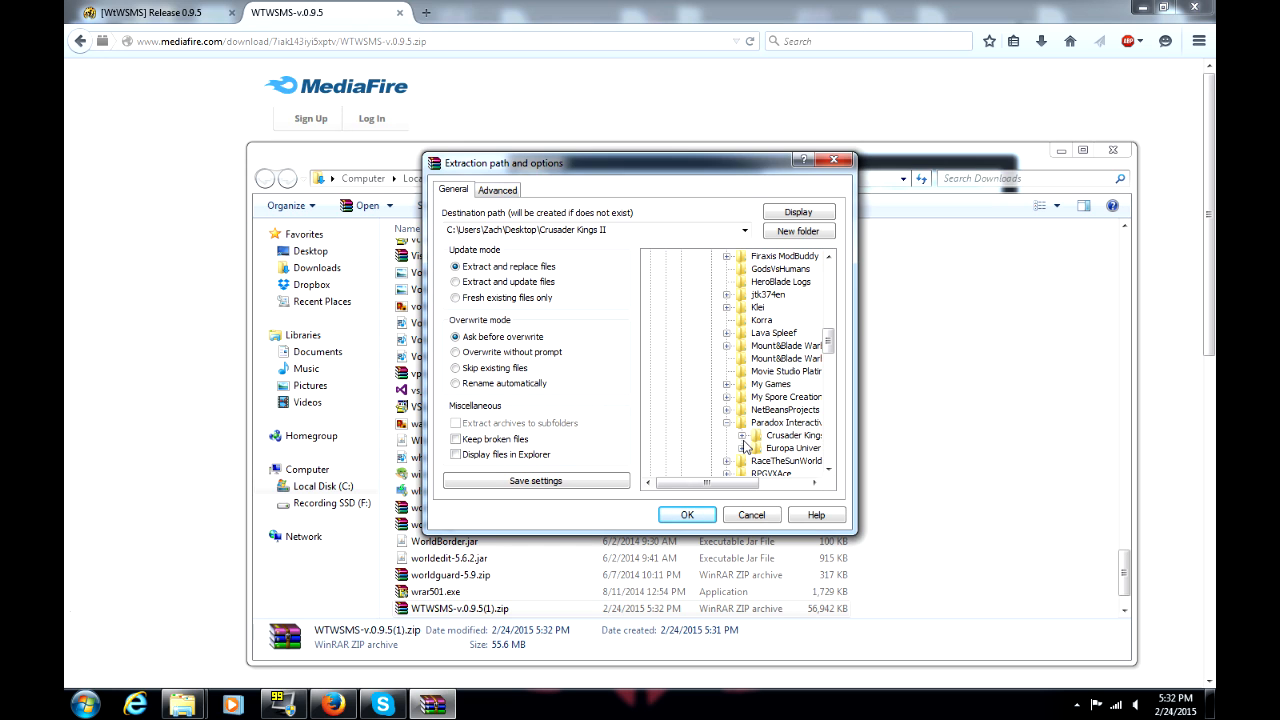
left_click(744, 436)
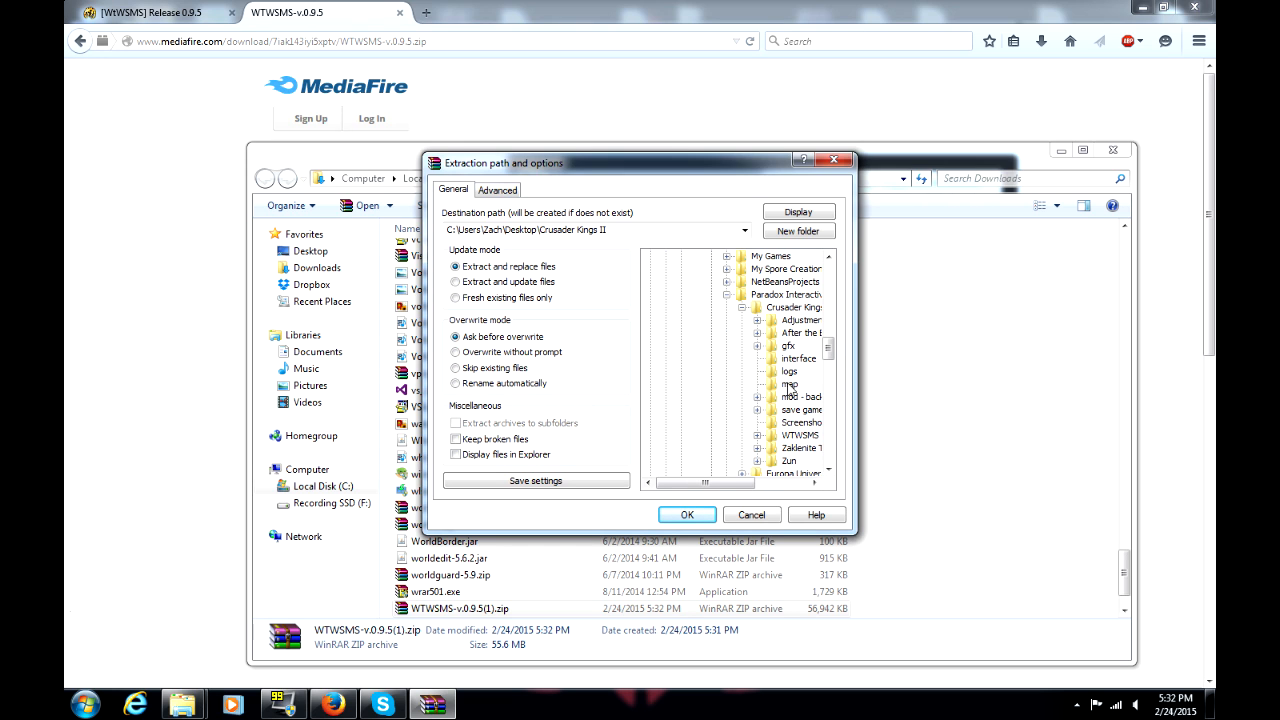
mouse_move(764, 400)
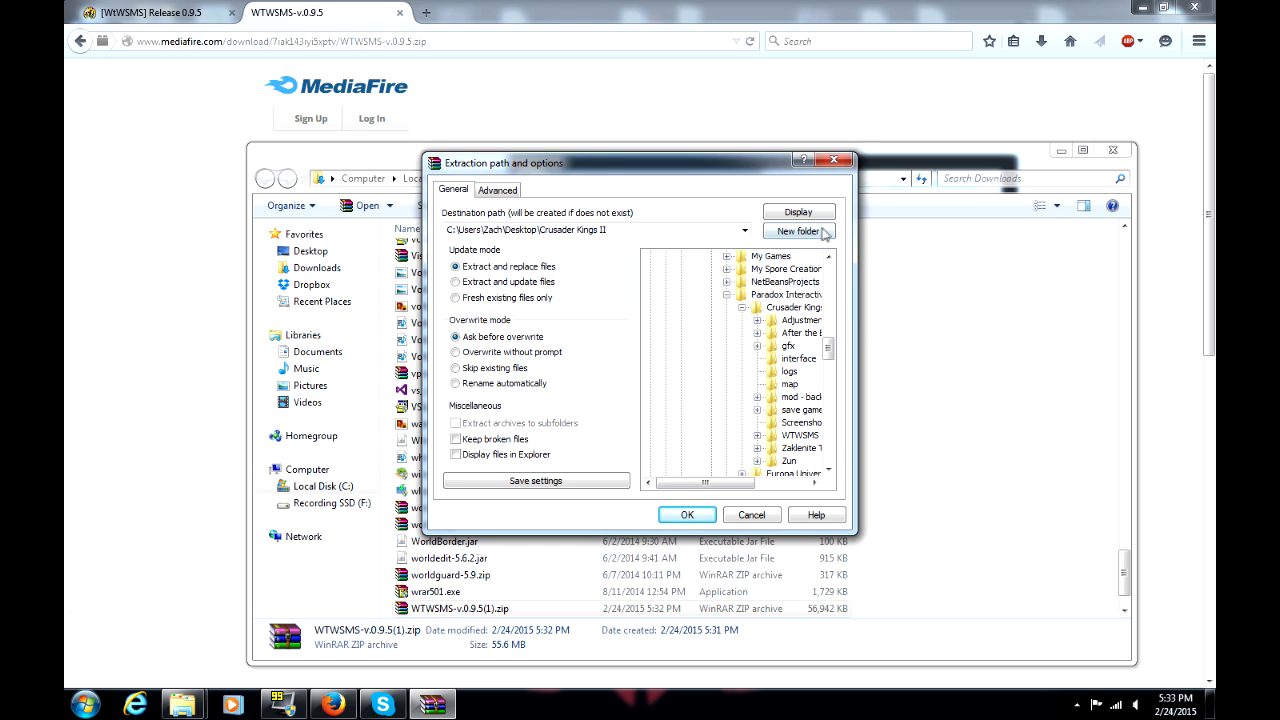
left_click(796, 232)
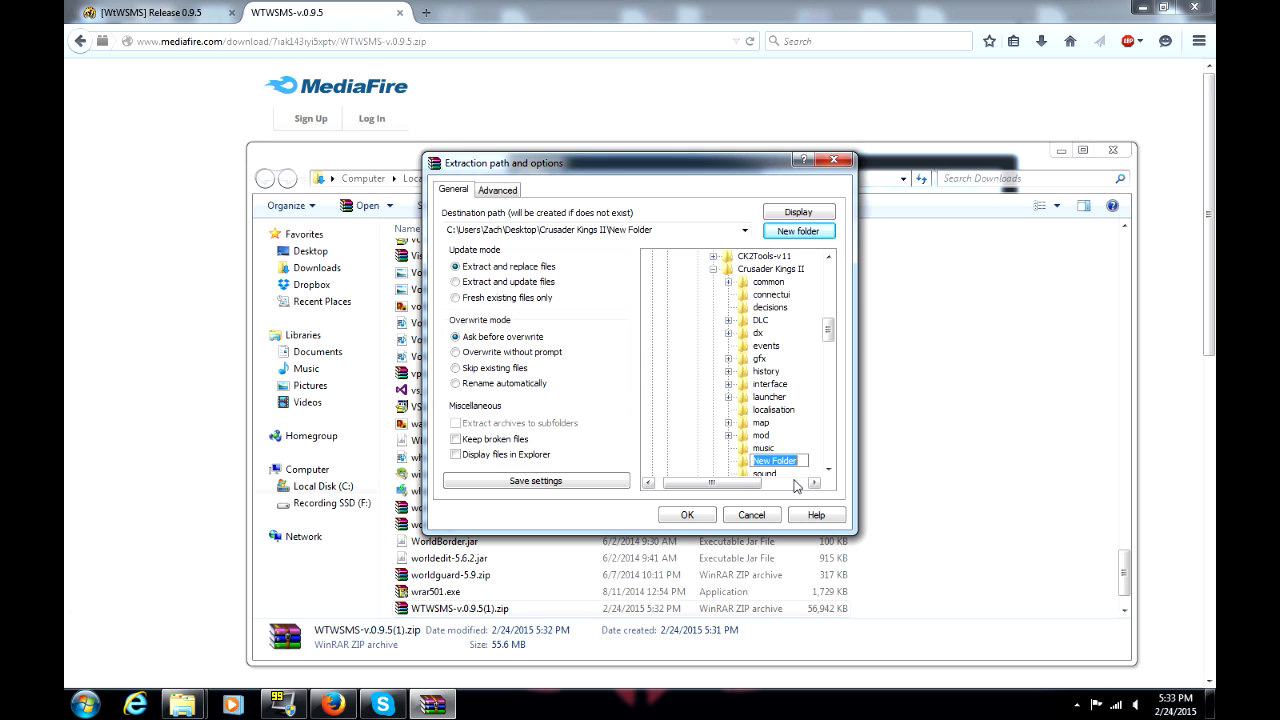
mouse_move(808, 450)
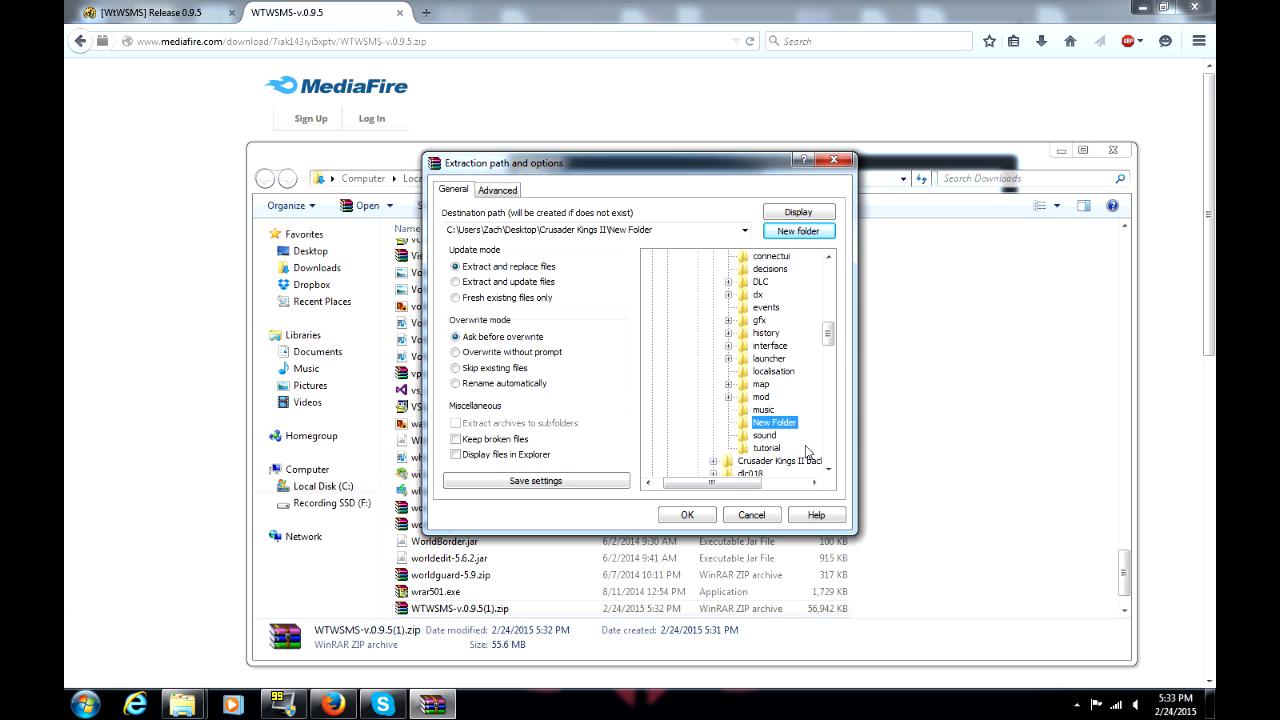
mouse_move(796, 444)
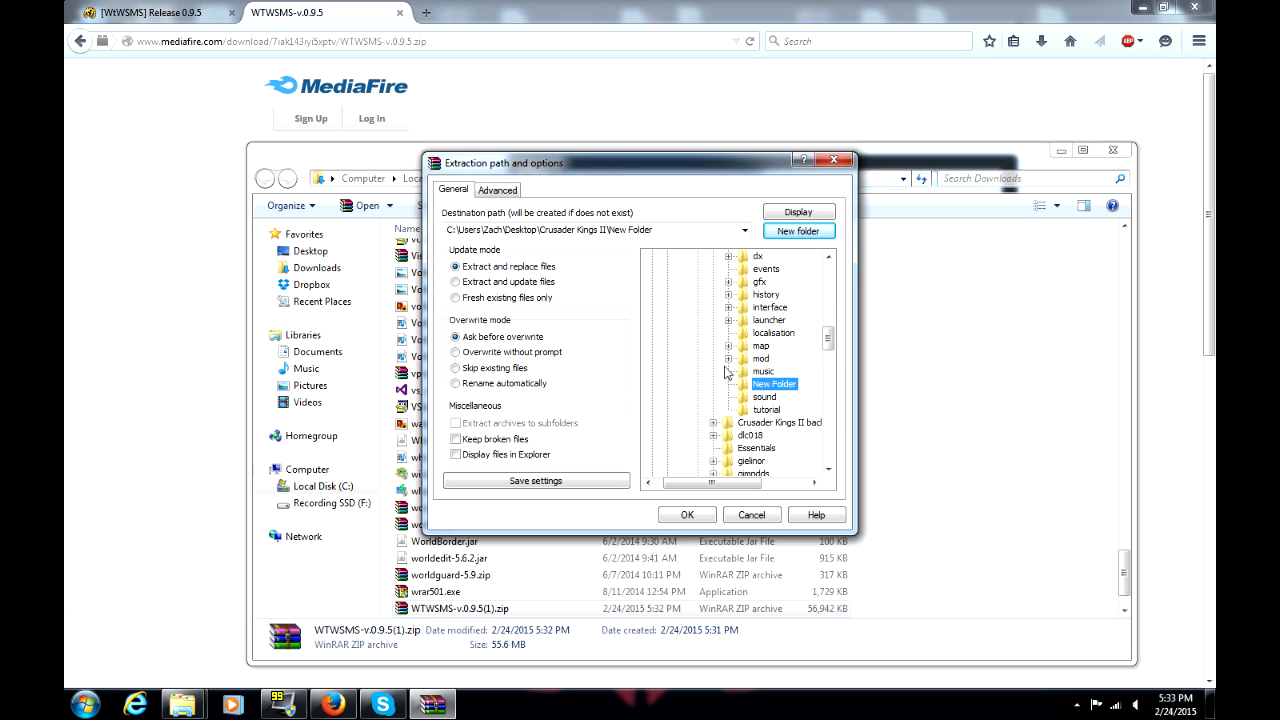
left_click(730, 358)
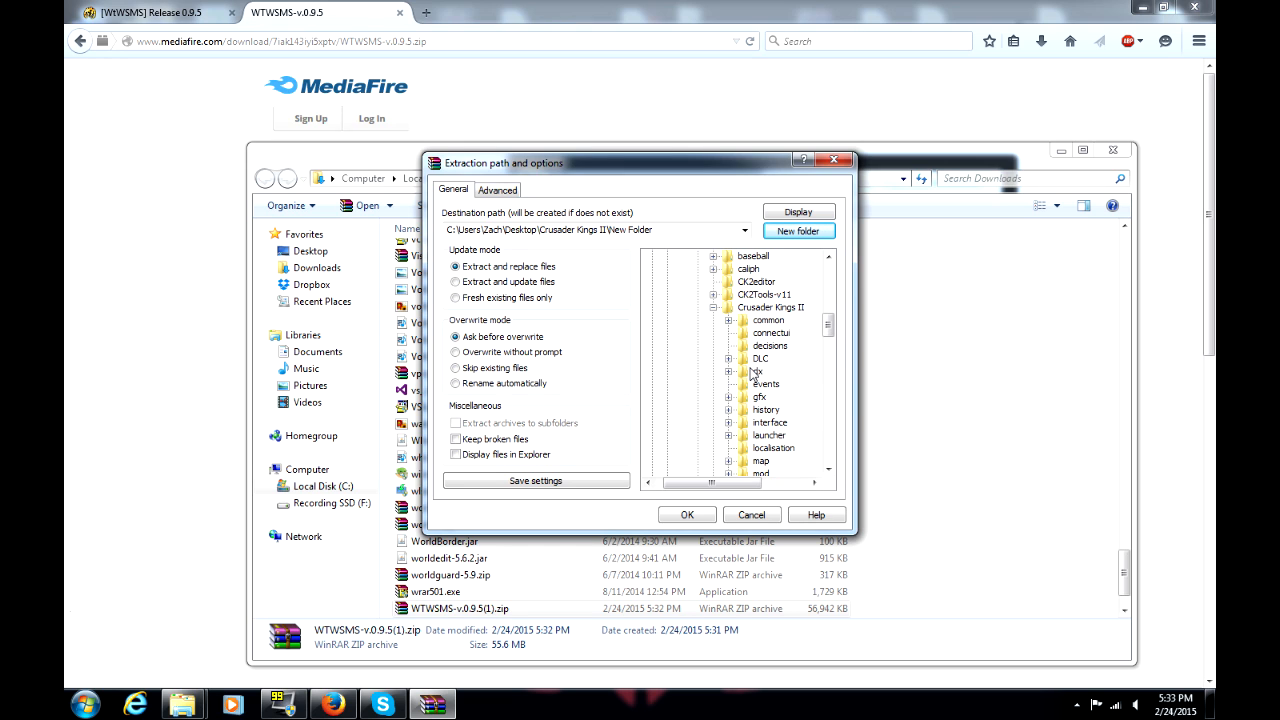
left_click(798, 232)
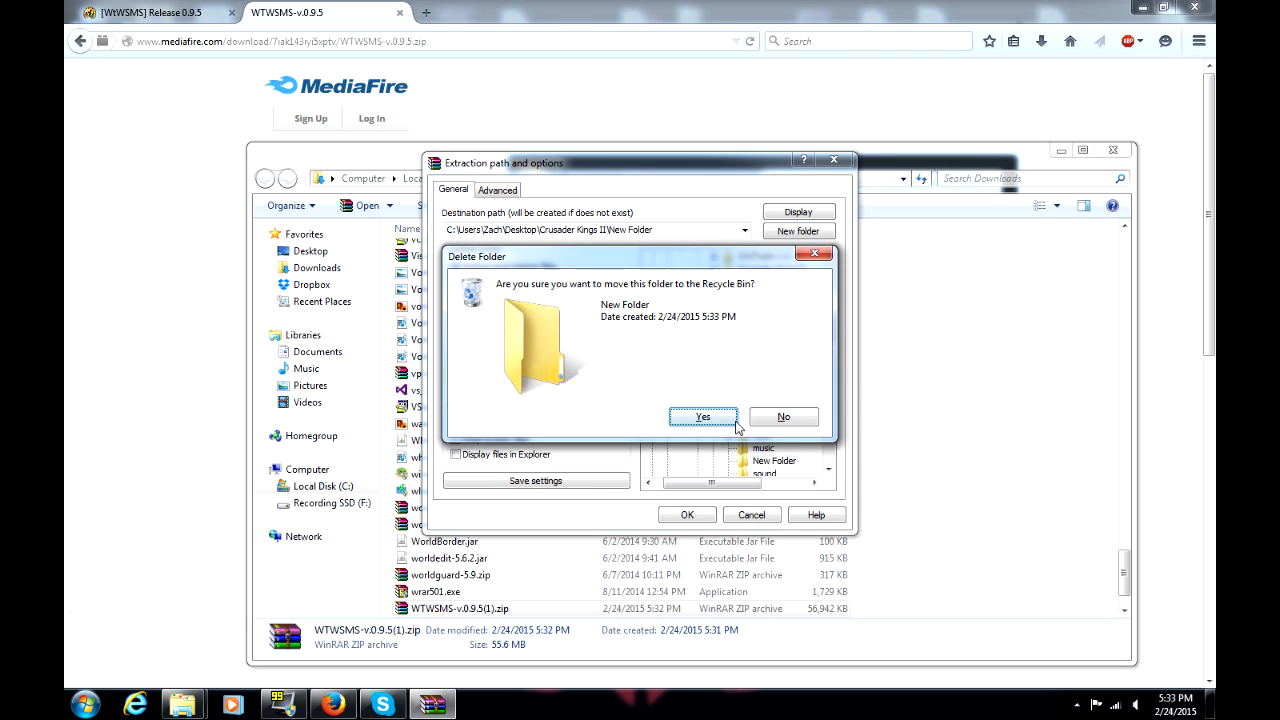
left_click(704, 416)
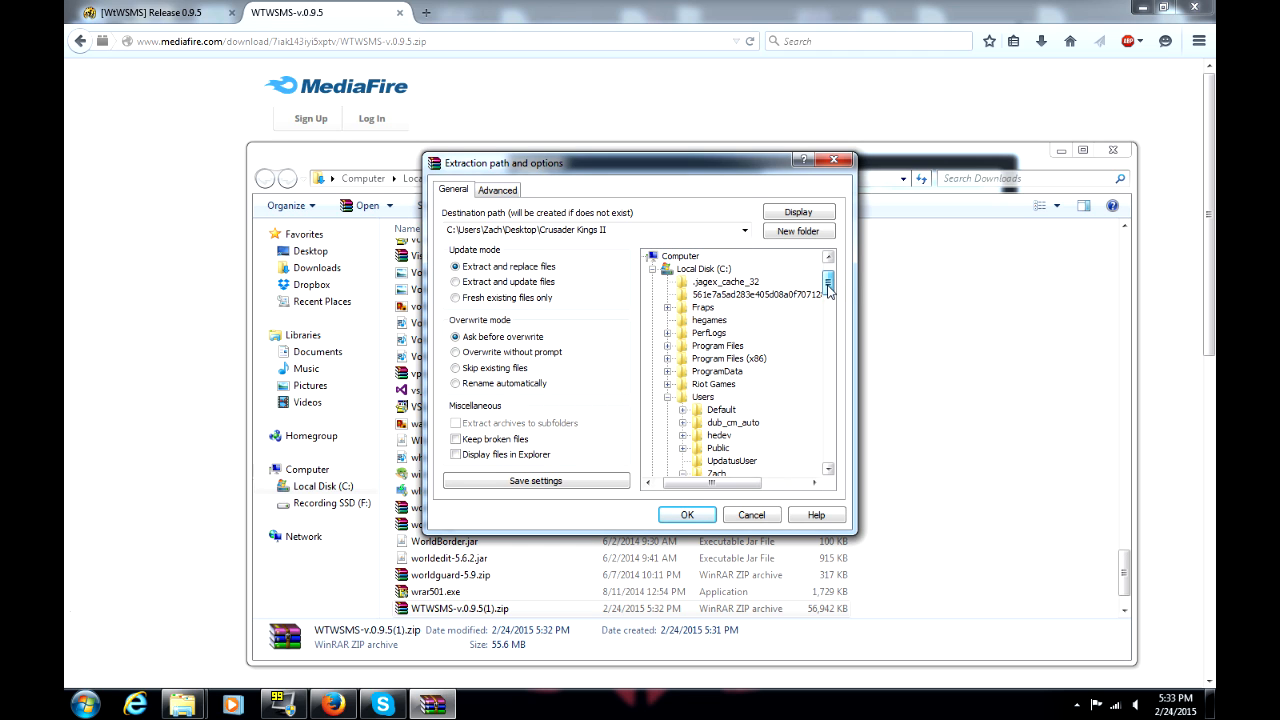
mouse_move(850, 300)
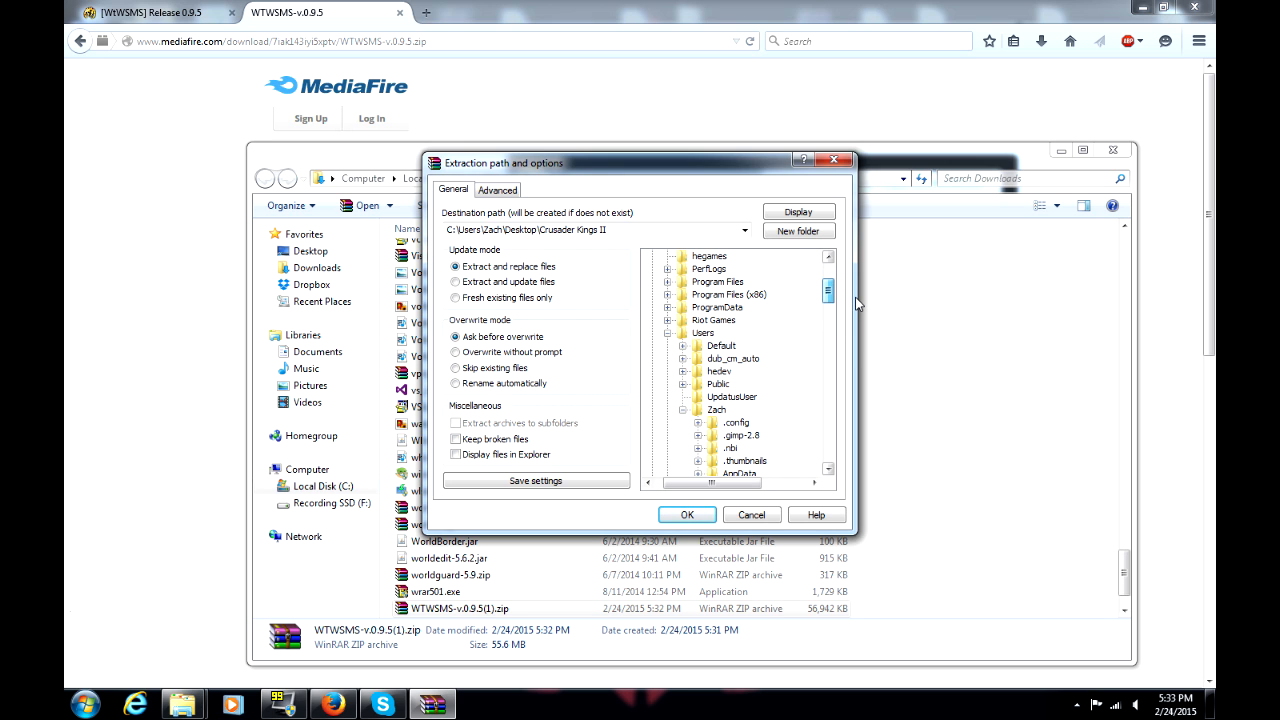
Re-expand Paradox Interactive's Crusader Kings II folder in the tree to reveal its subfolders.
scroll("down", 3)
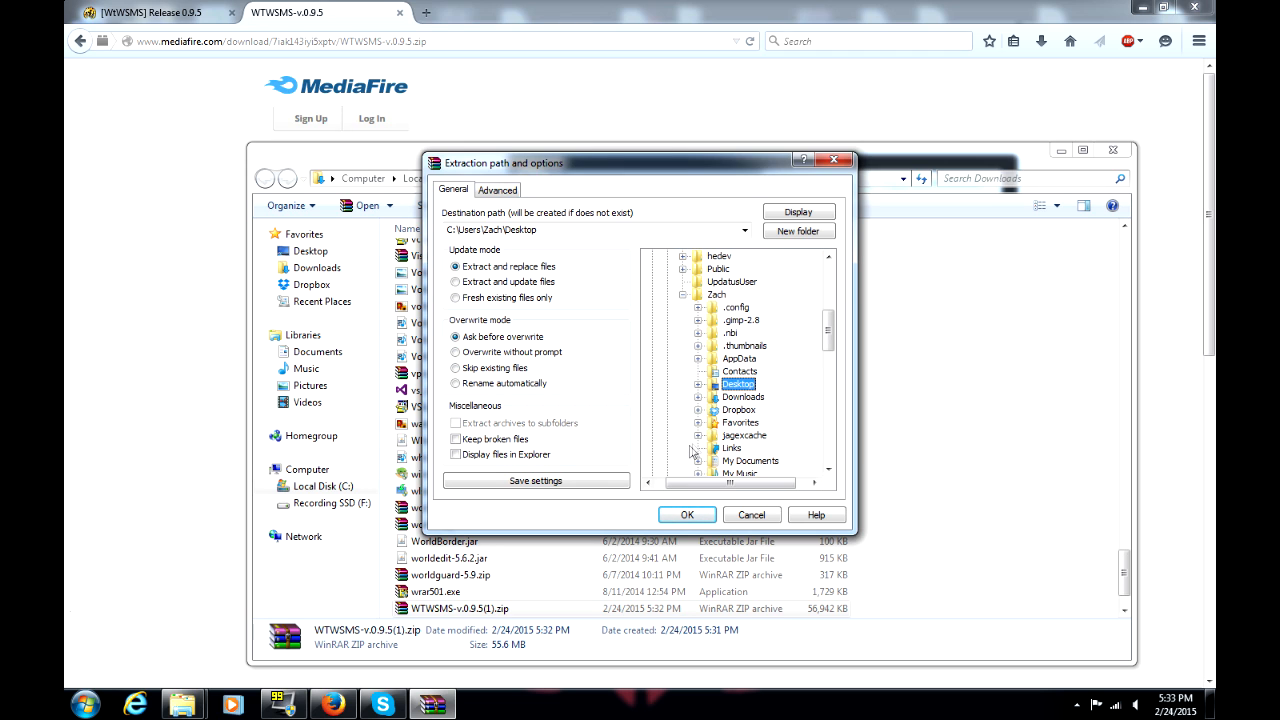
scroll("down", 3)
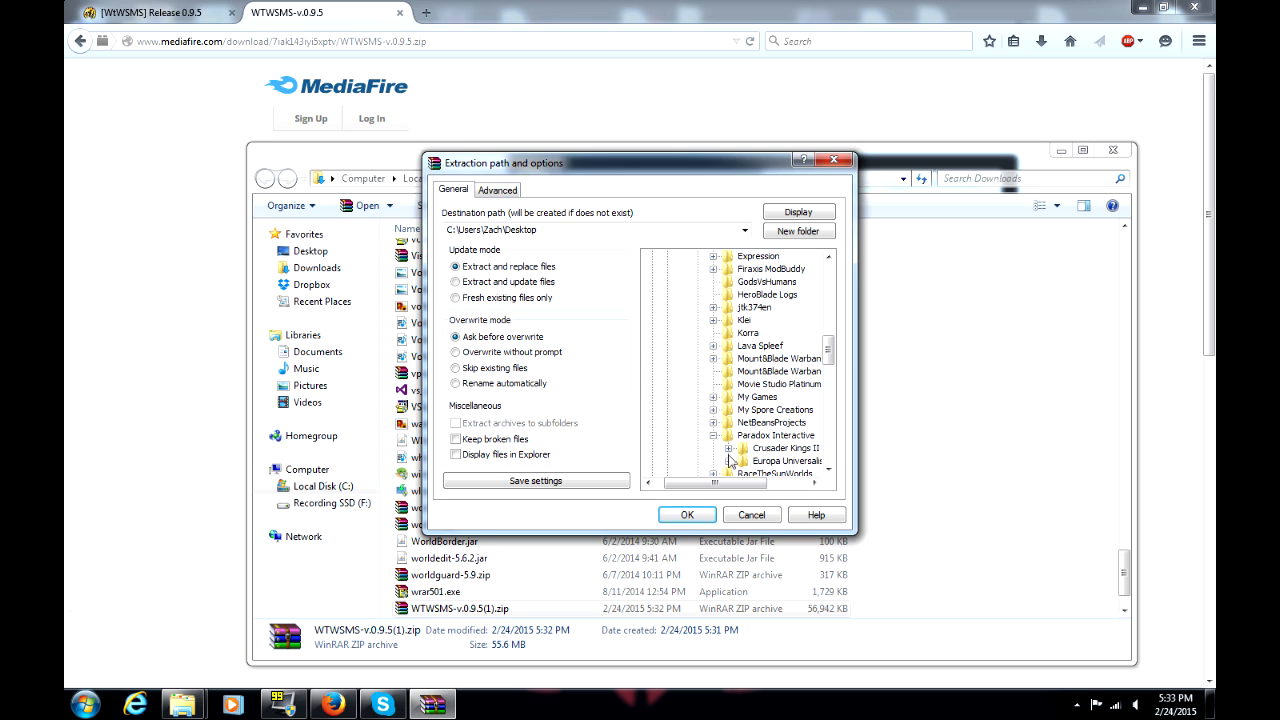
left_click(716, 448)
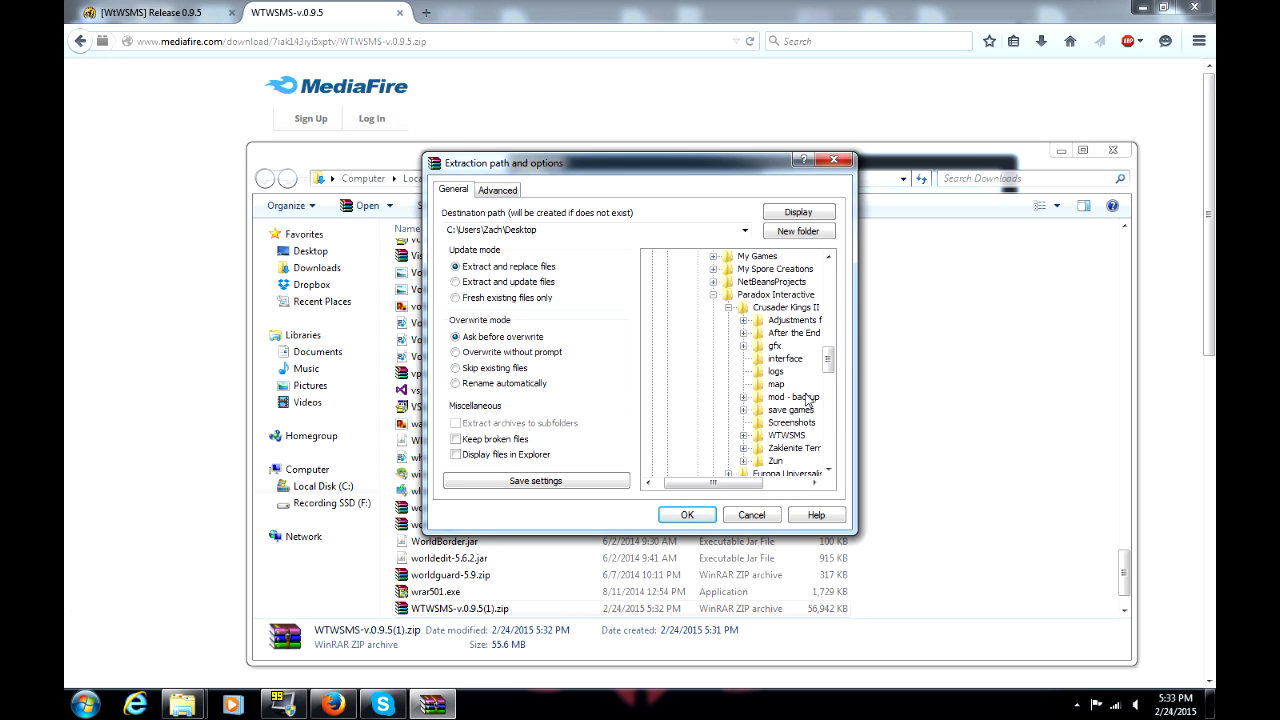
mouse_move(810, 408)
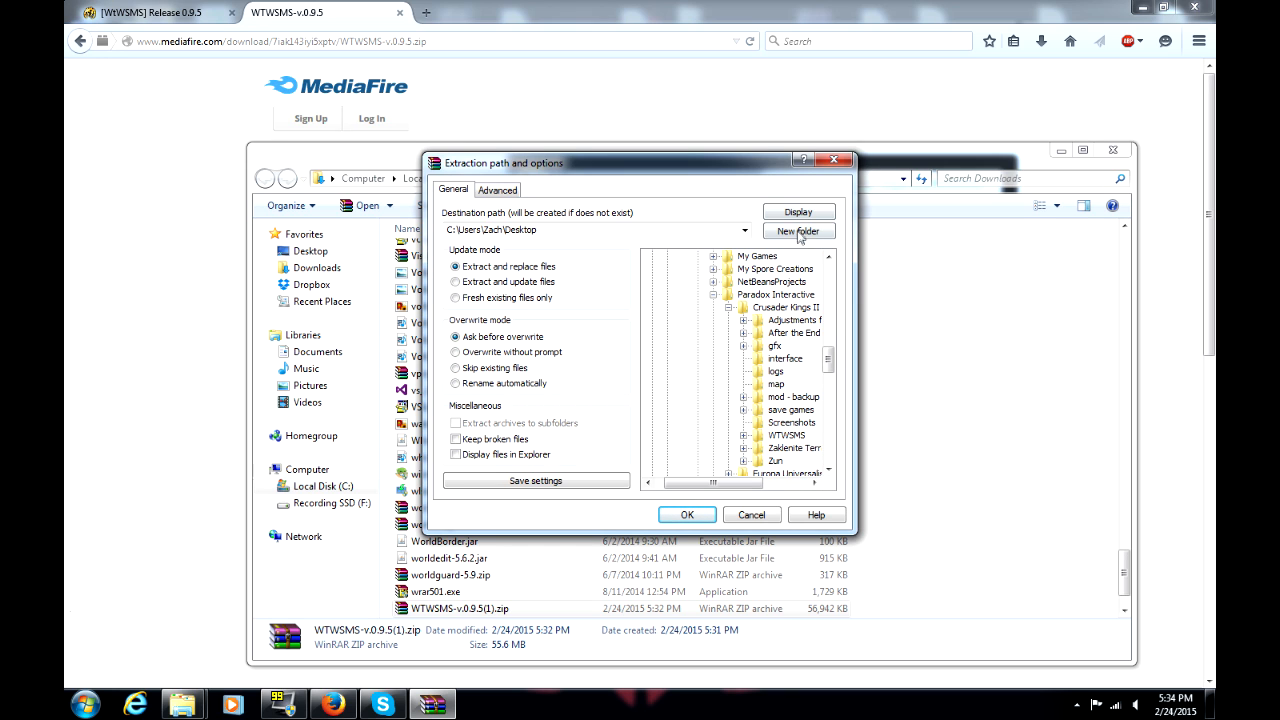
Delete the accidental New Folder on the Desktop and reselect the user's home folder as destination.
left_click(798, 232)
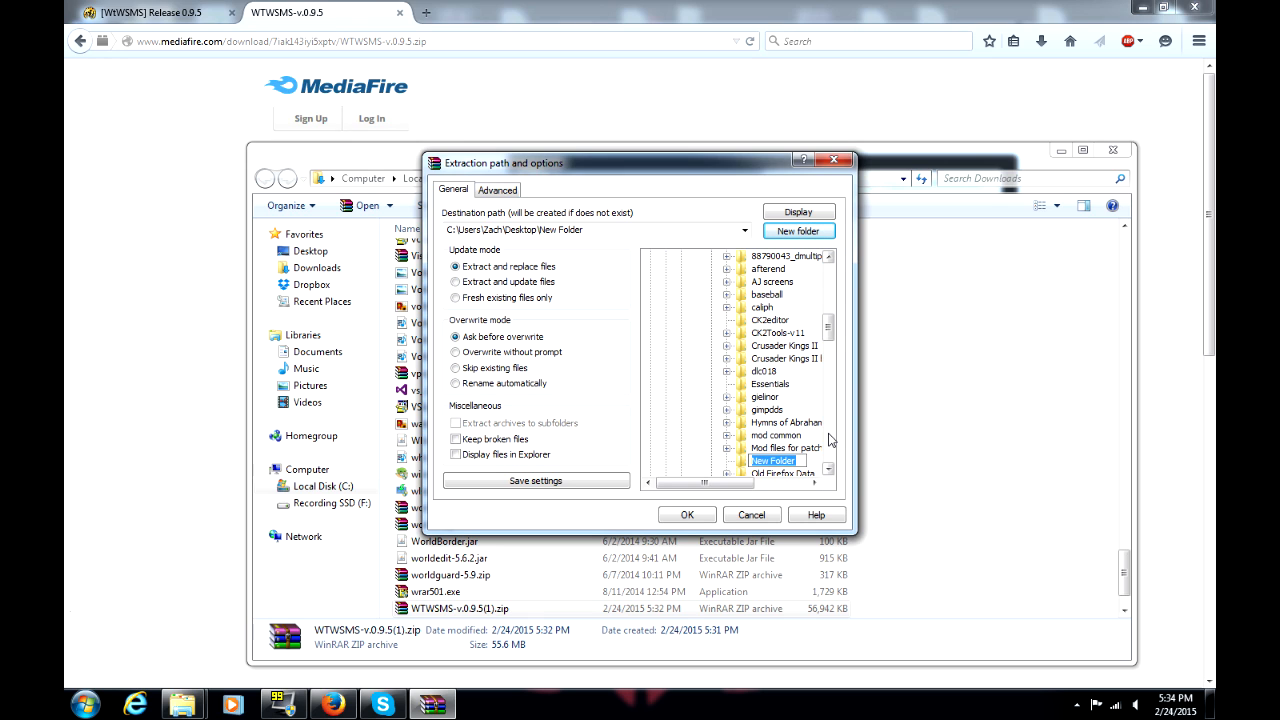
mouse_move(732, 420)
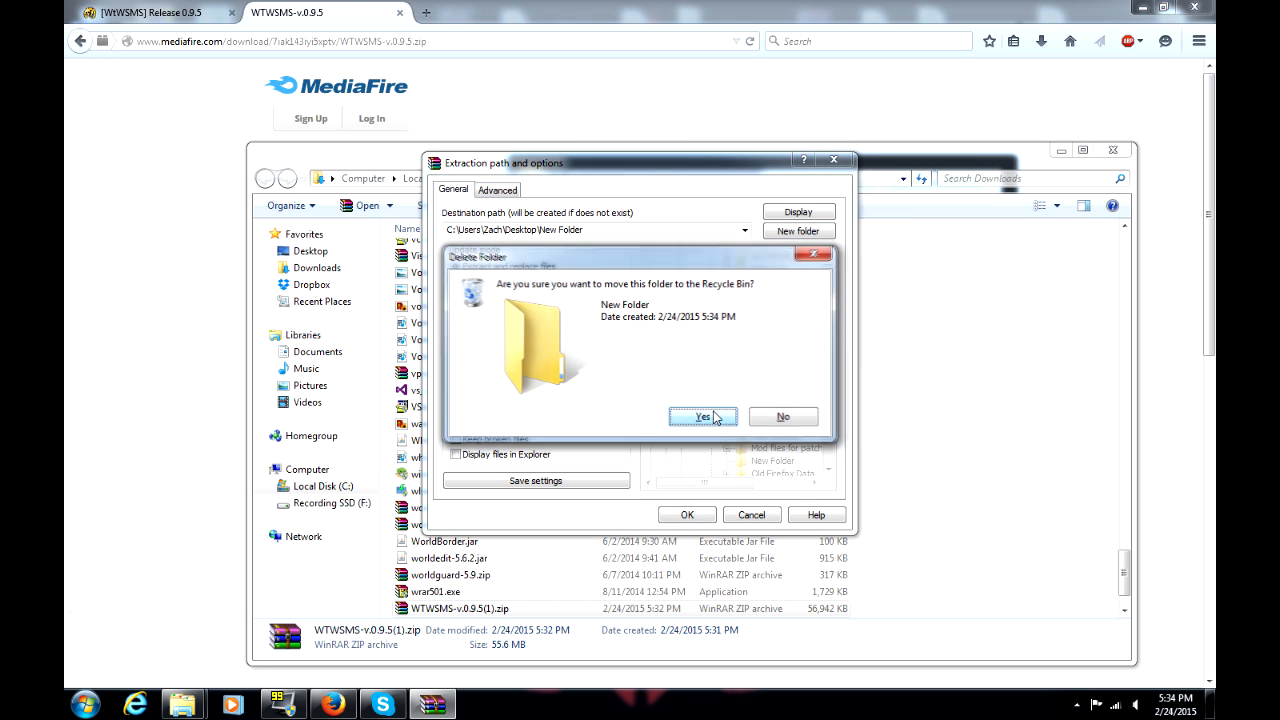
left_click(700, 416)
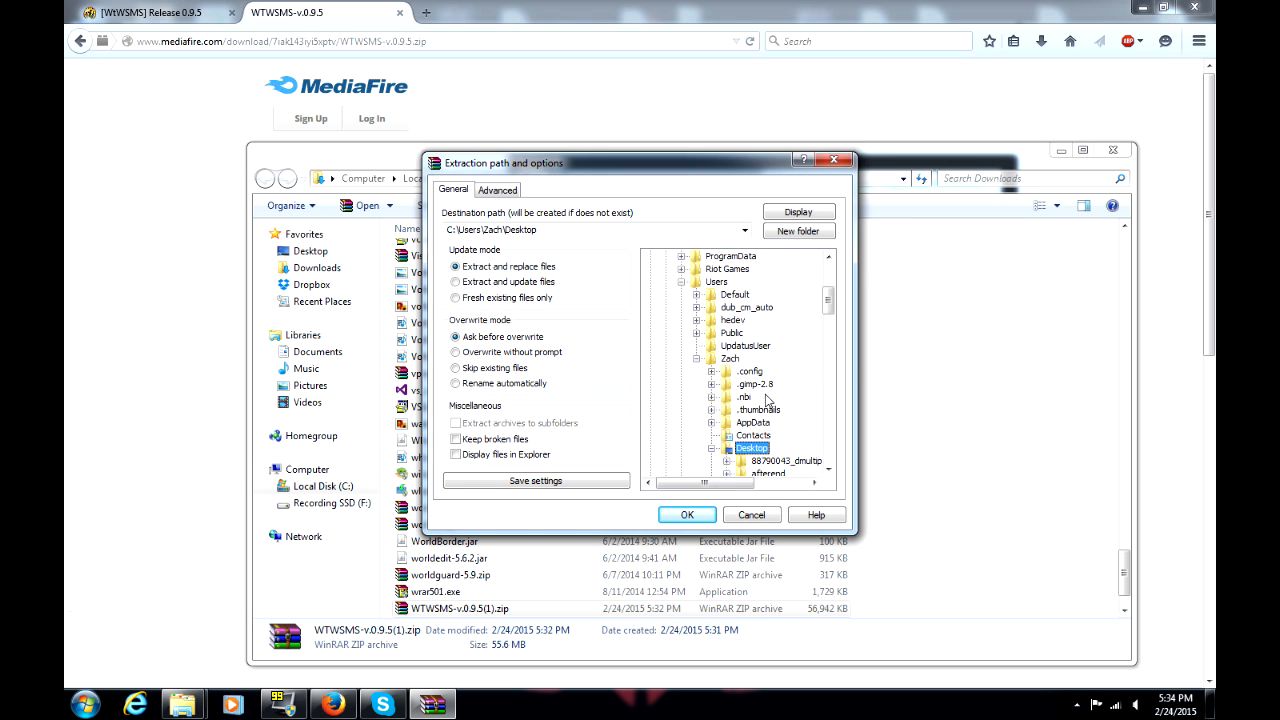
left_click(700, 358)
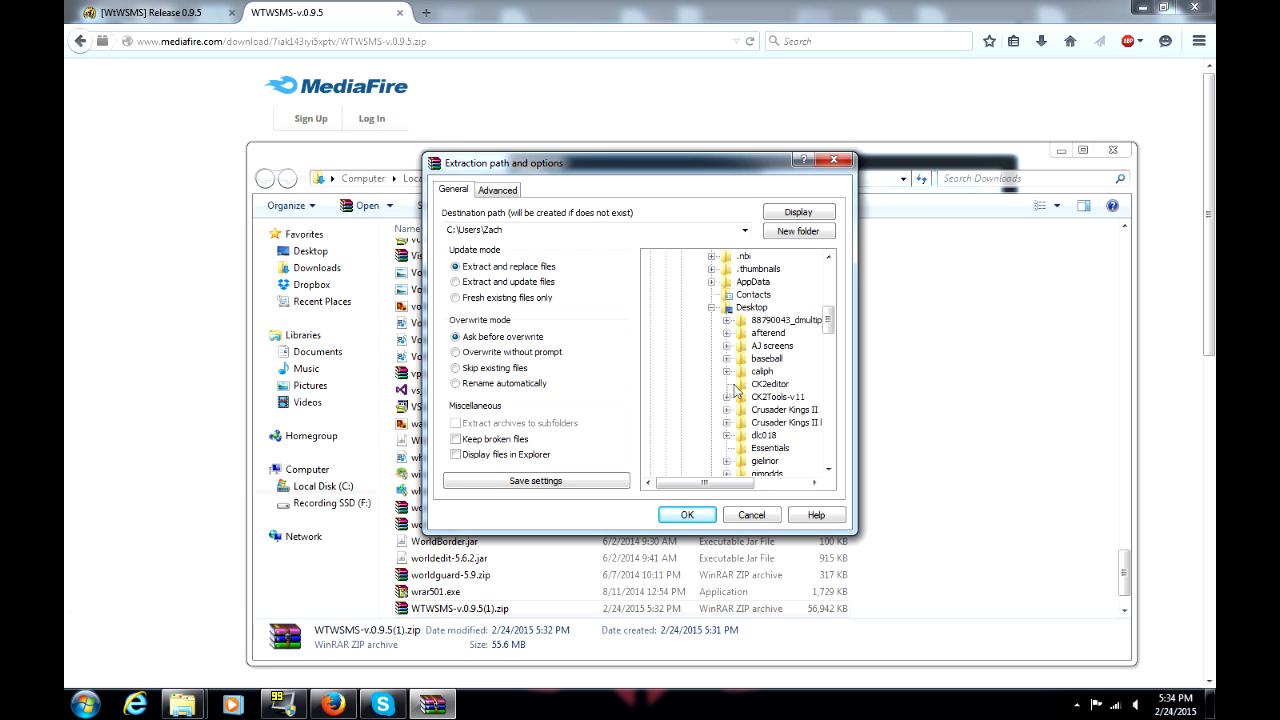
Create a 'mod' folder inside Crusader Kings II and make it the extraction destination.
scroll("down", 3)
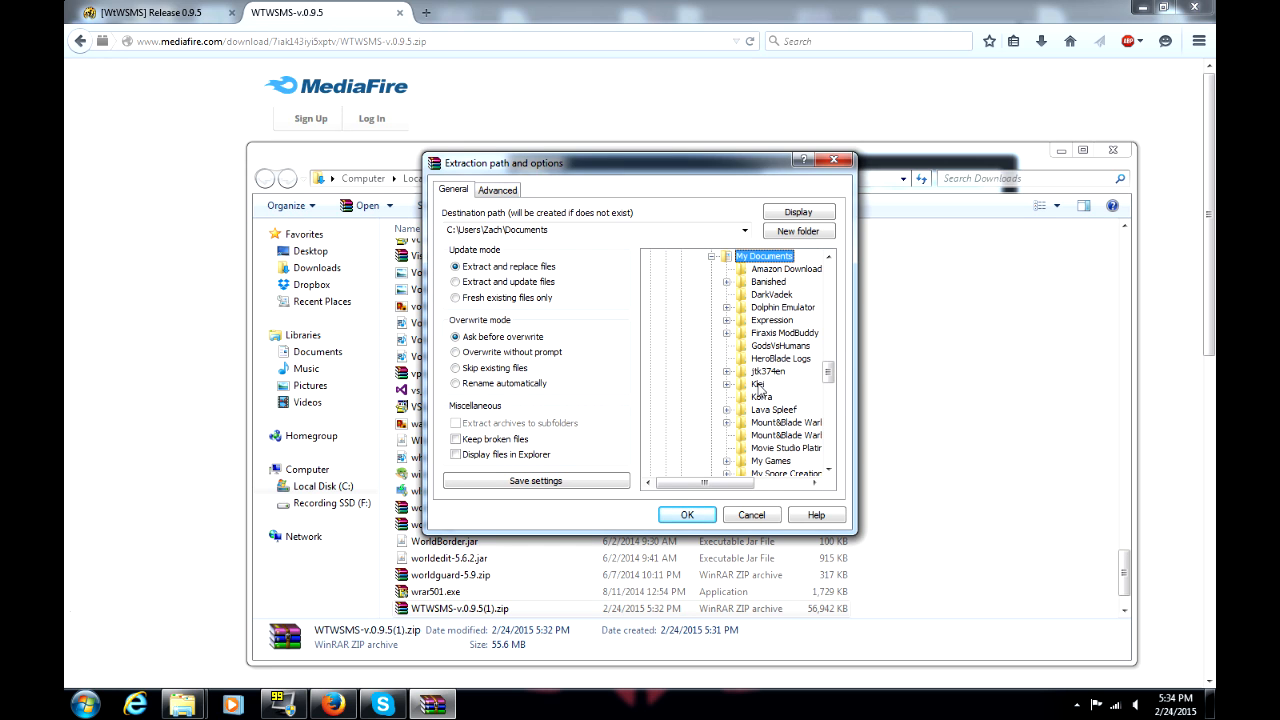
scroll("down", 3)
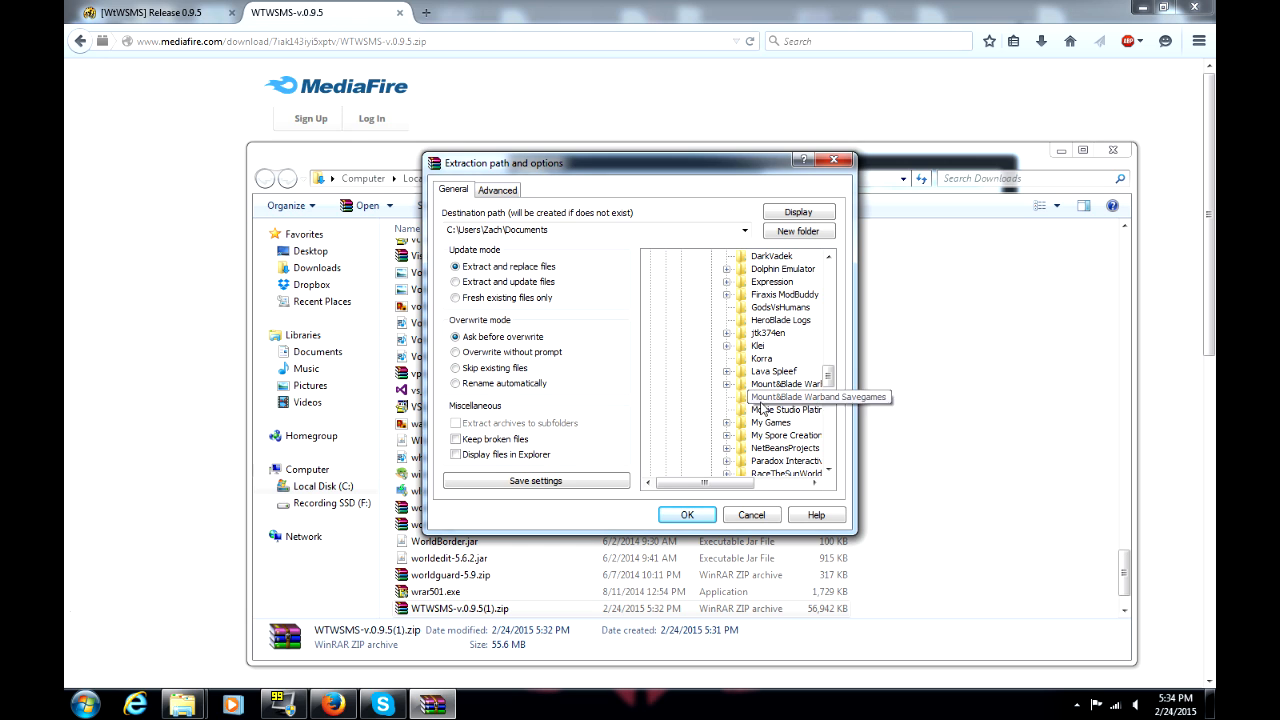
mouse_move(692, 498)
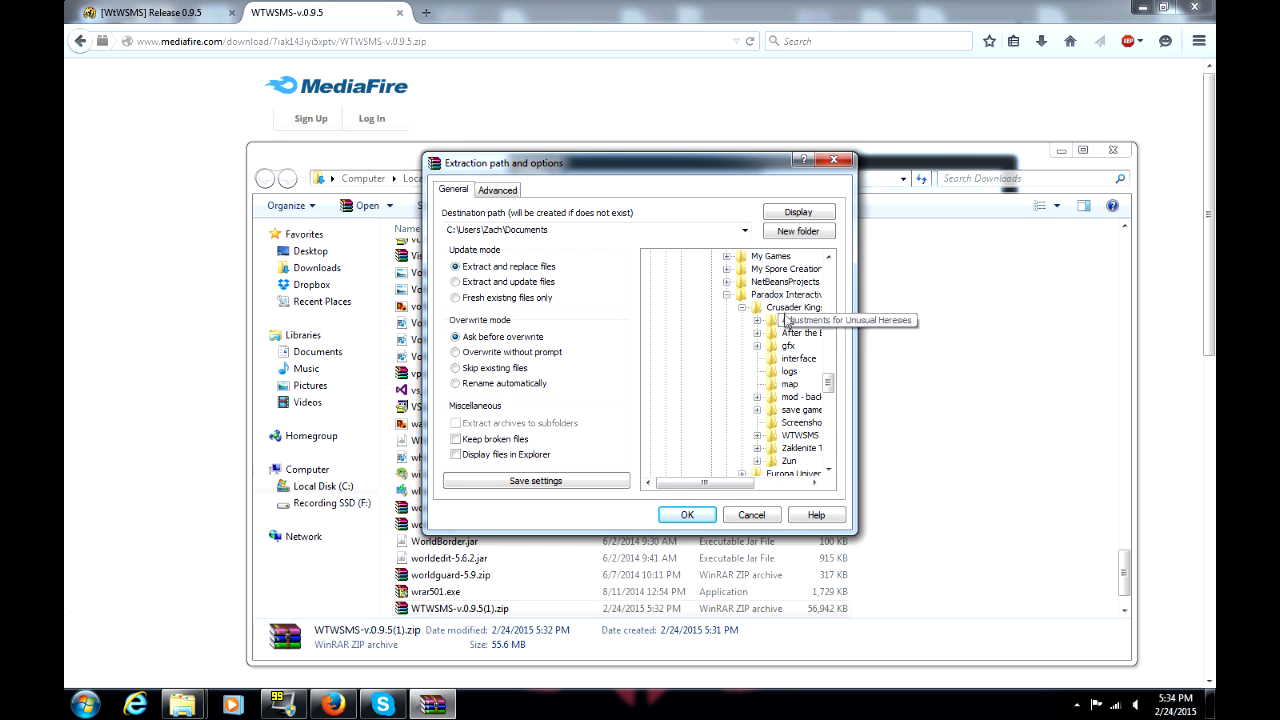
left_click(784, 308)
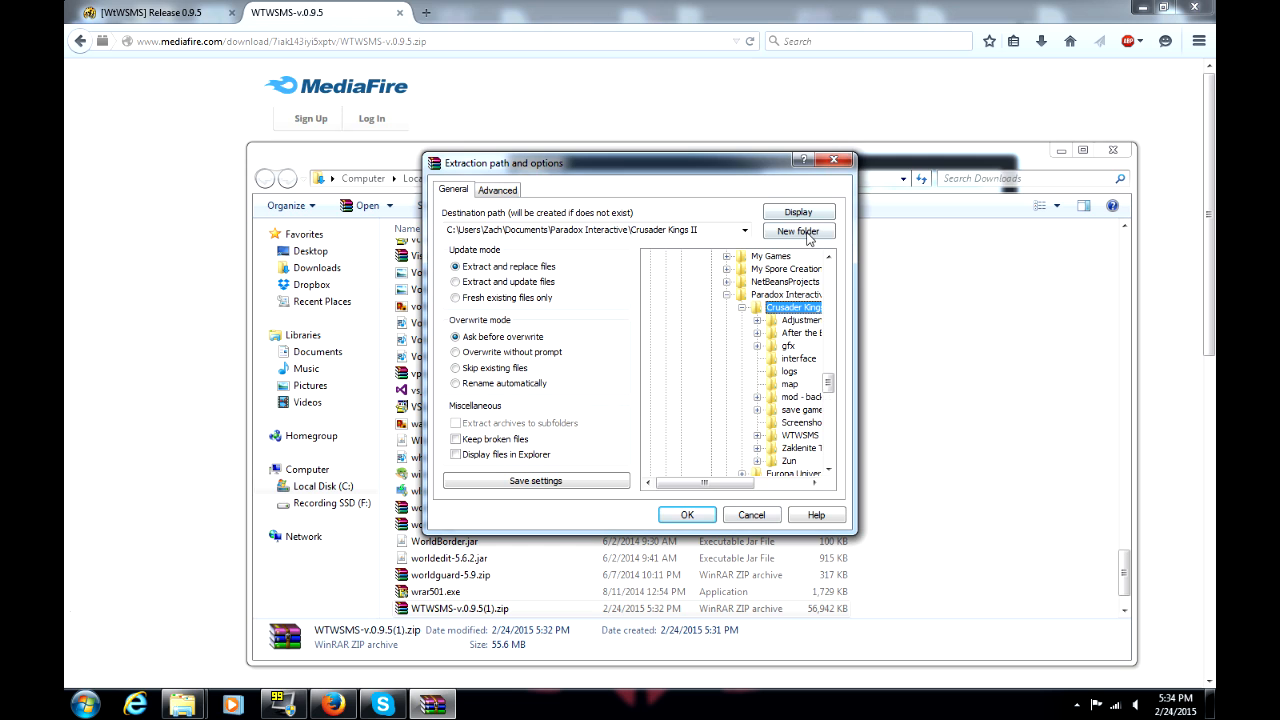
left_click(798, 232)
type("mod")
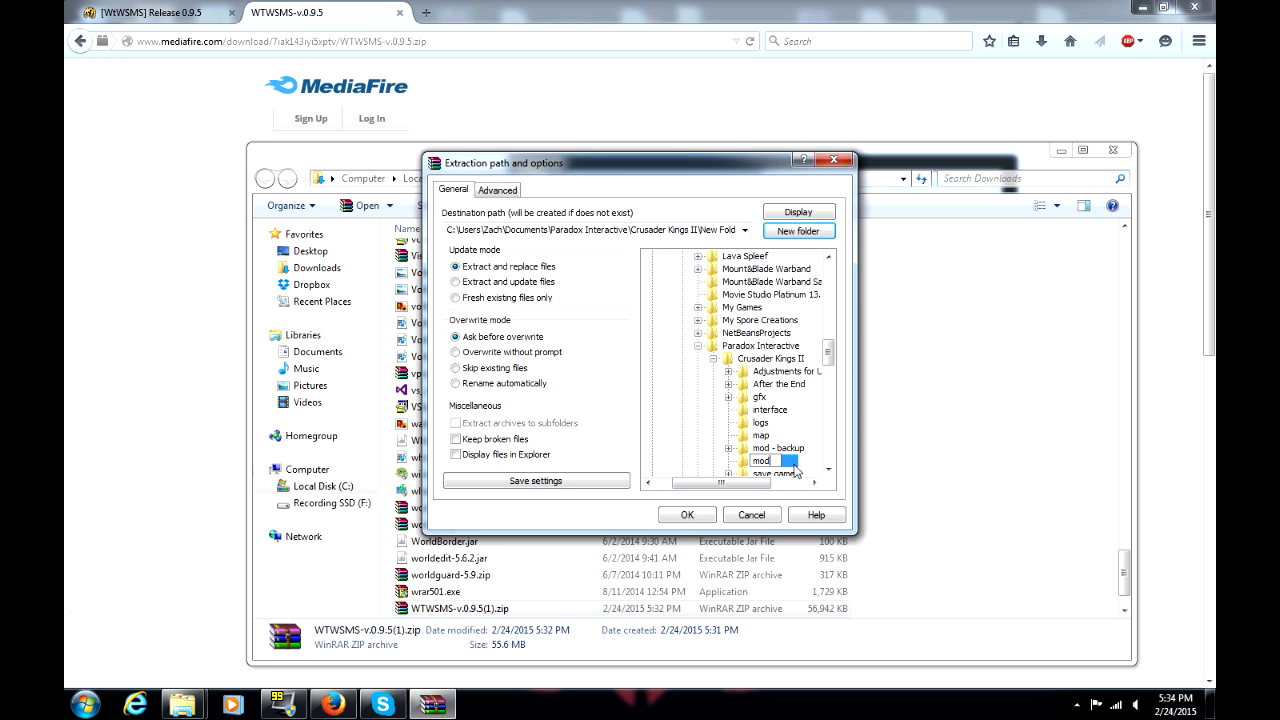
left_click(760, 460)
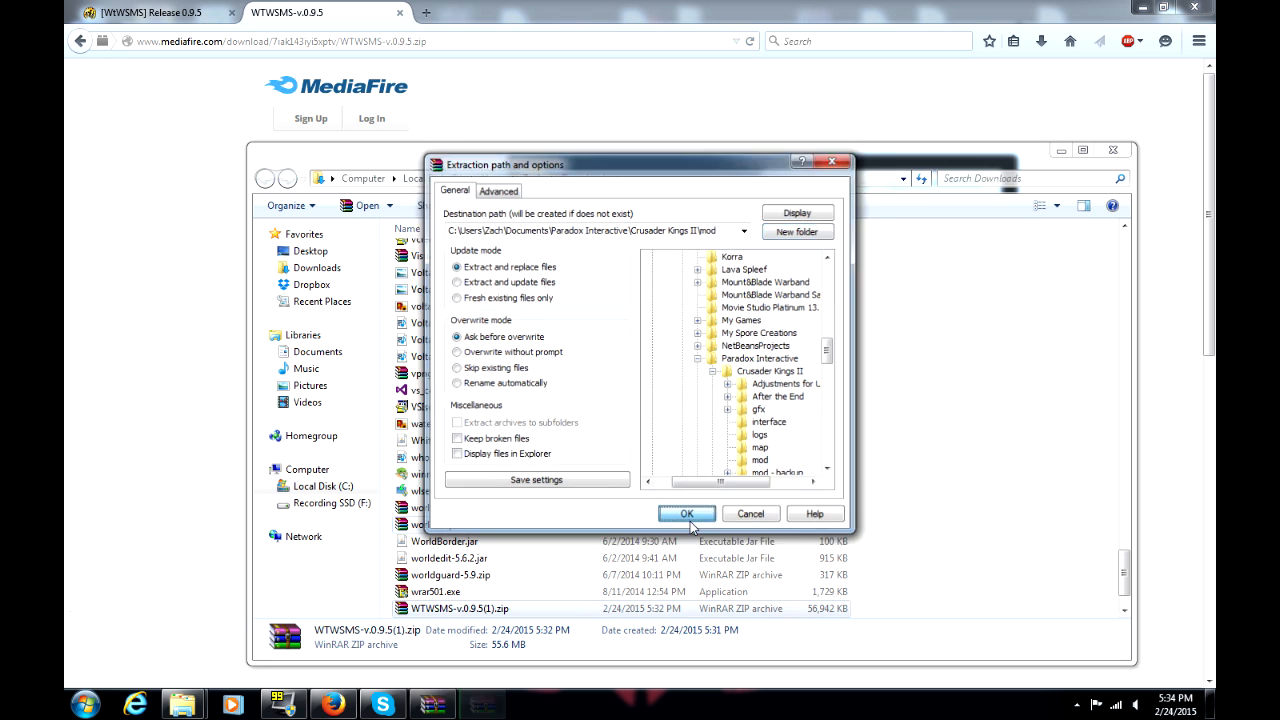
Run the extraction of WTWSMS-v.0.9.5.zip into the new mod folder.
left_click(686, 514)
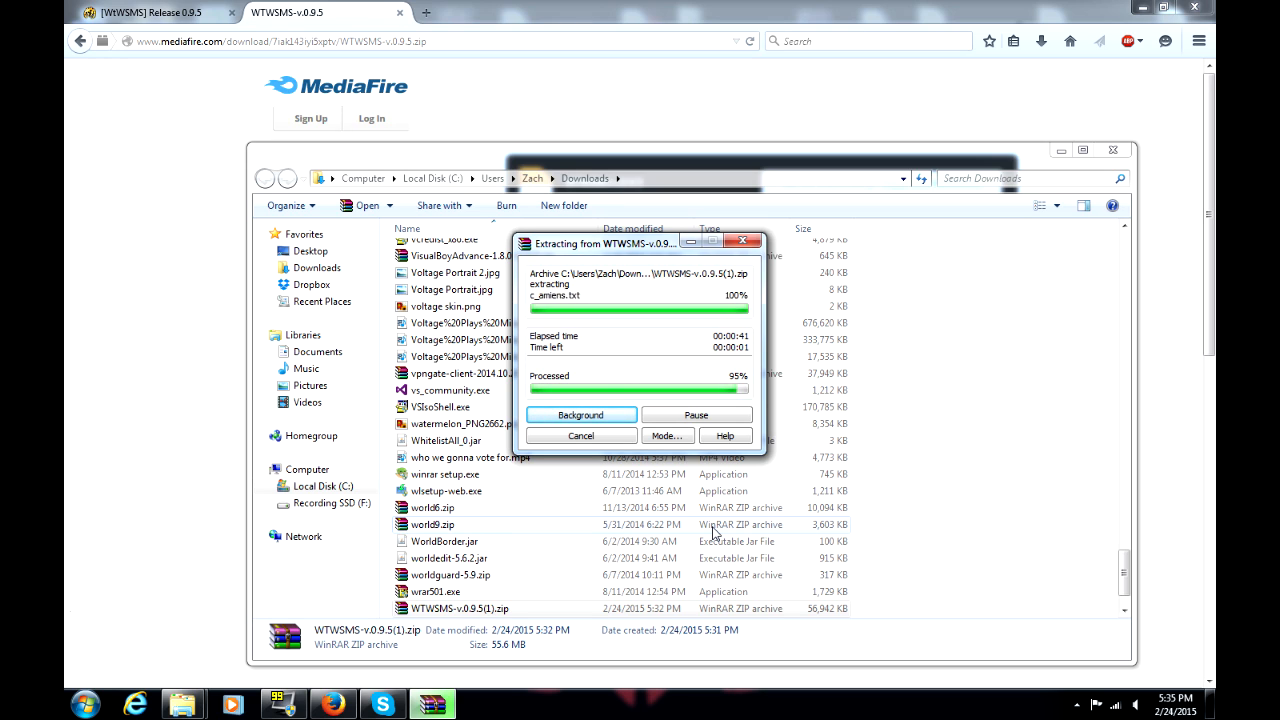
mouse_move(1032, 158)
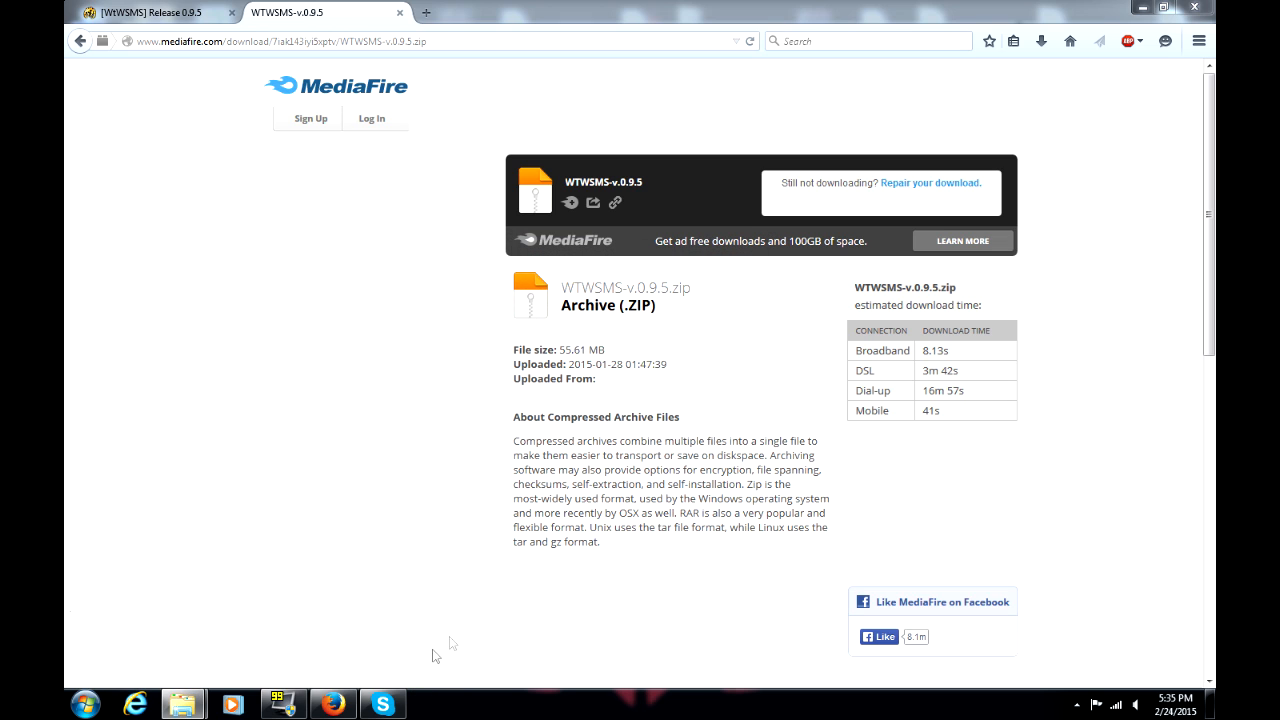
mouse_move(412, 600)
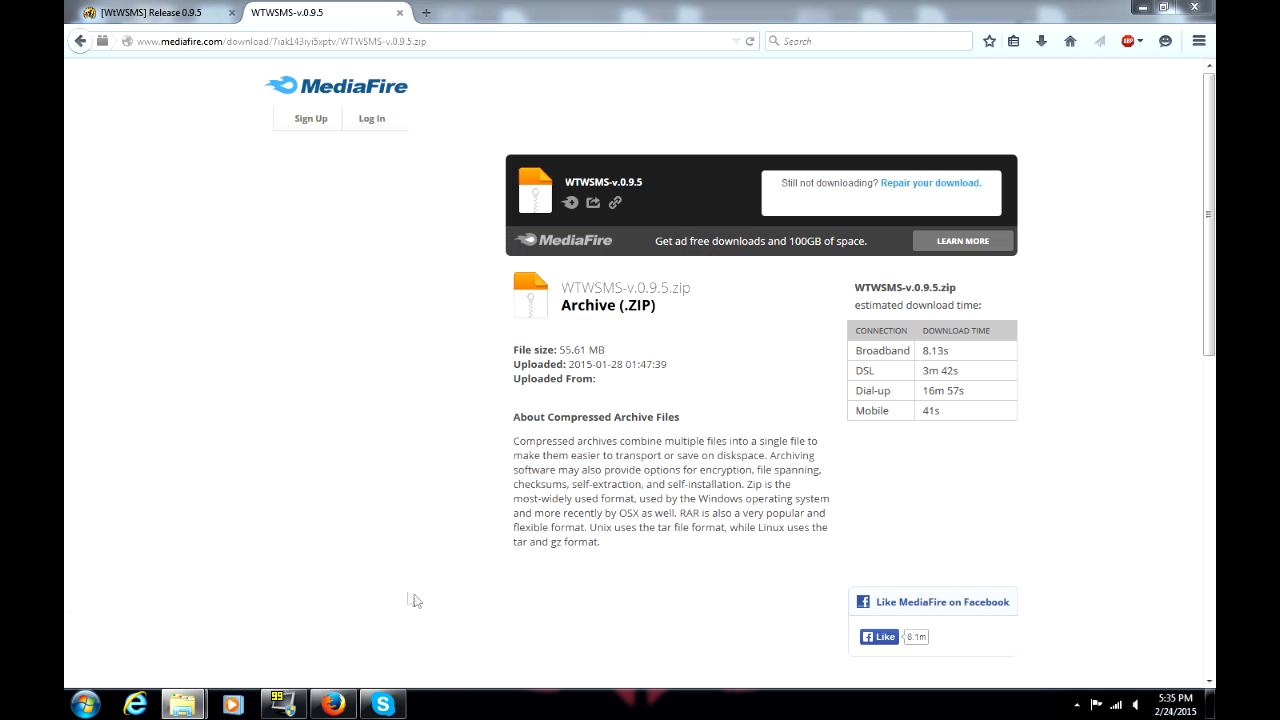
mouse_move(180, 704)
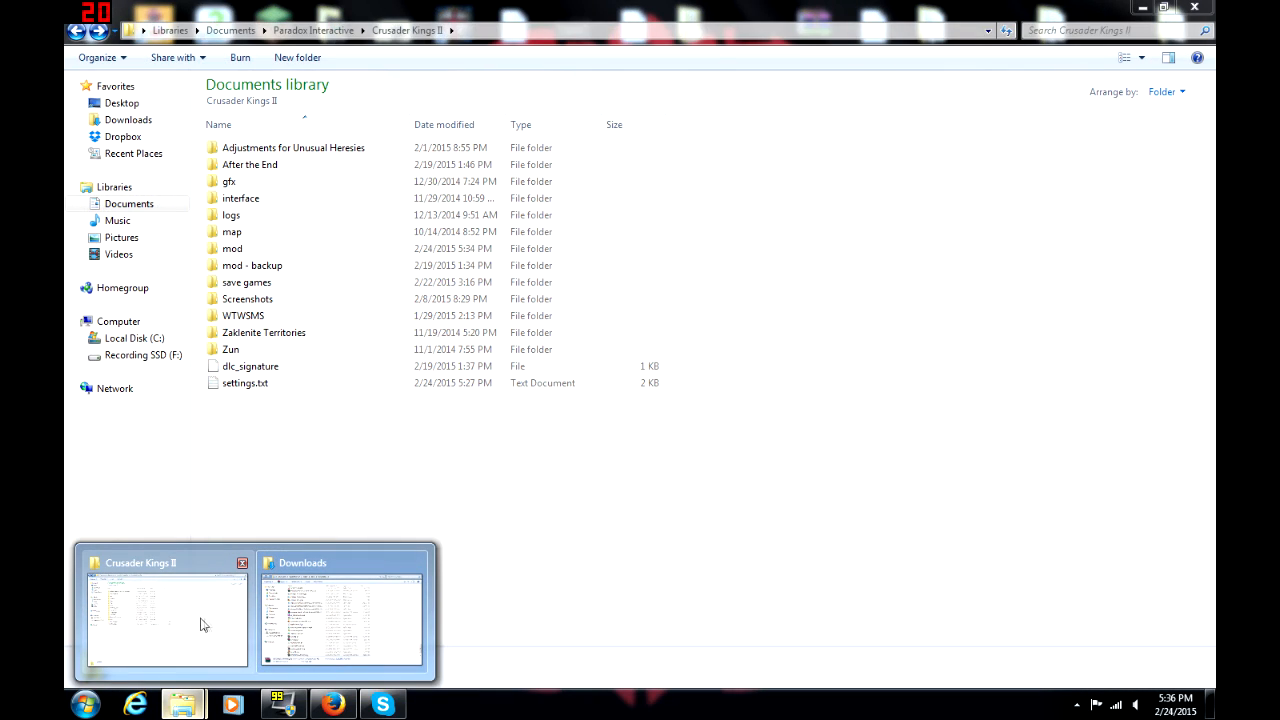
mouse_move(188, 624)
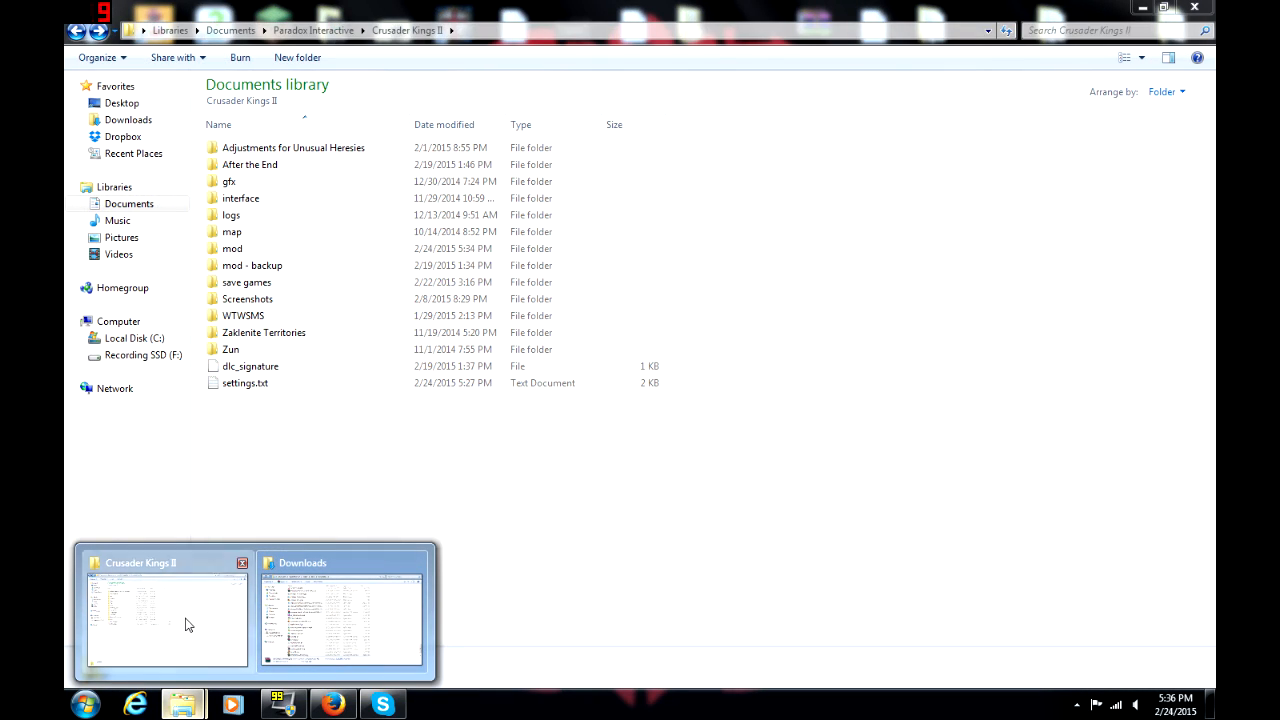
In Explorer, go into mod and the extracted WTWSMS-v.0.9.5 folder holding the five .mod files.
left_click(232, 248)
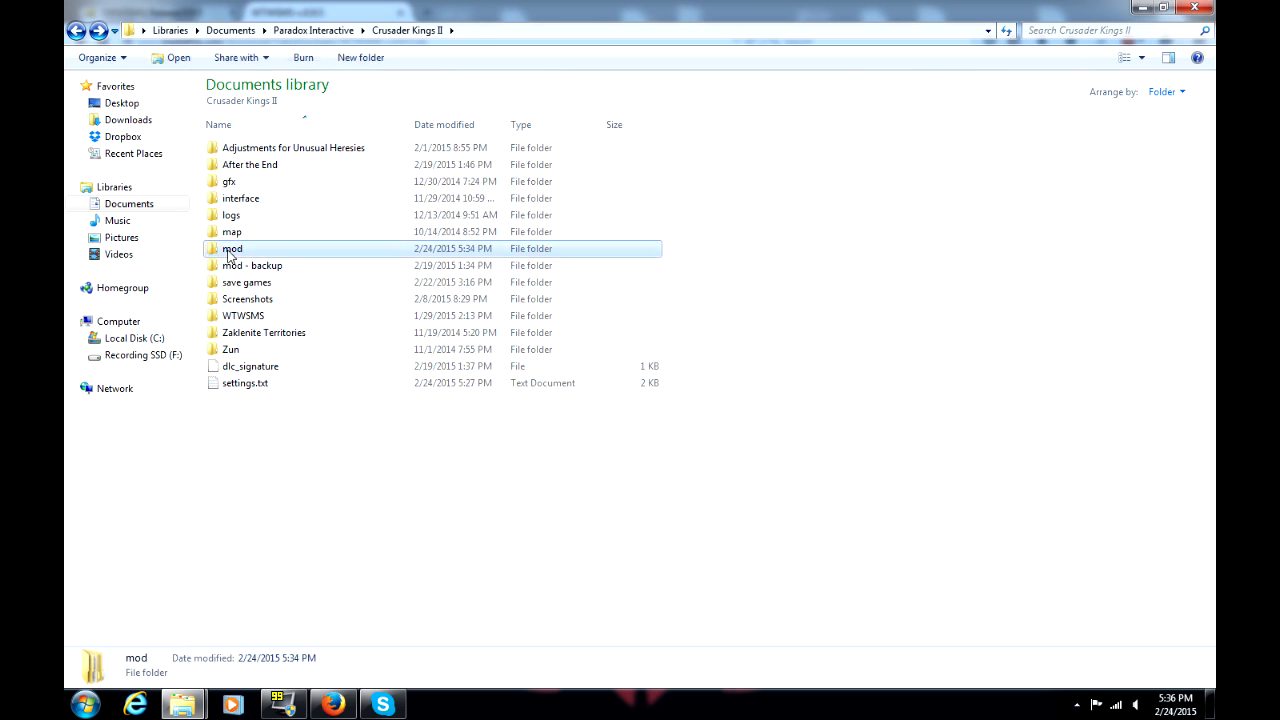
double_click(232, 248)
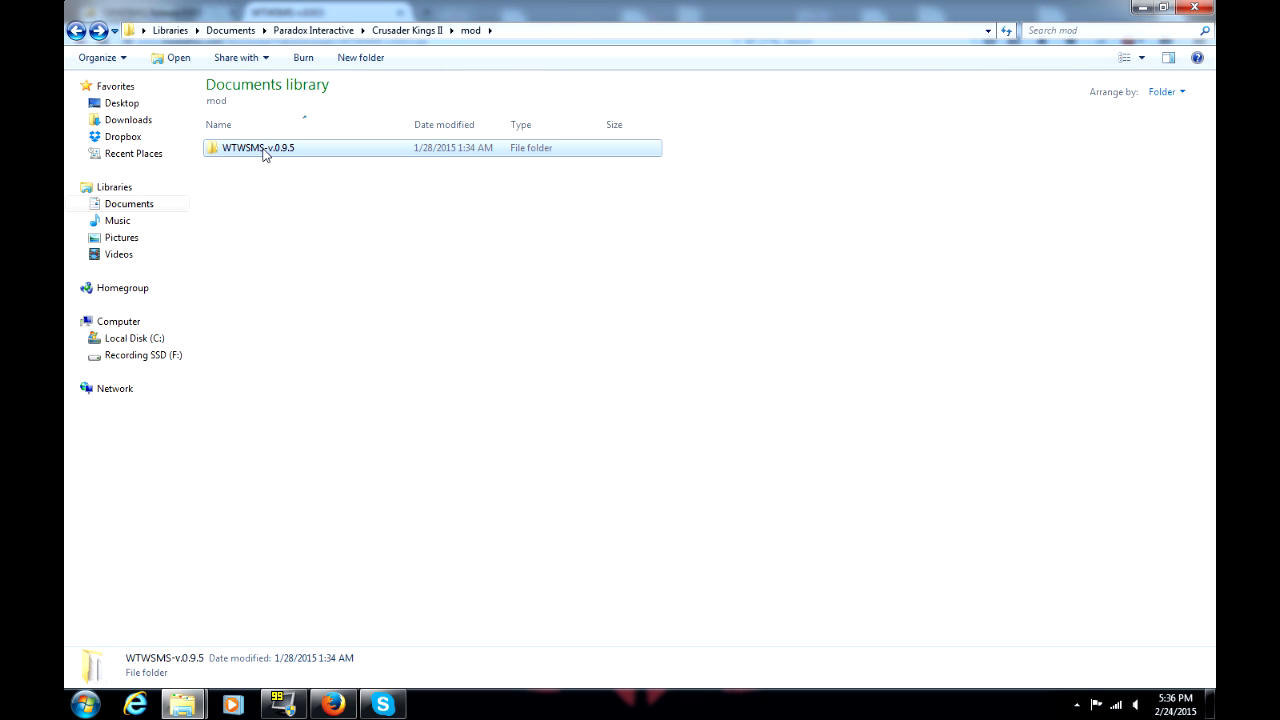
mouse_move(296, 172)
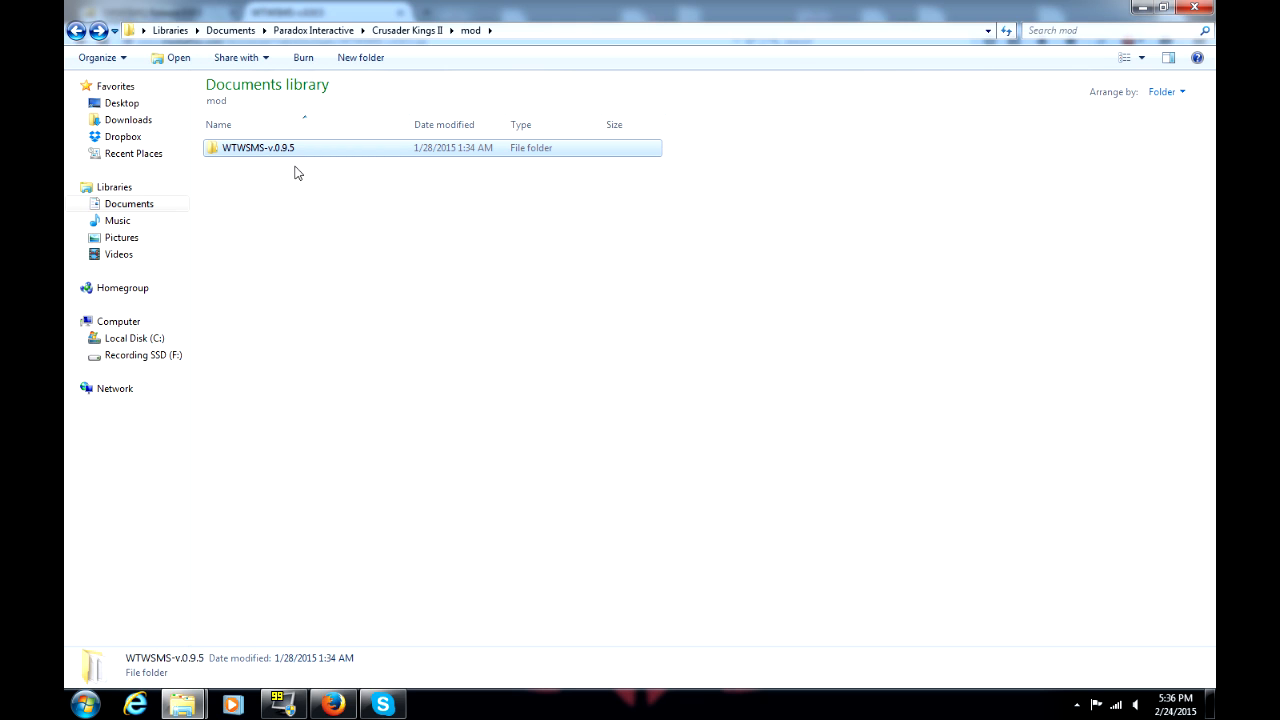
double_click(258, 148)
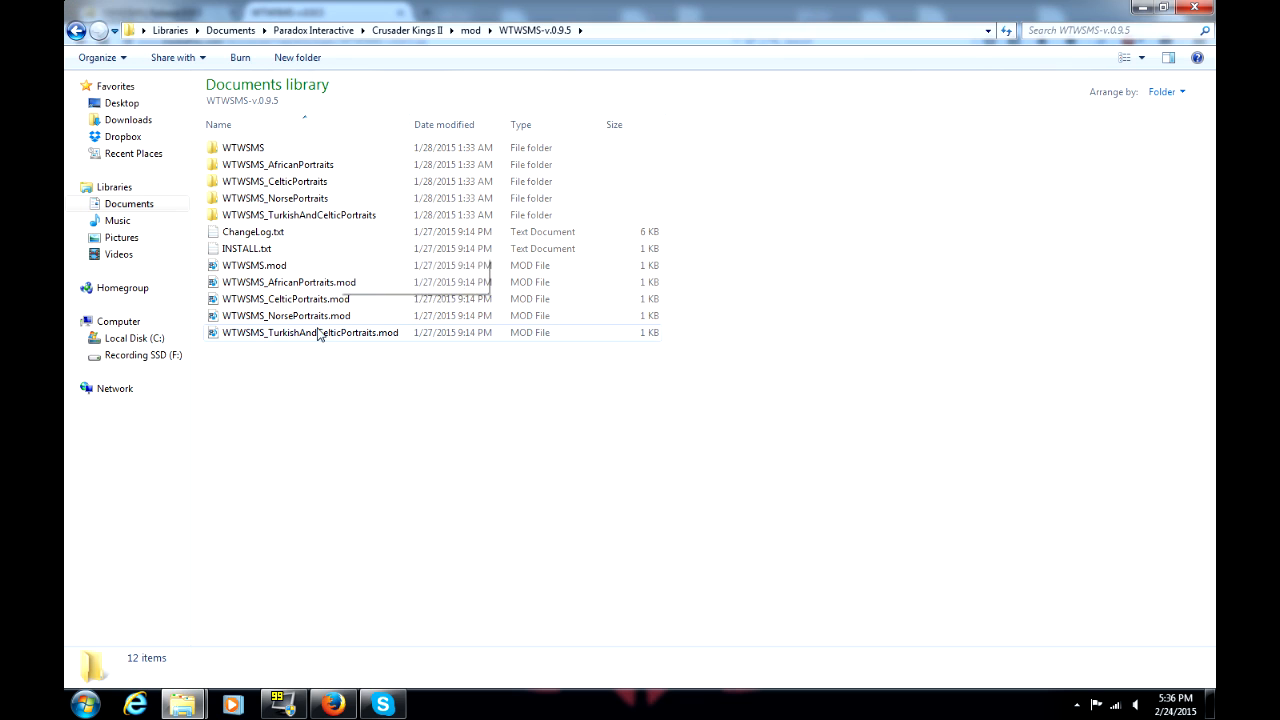
left_click(314, 376)
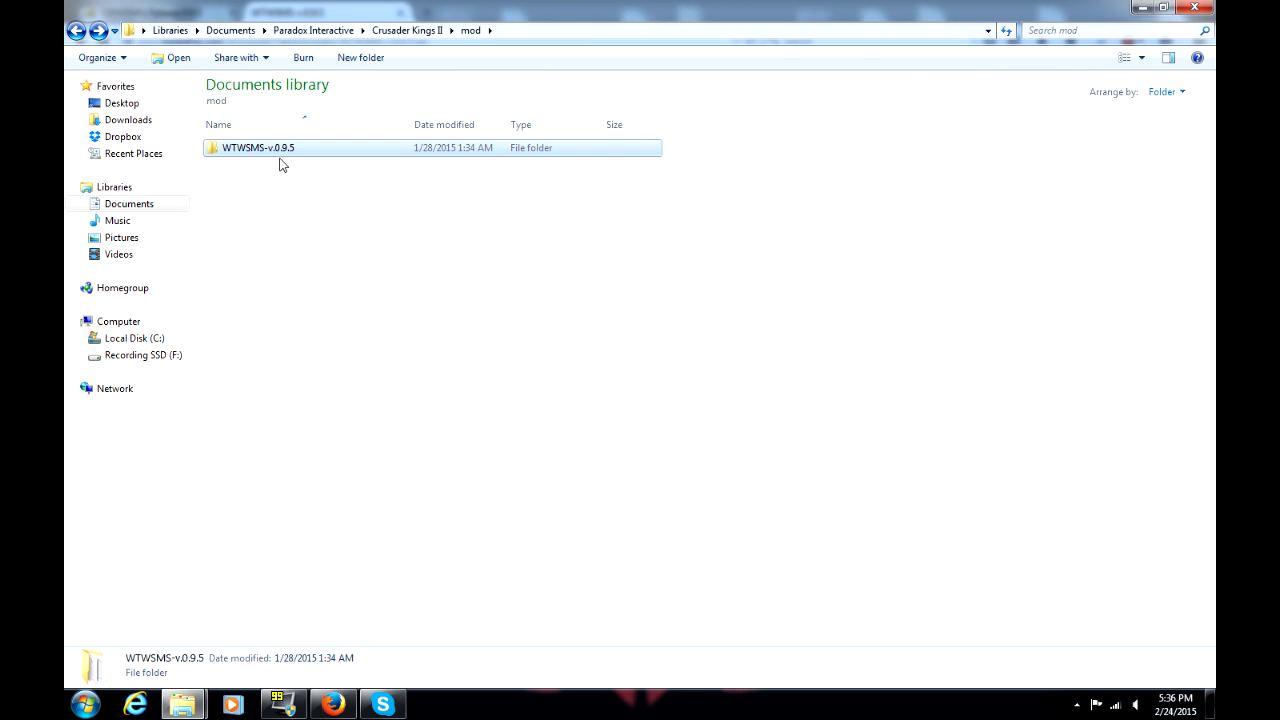
double_click(258, 148)
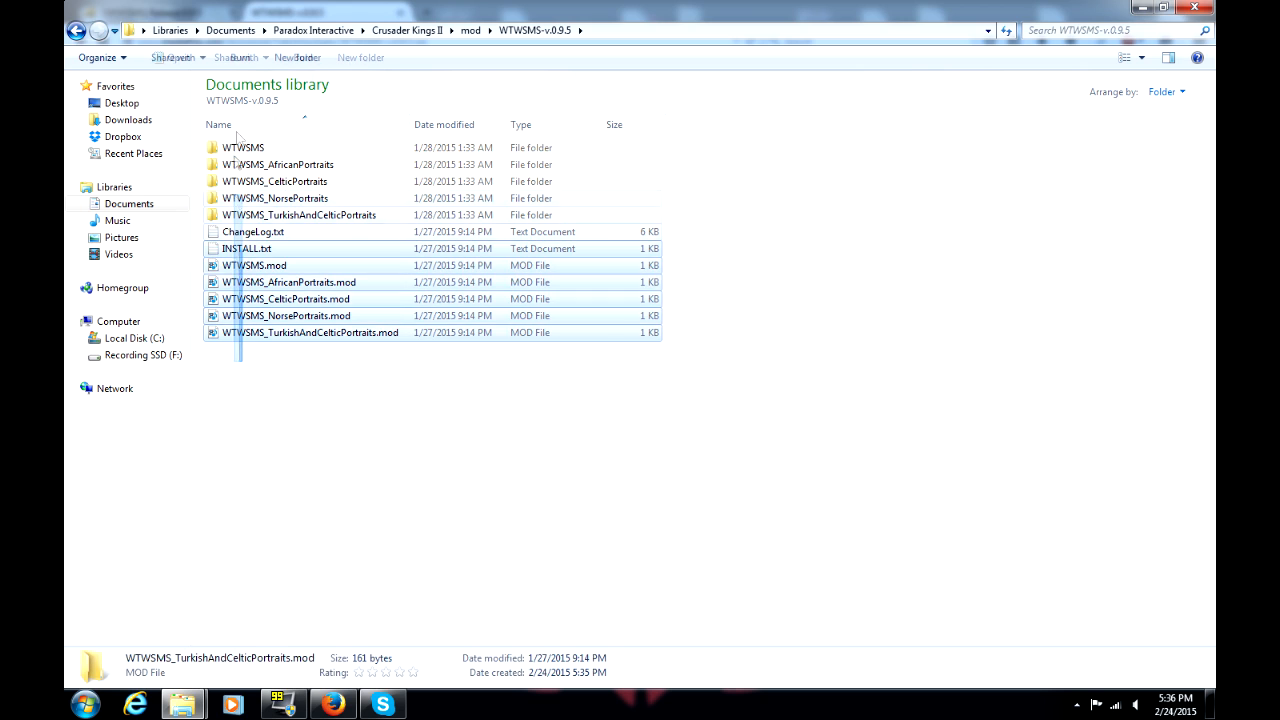
Move the WTWSMS folders and .mod files up into mod and delete the empty WTWSMS-v.0.9.5 wrapper folder.
right_click(244, 148)
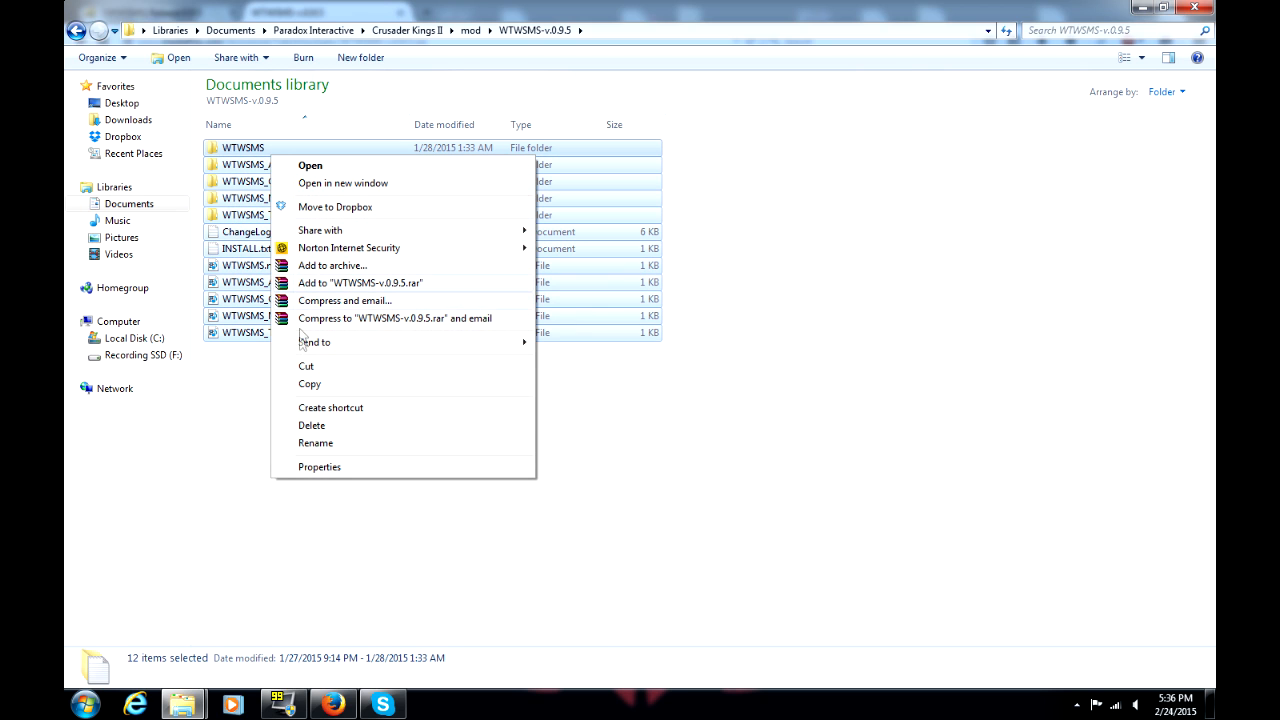
mouse_move(310, 366)
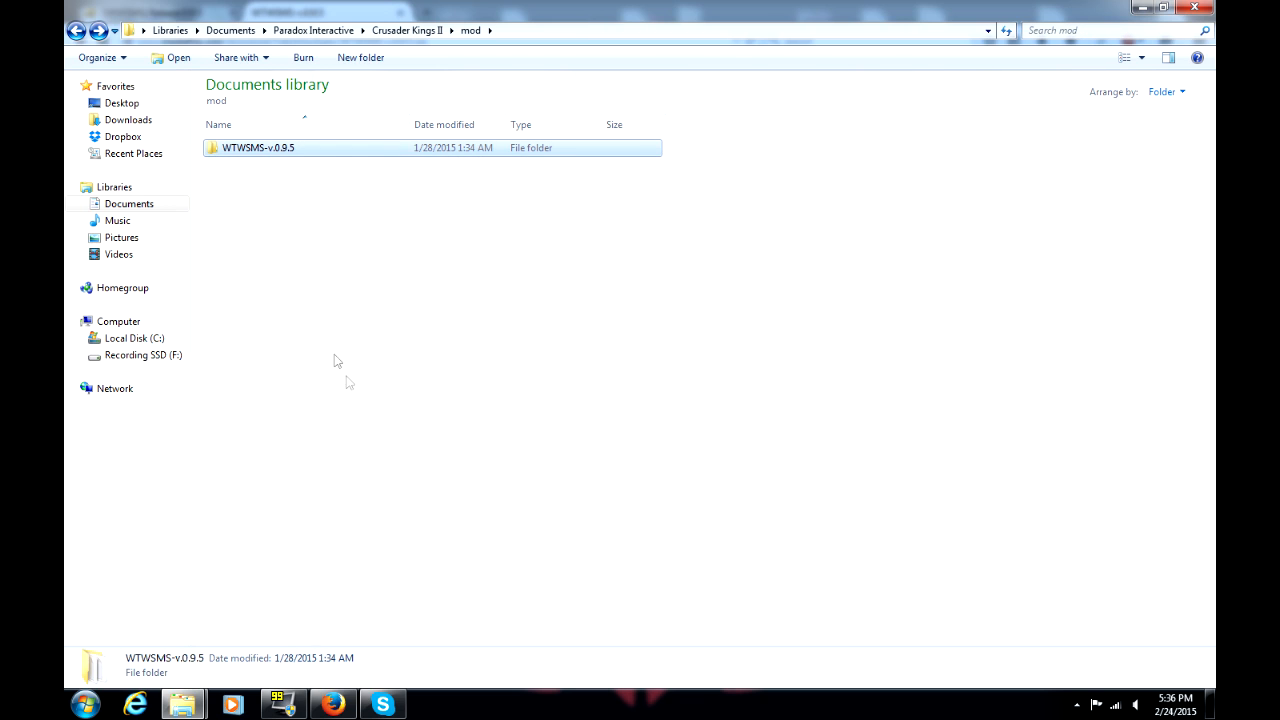
right_click(336, 360)
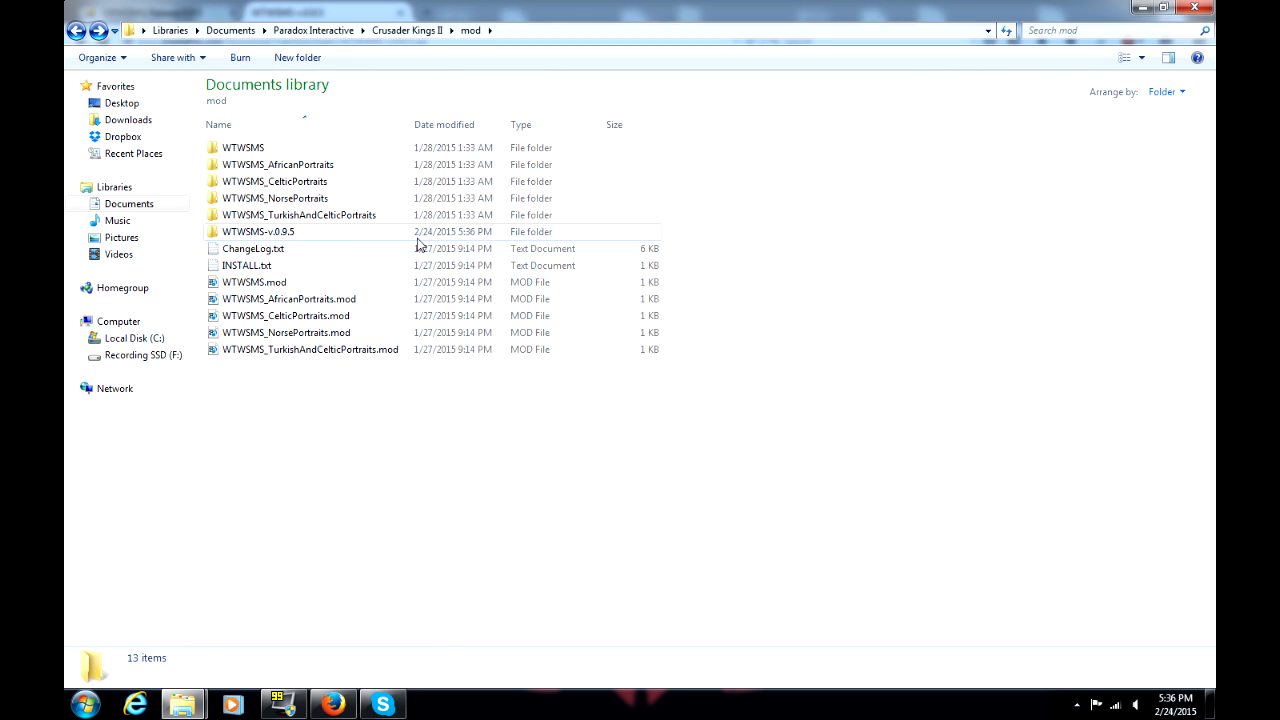
double_click(258, 232)
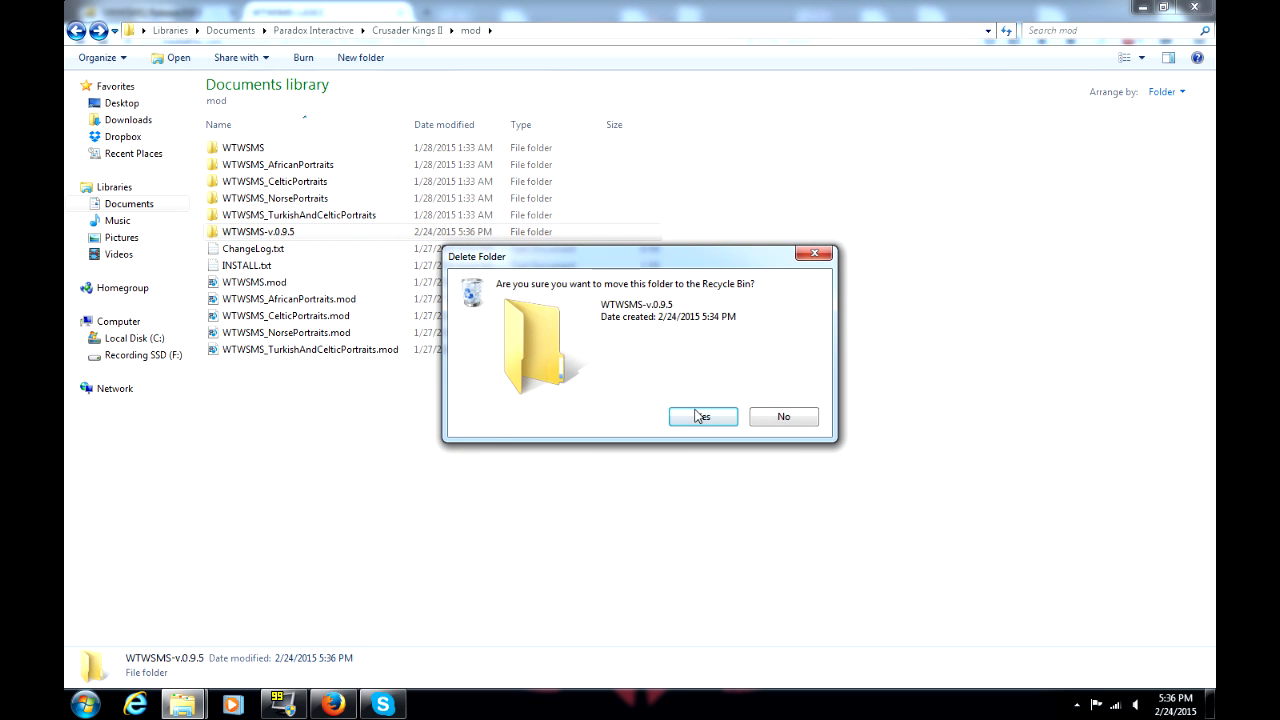
left_click(702, 416)
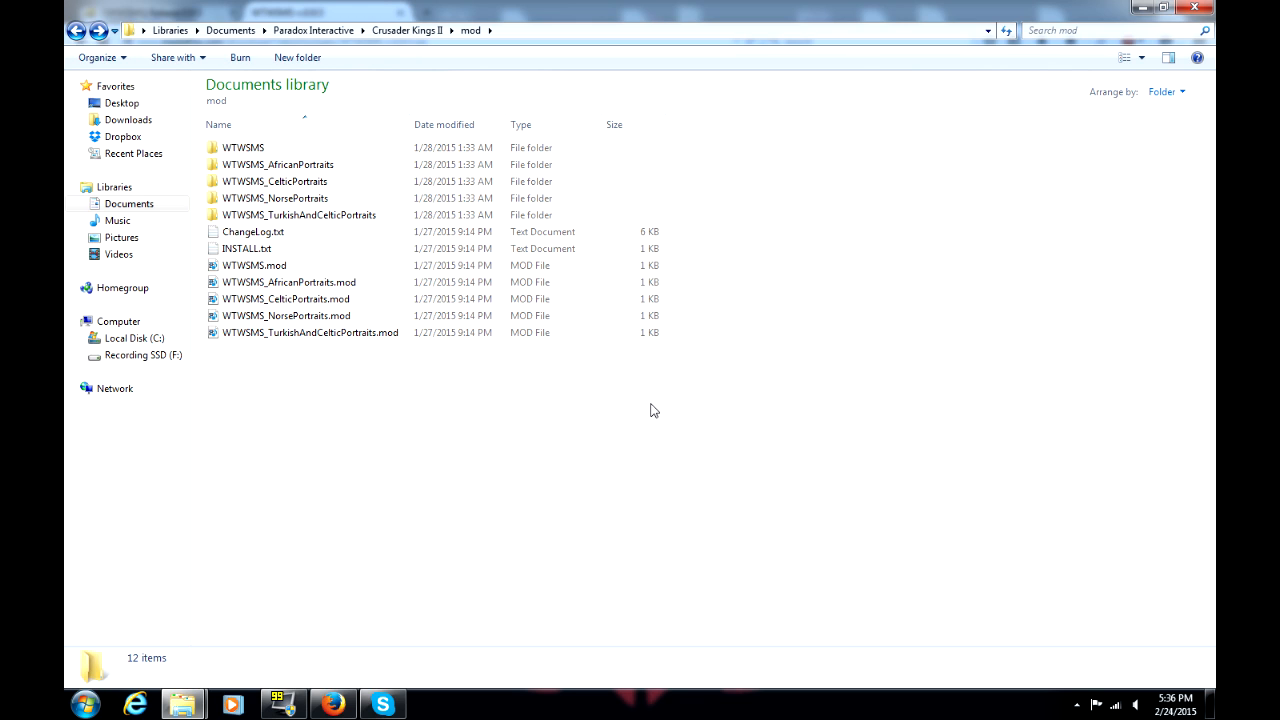
mouse_move(416, 576)
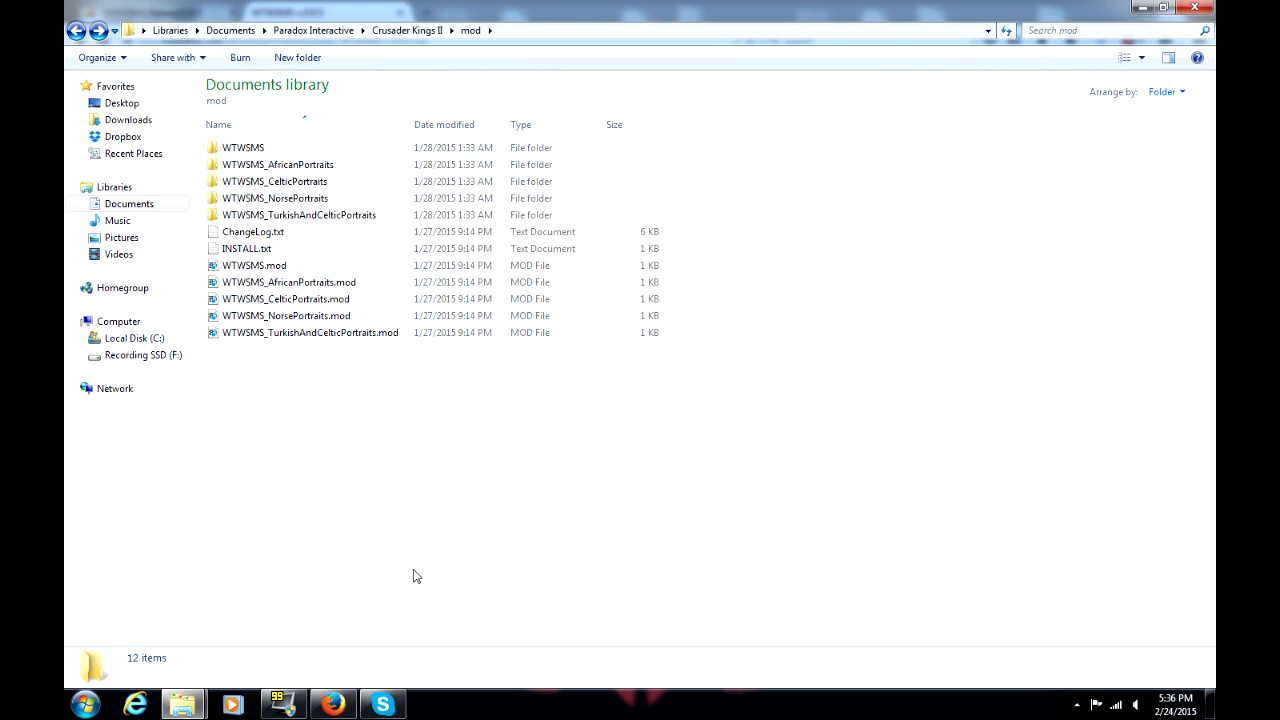
mouse_move(418, 582)
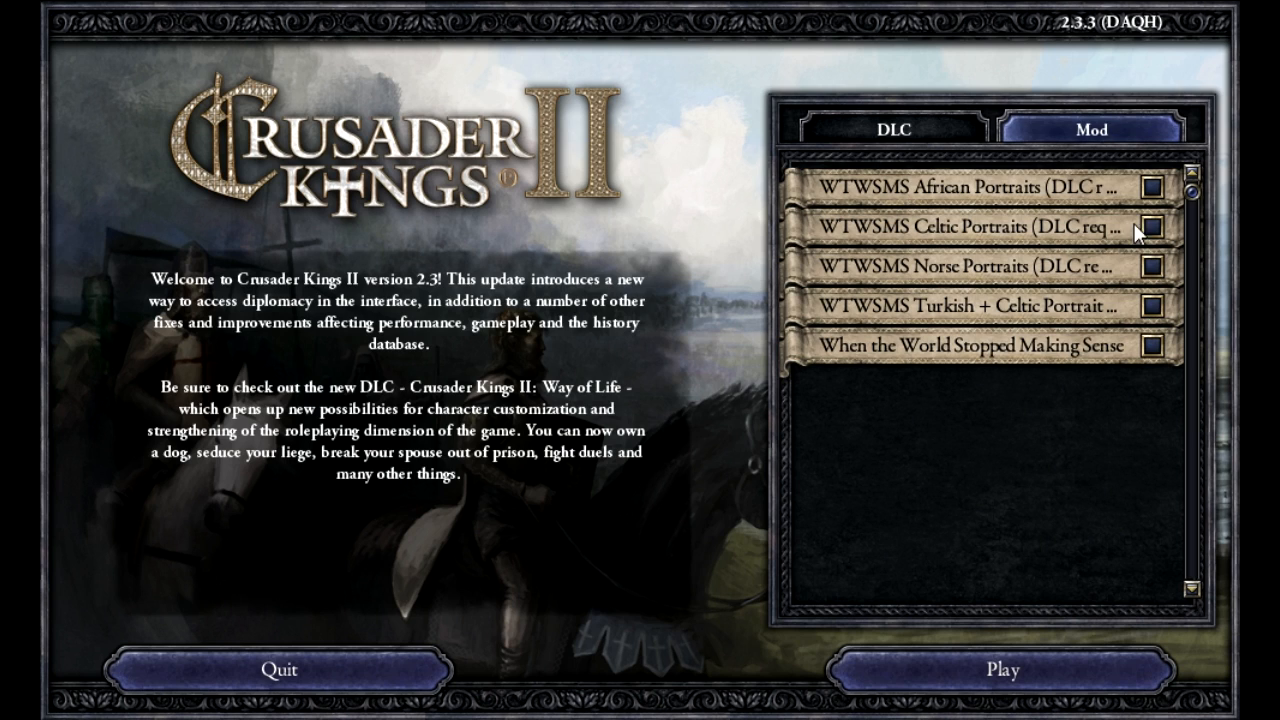
mouse_move(1148, 238)
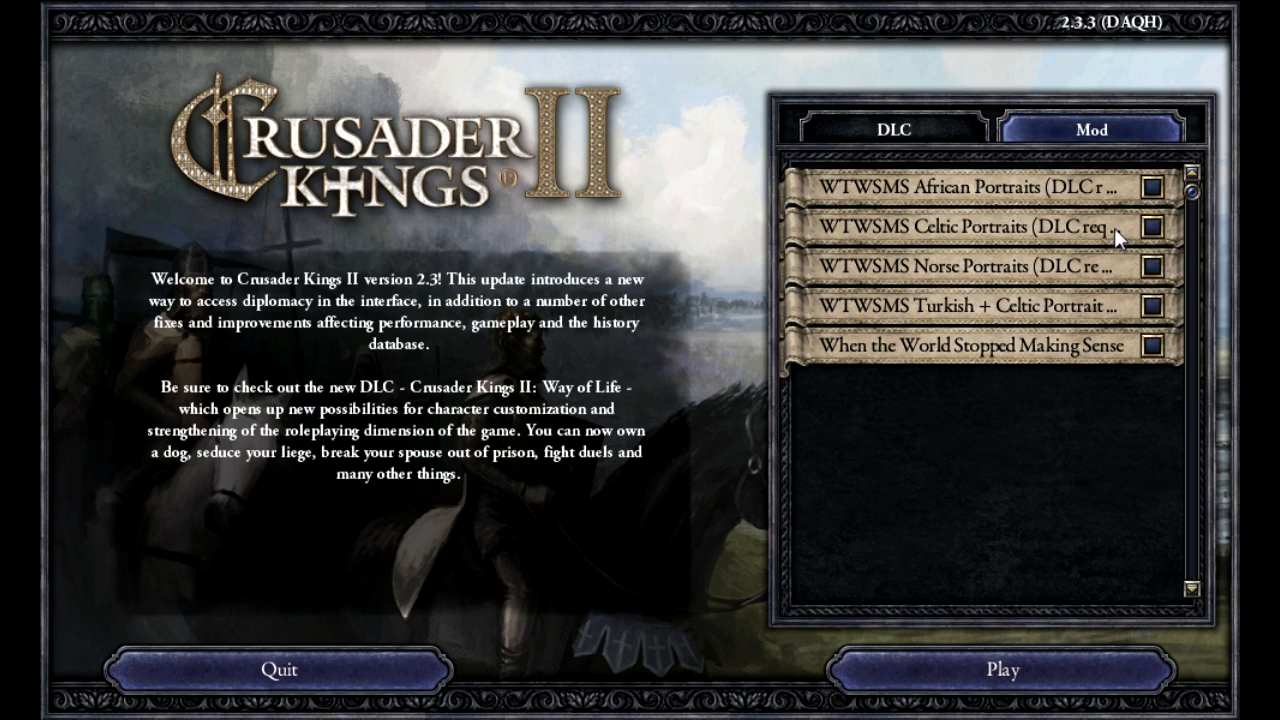
mouse_move(1180, 536)
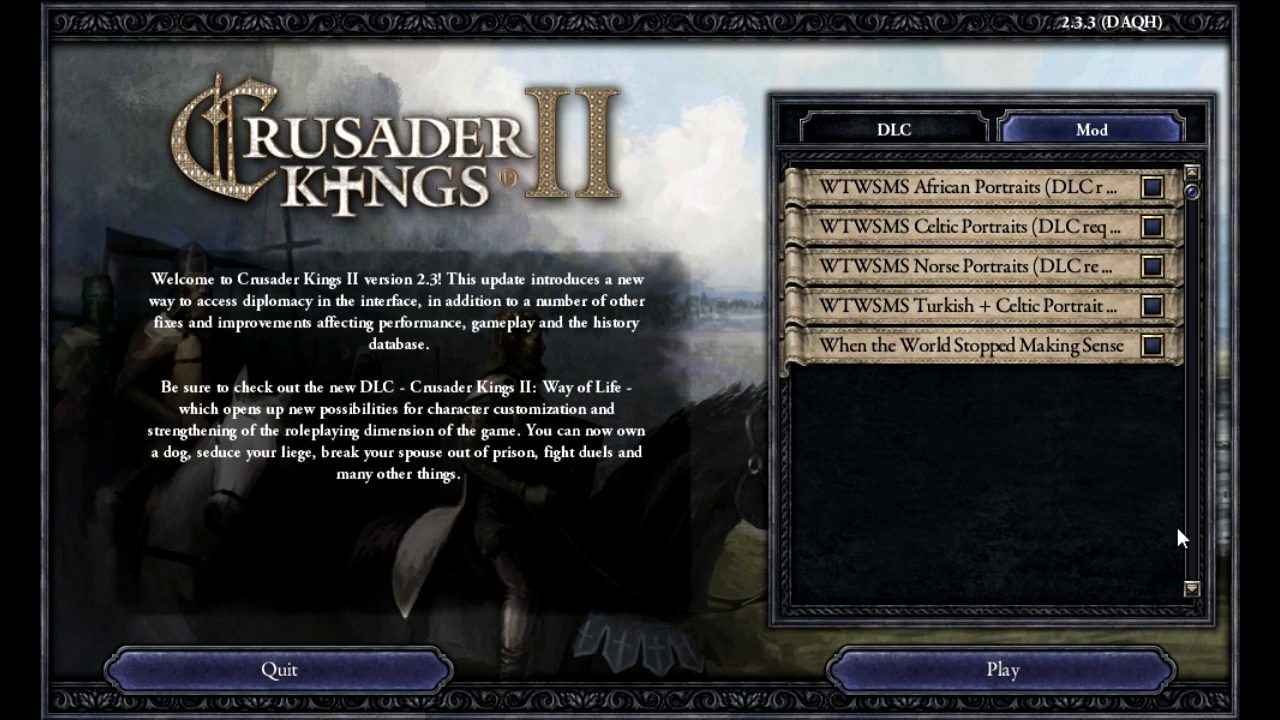
Tick the When the World Stopped Making Sense mod and the WTWSMS Celtic Portraits mod.
left_click(1152, 344)
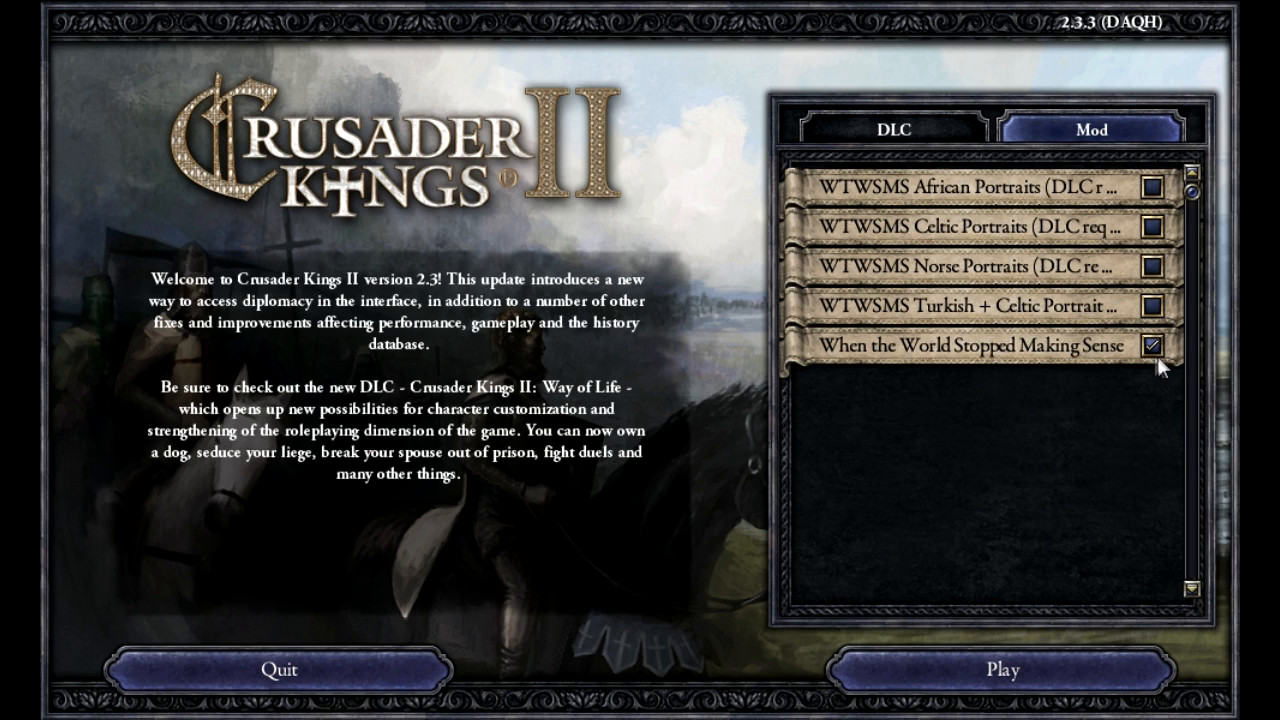
mouse_move(1148, 350)
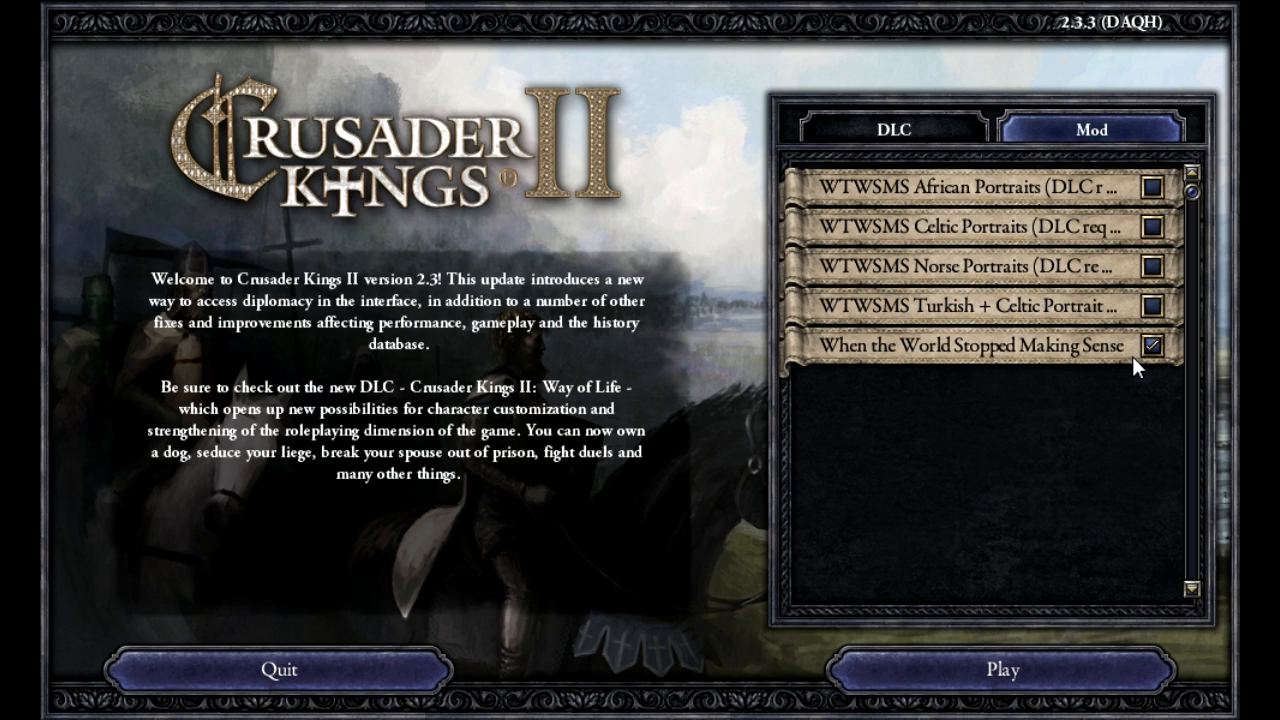
mouse_move(1136, 318)
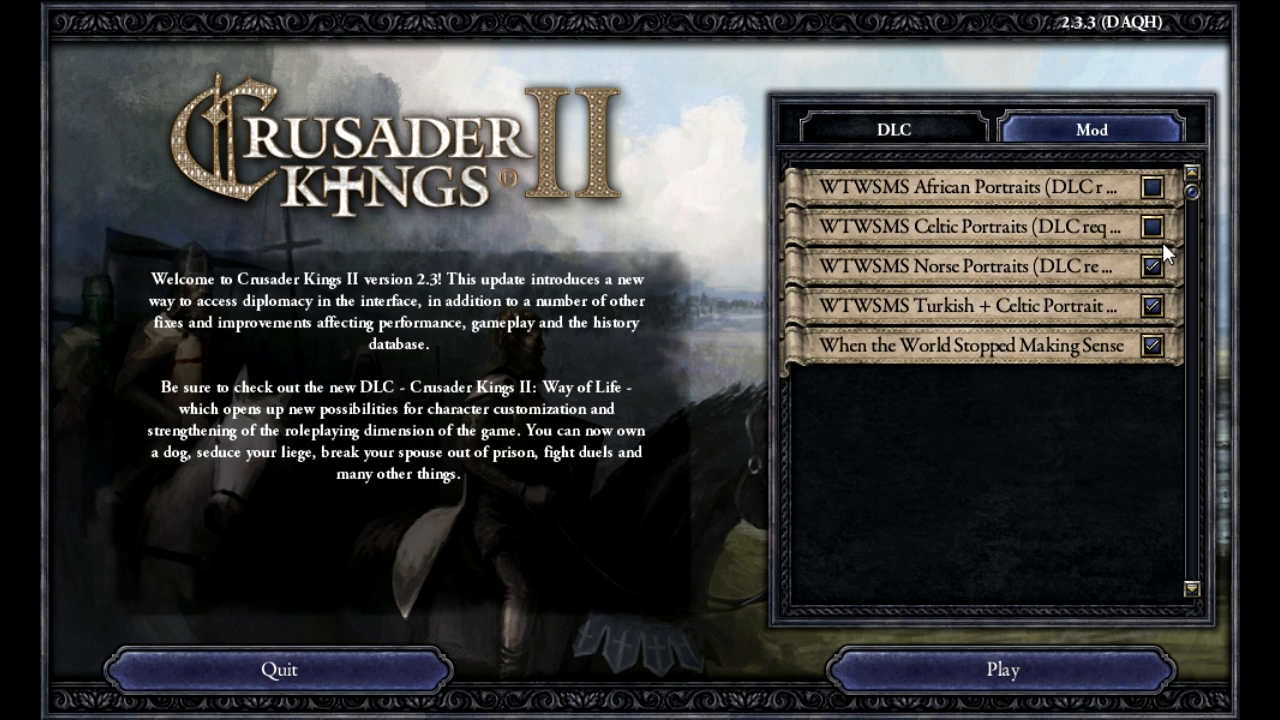
left_click(1152, 228)
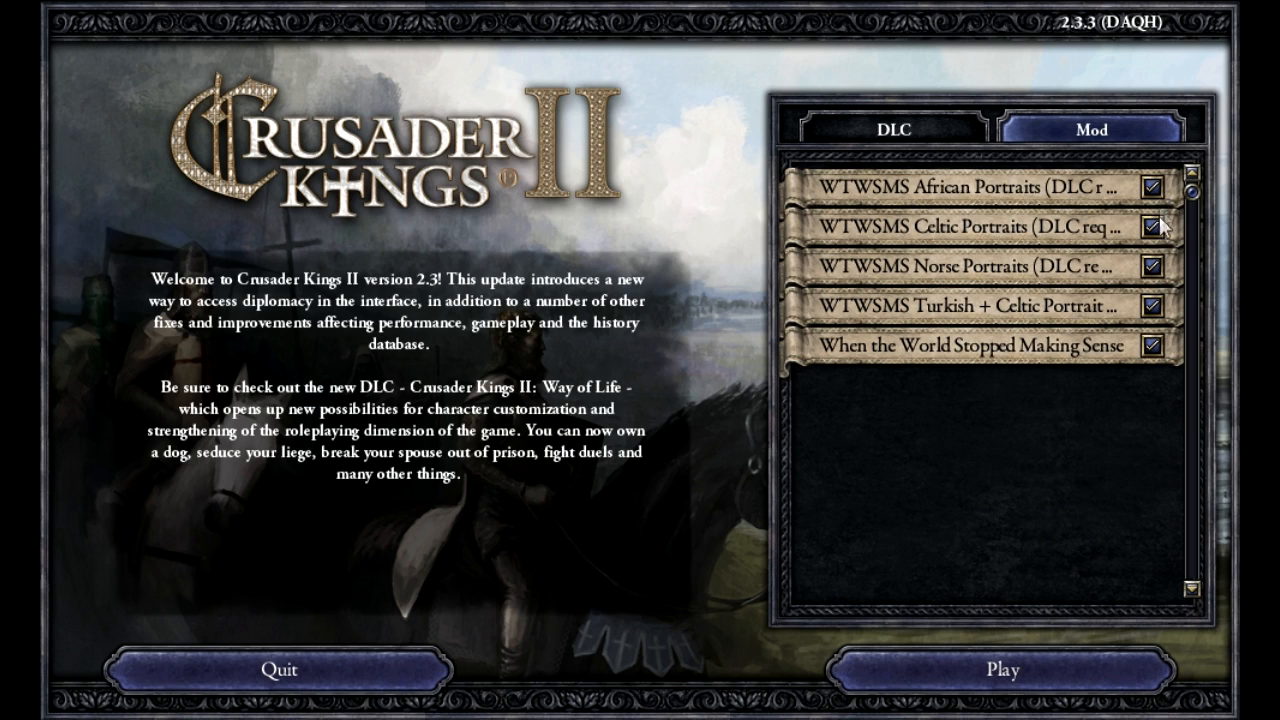
mouse_move(1132, 314)
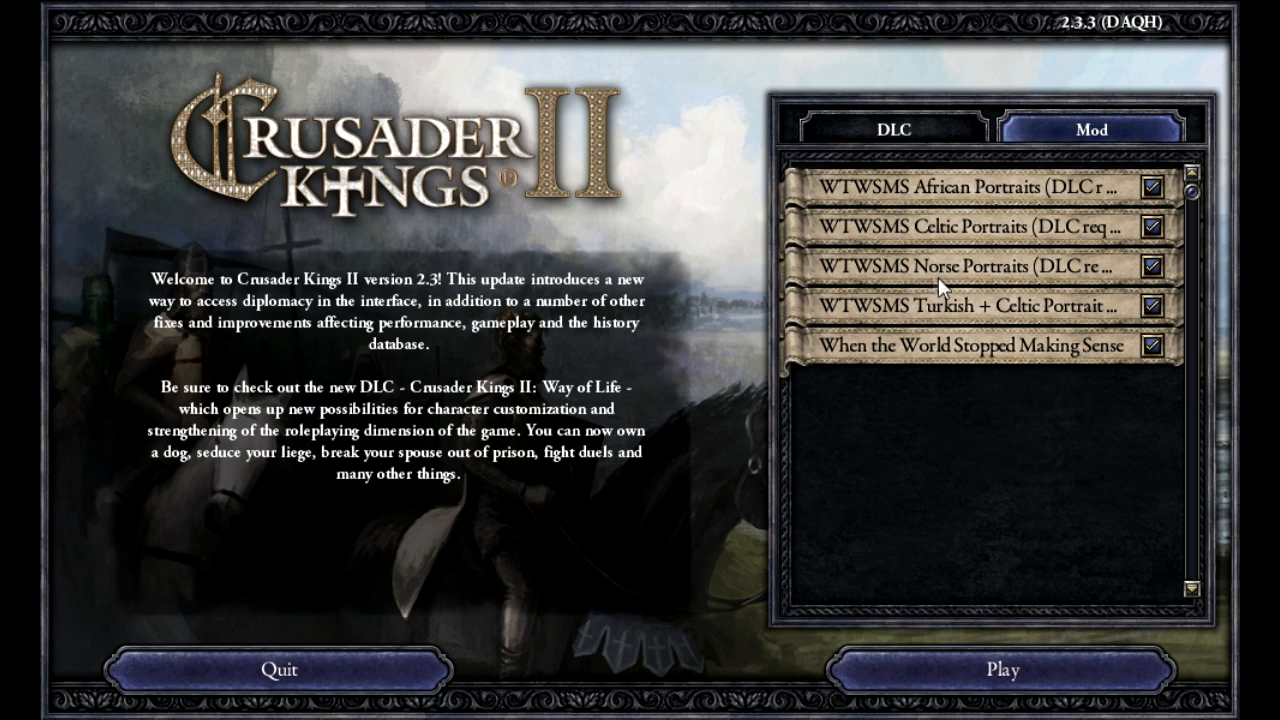
mouse_move(1020, 300)
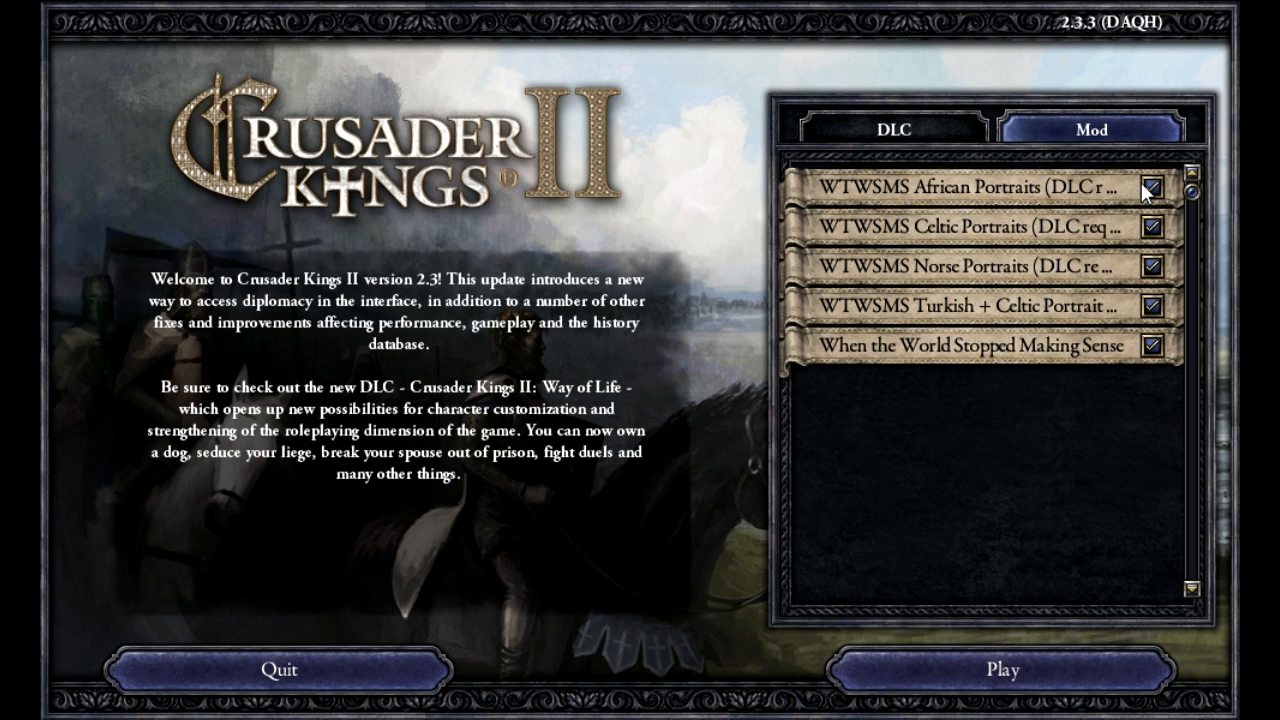
mouse_move(1052, 230)
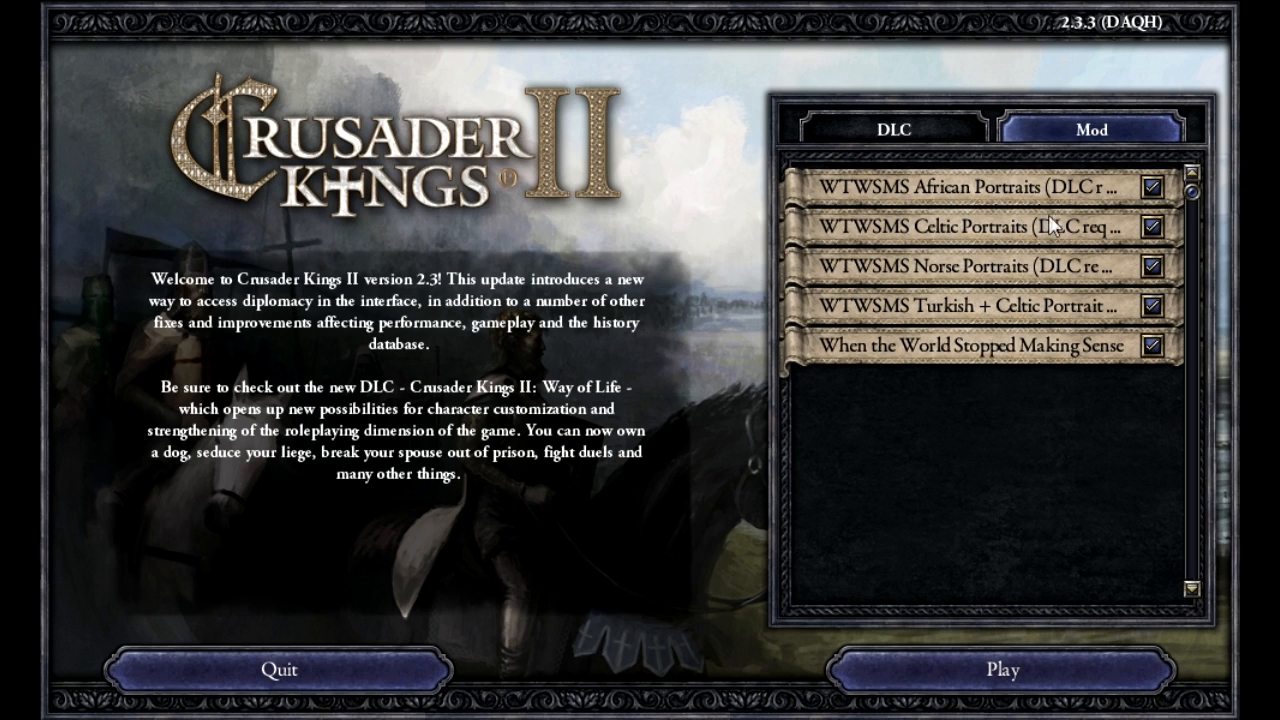
mouse_move(952, 266)
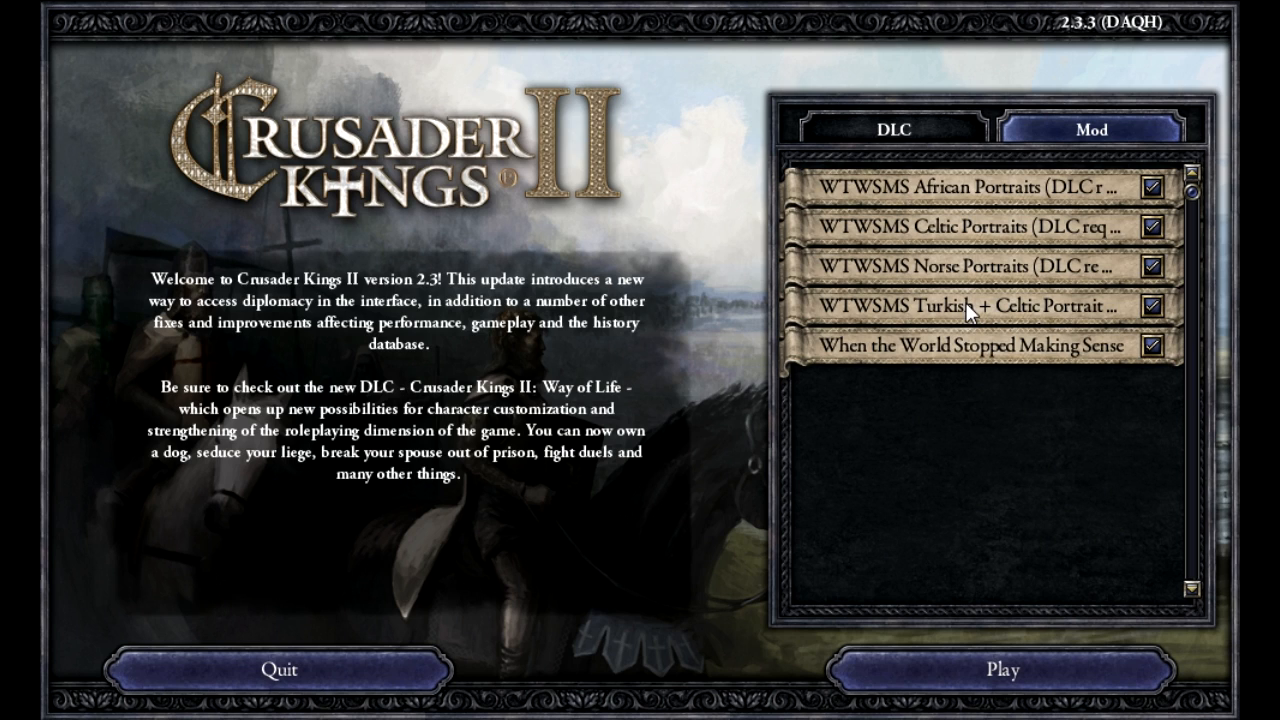
mouse_move(952, 328)
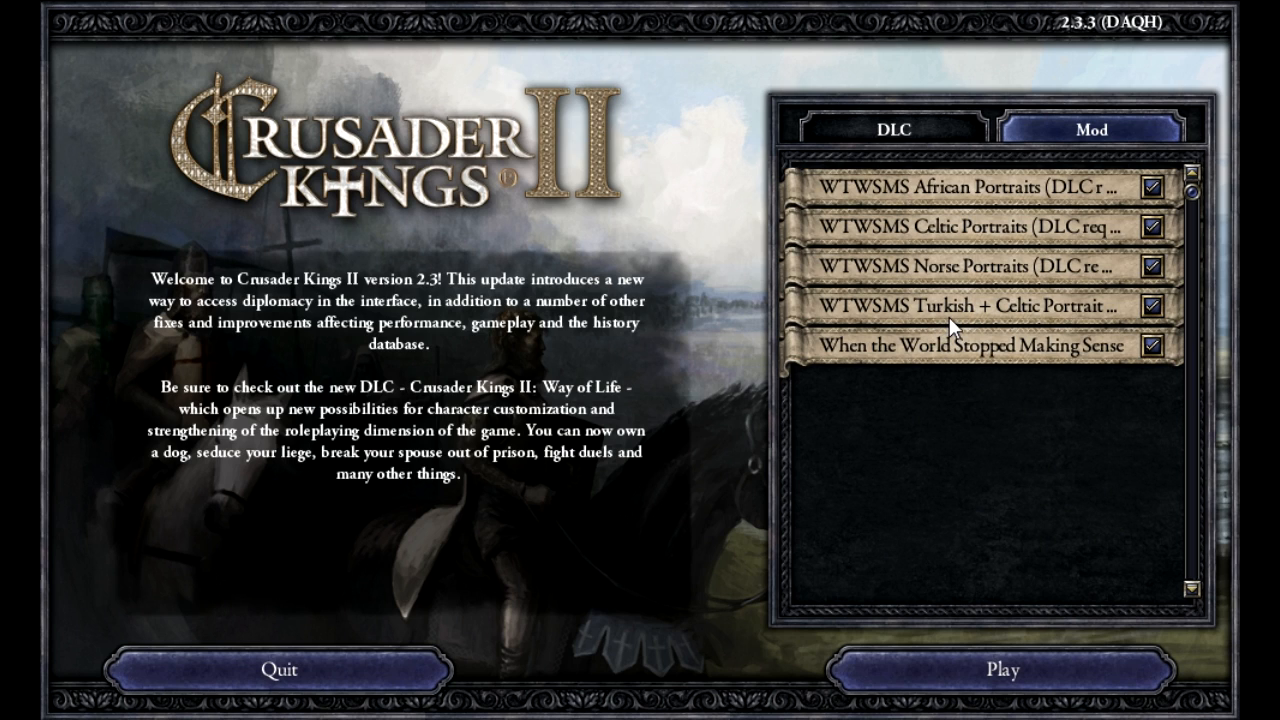
mouse_move(1032, 320)
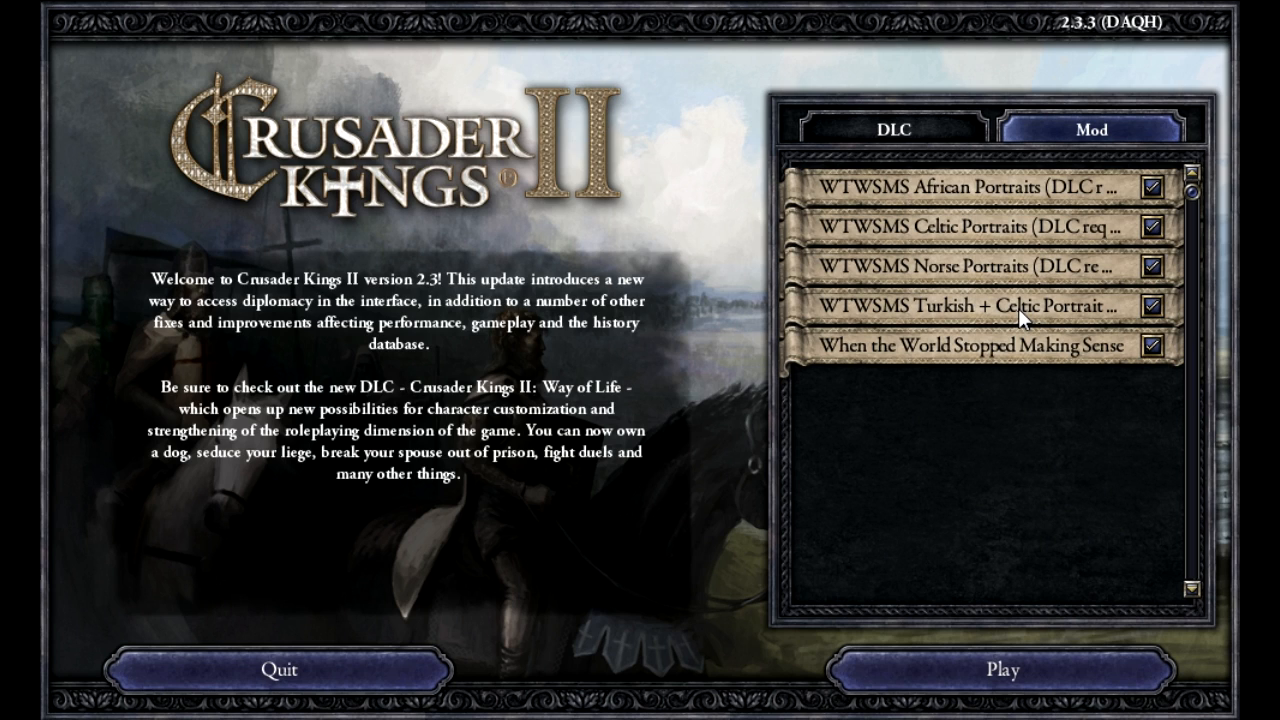
mouse_move(990, 328)
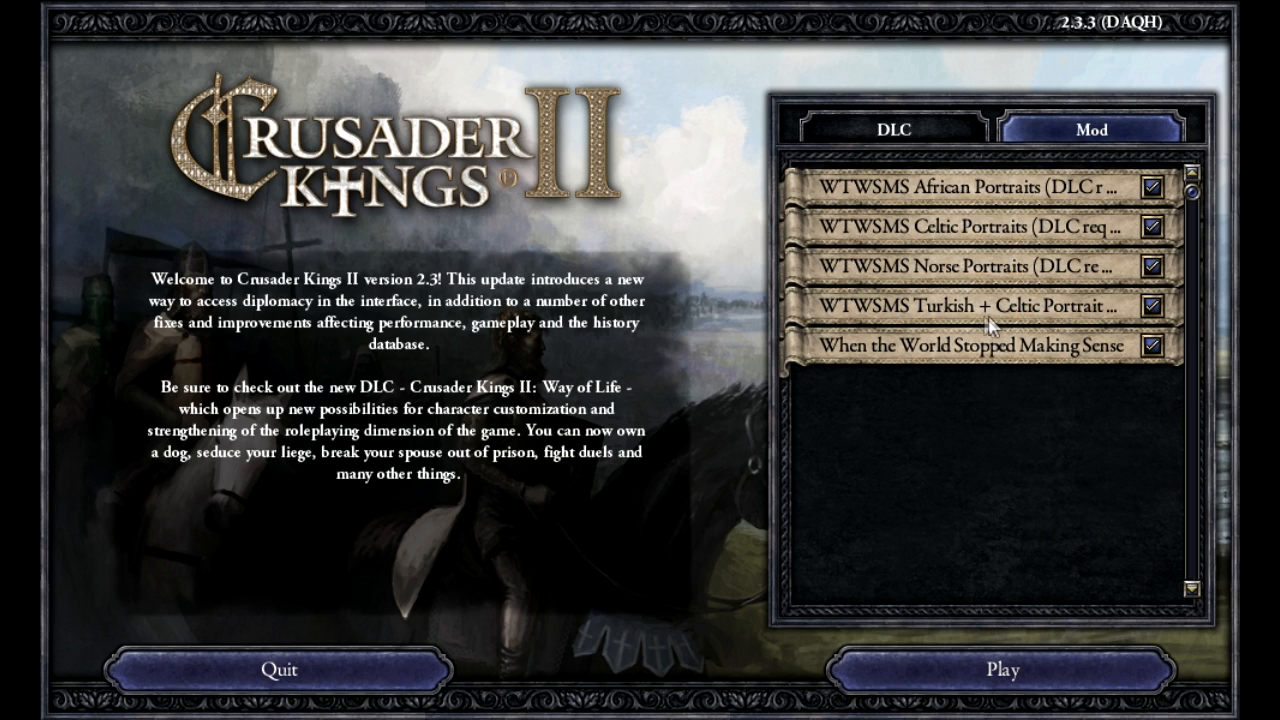
mouse_move(1028, 318)
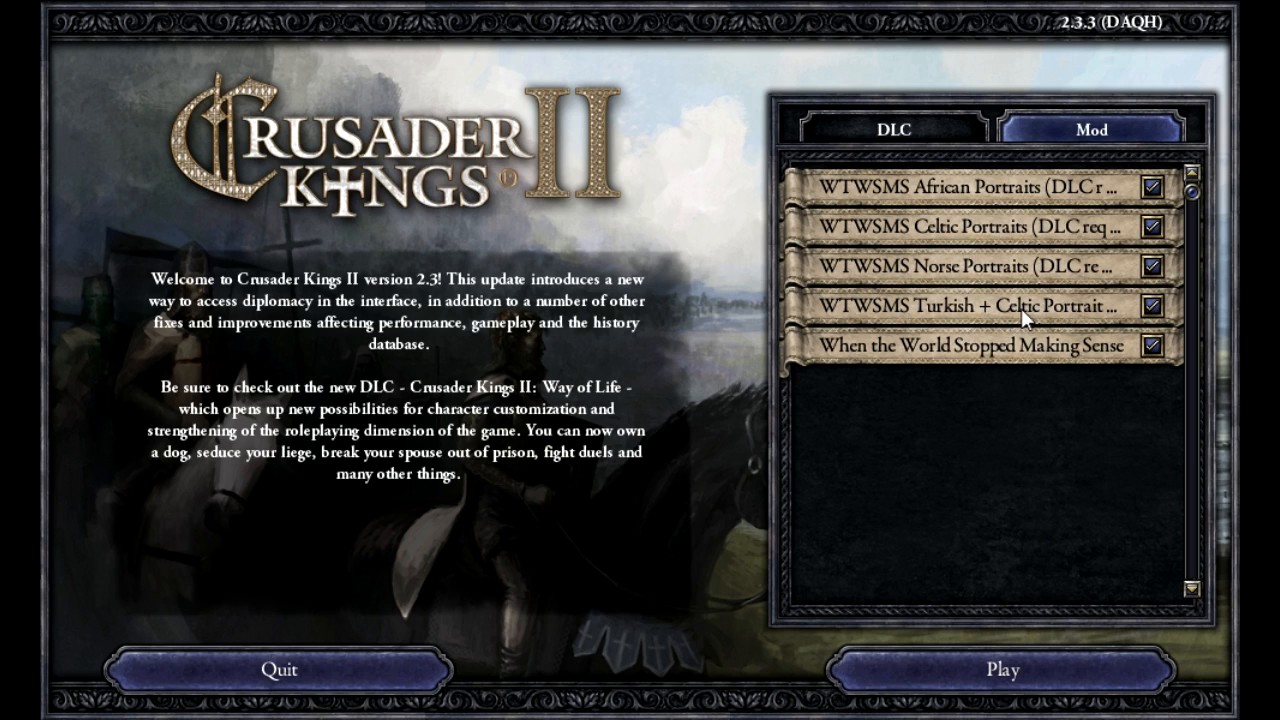
mouse_move(1016, 256)
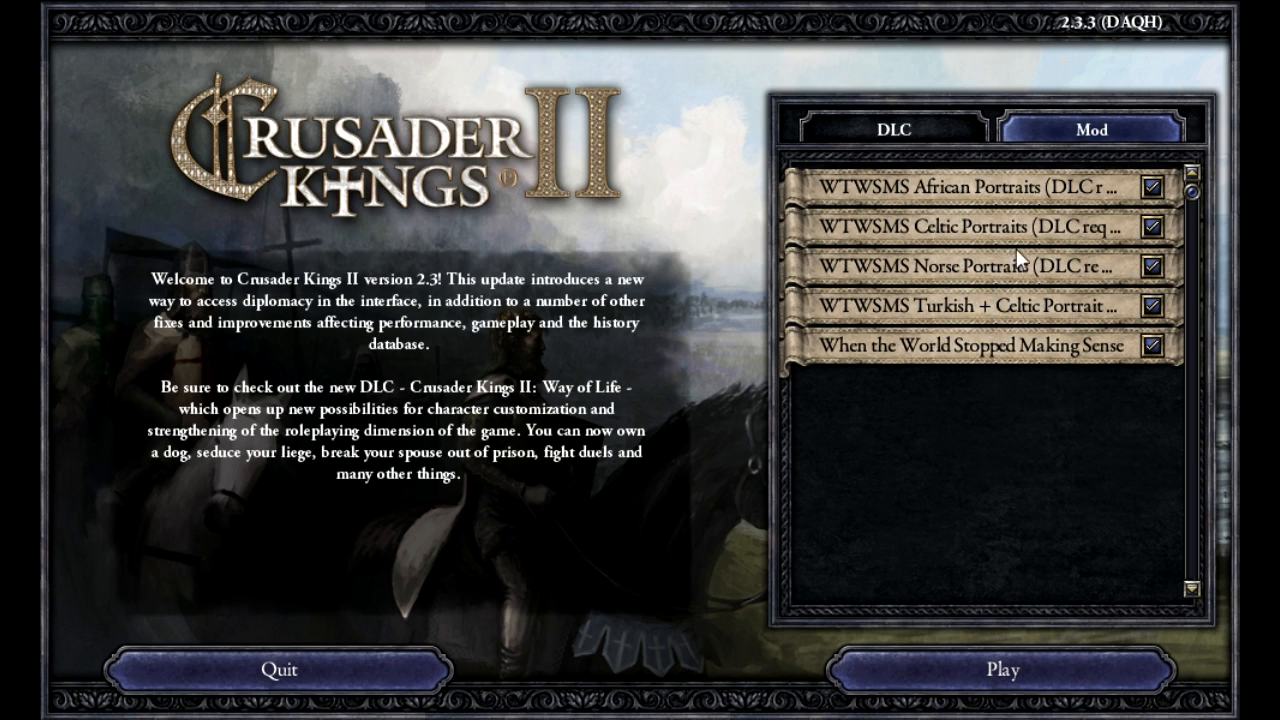
mouse_move(1008, 670)
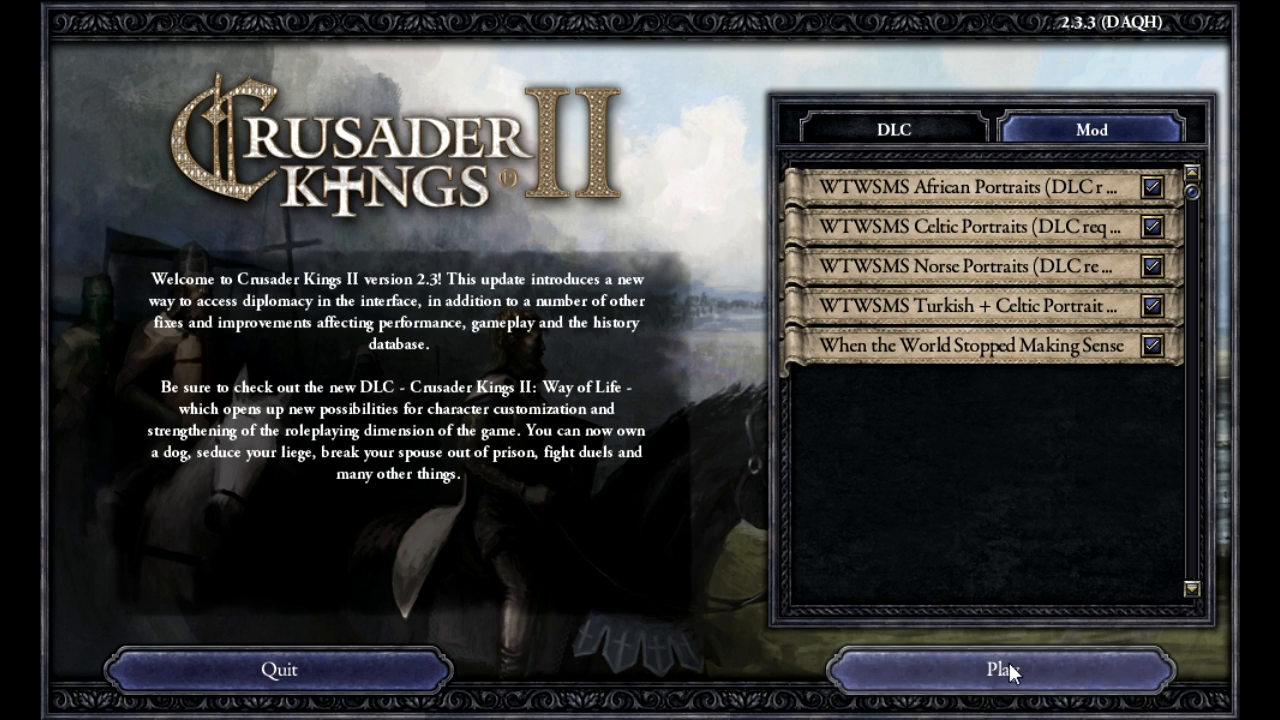
mouse_move(970, 672)
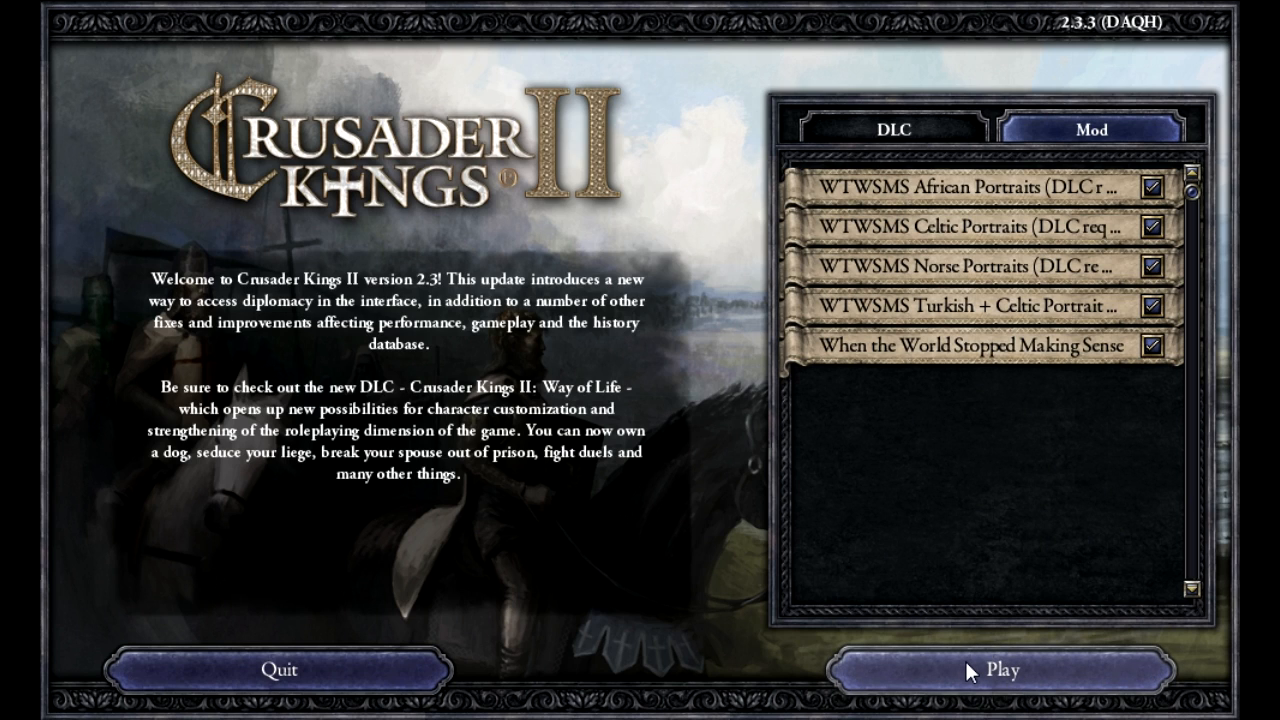